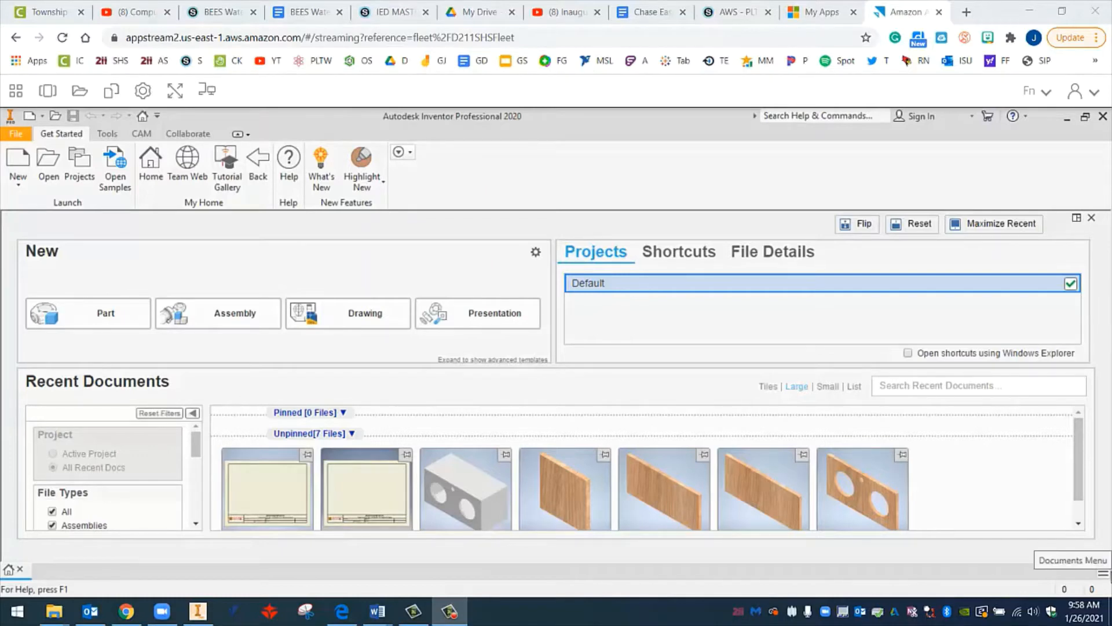
mouse_move(647, 562)
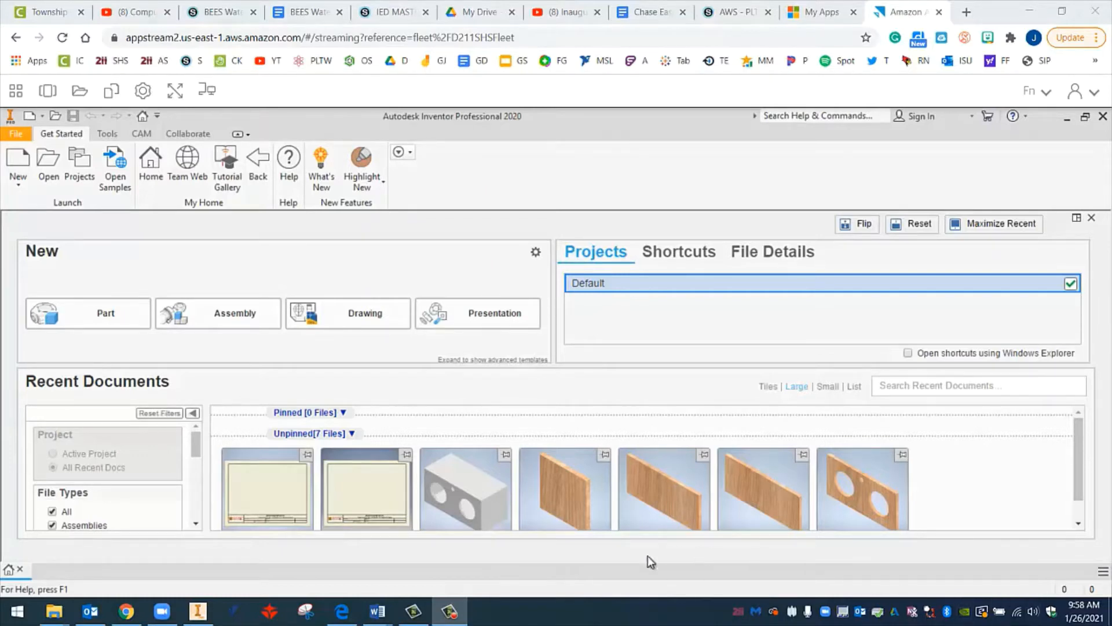
mouse_move(372, 496)
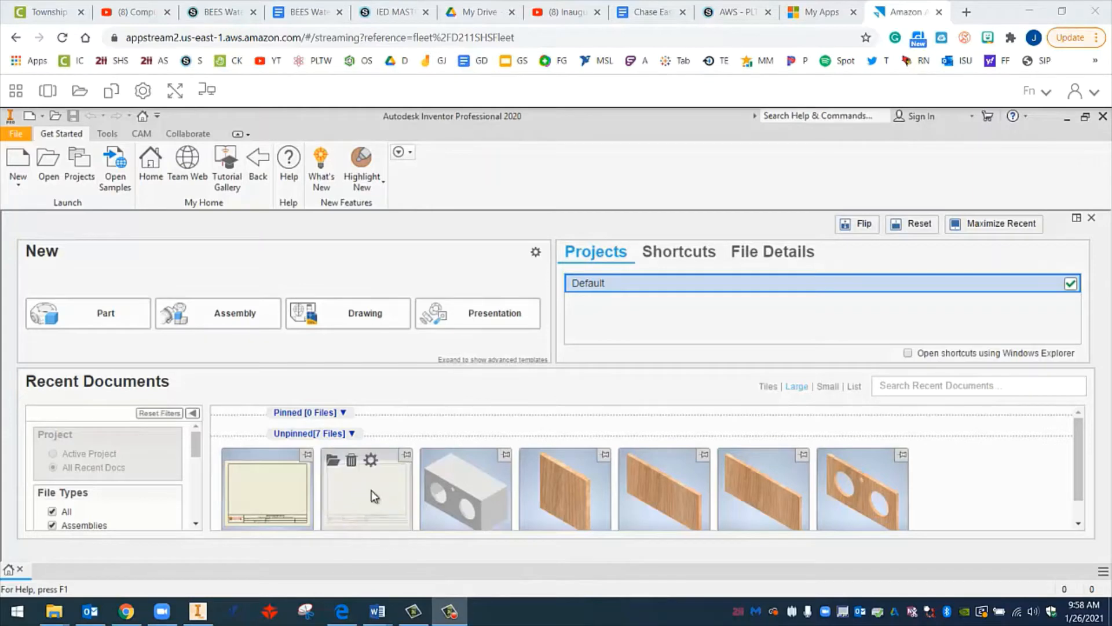
mouse_move(362, 518)
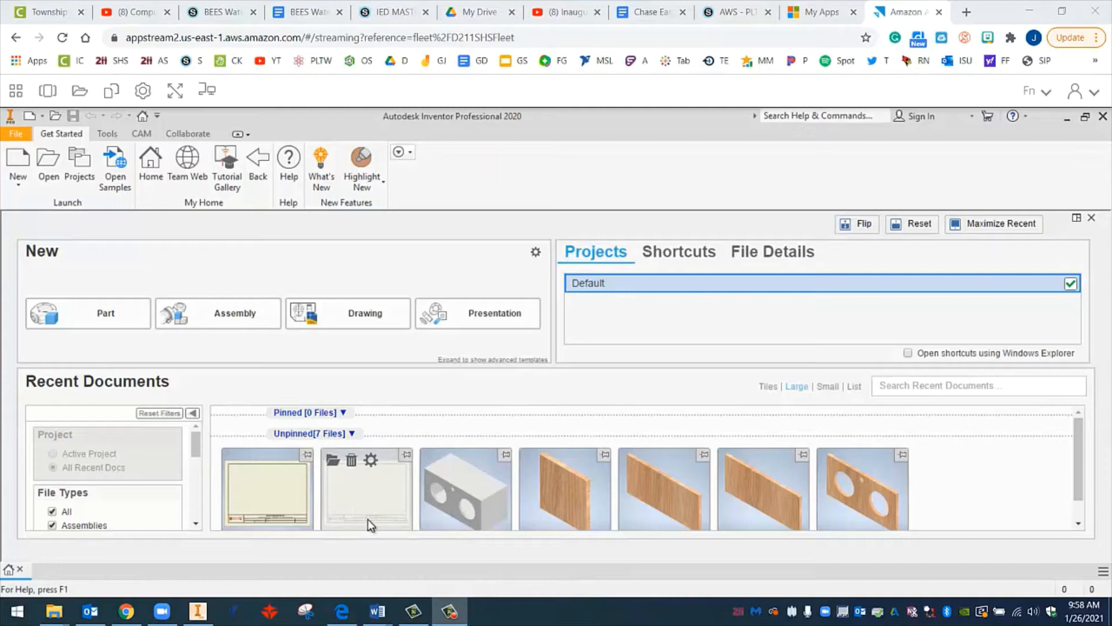
mouse_move(361, 505)
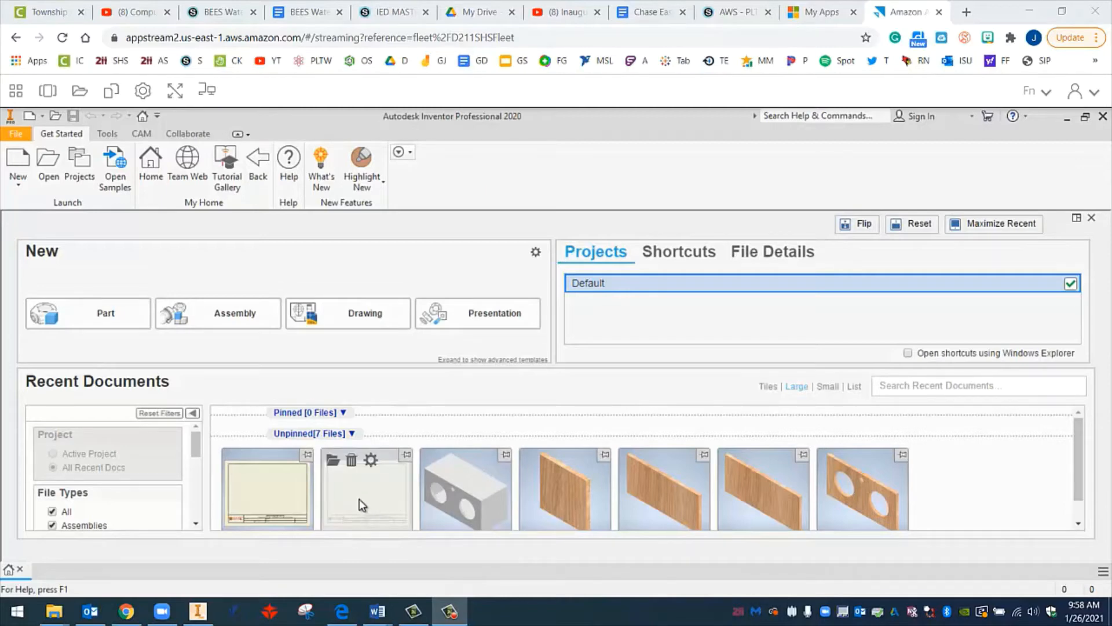
mouse_move(395, 517)
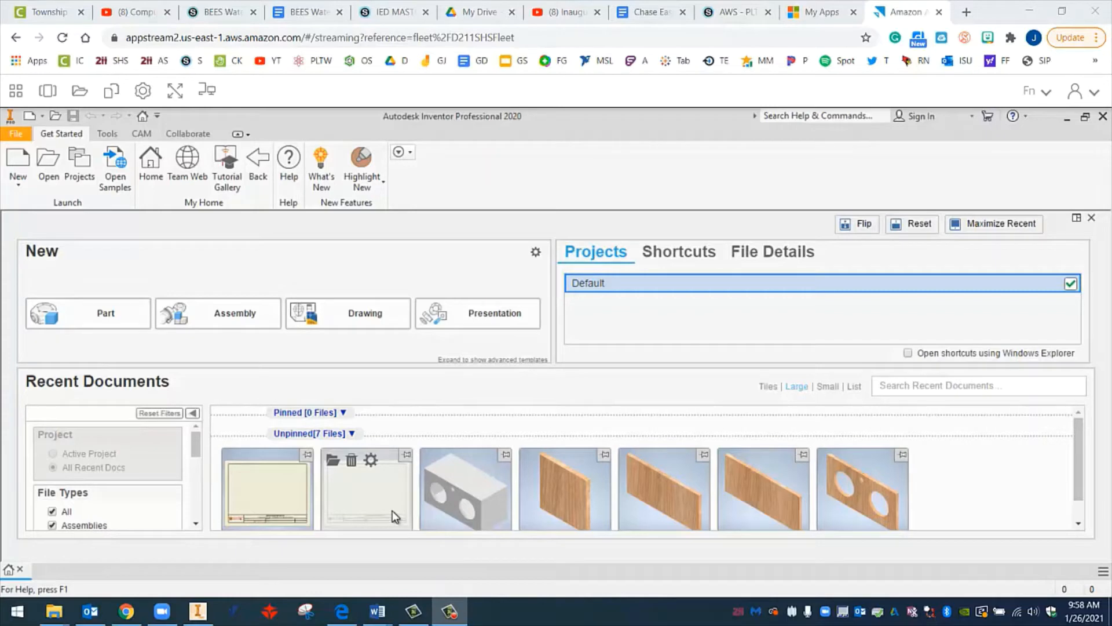
mouse_move(383, 517)
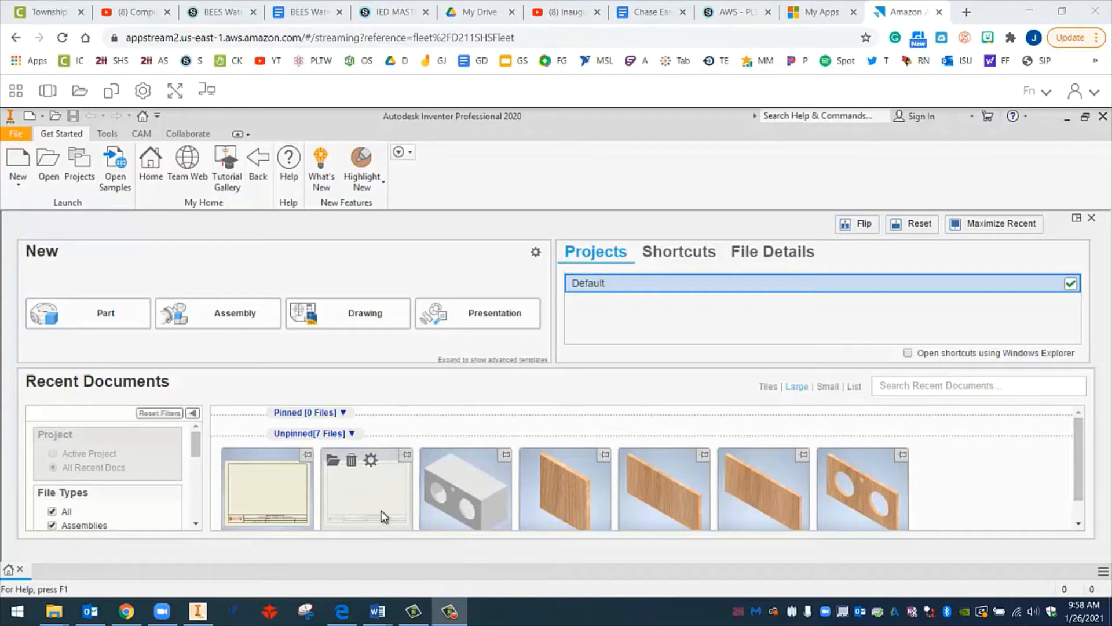
mouse_move(377, 508)
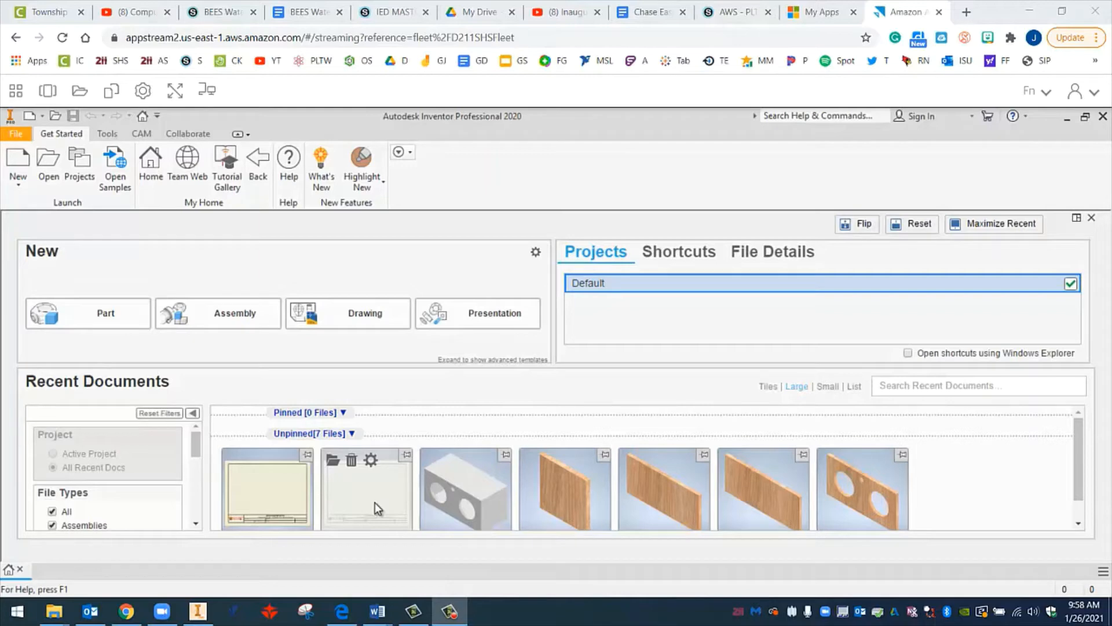
mouse_move(381, 507)
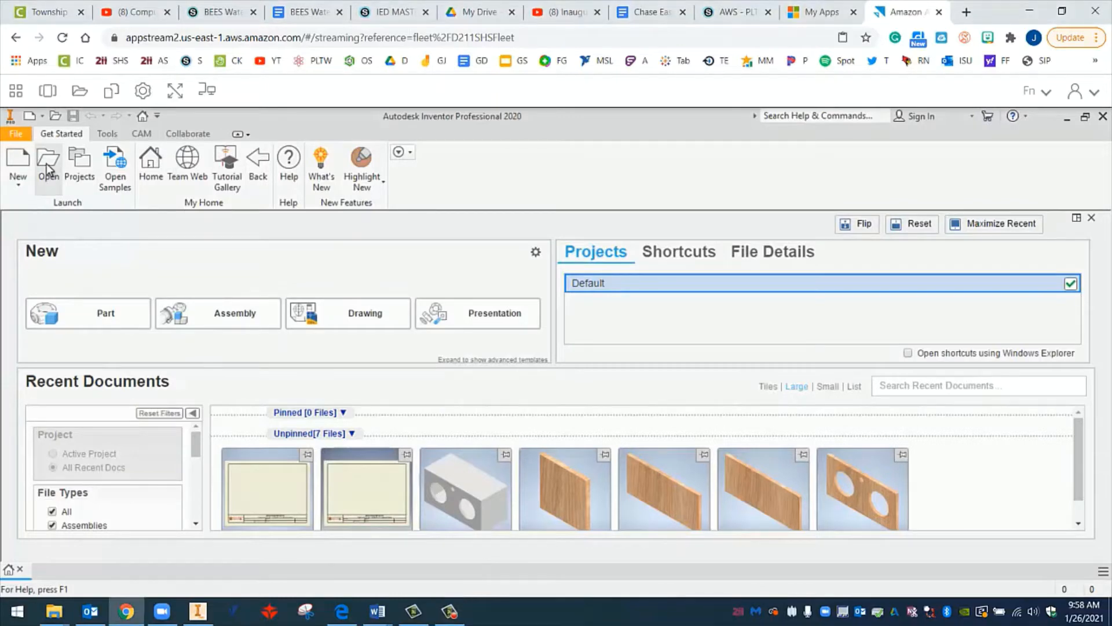
mouse_move(56, 168)
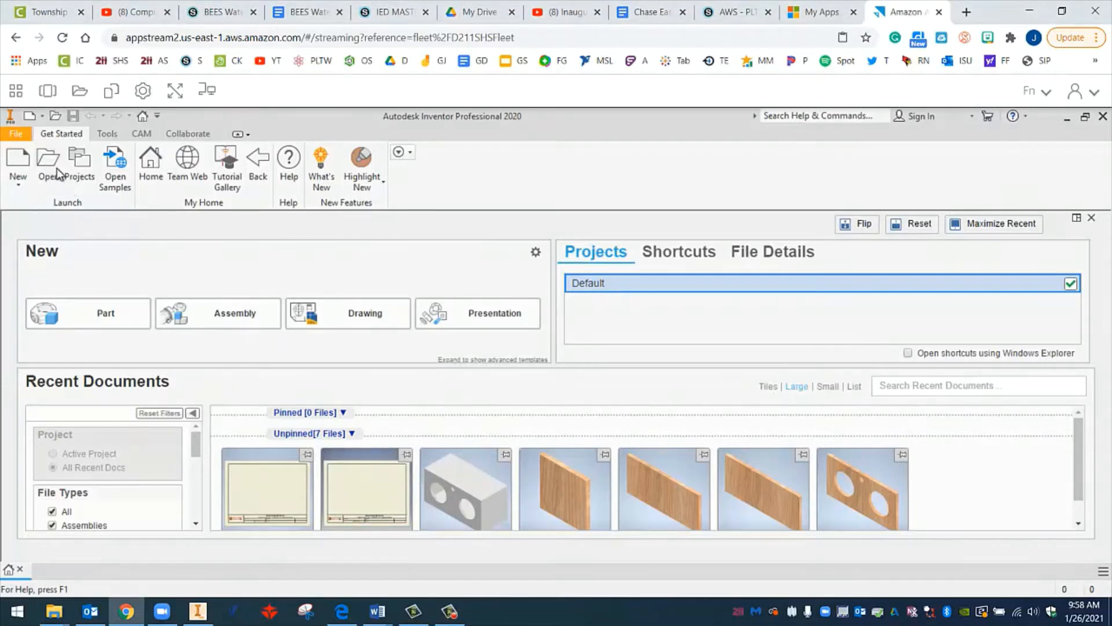
Bring up the Open dialog and browse the PLTW_IED_2021 folder contents.
click(49, 159)
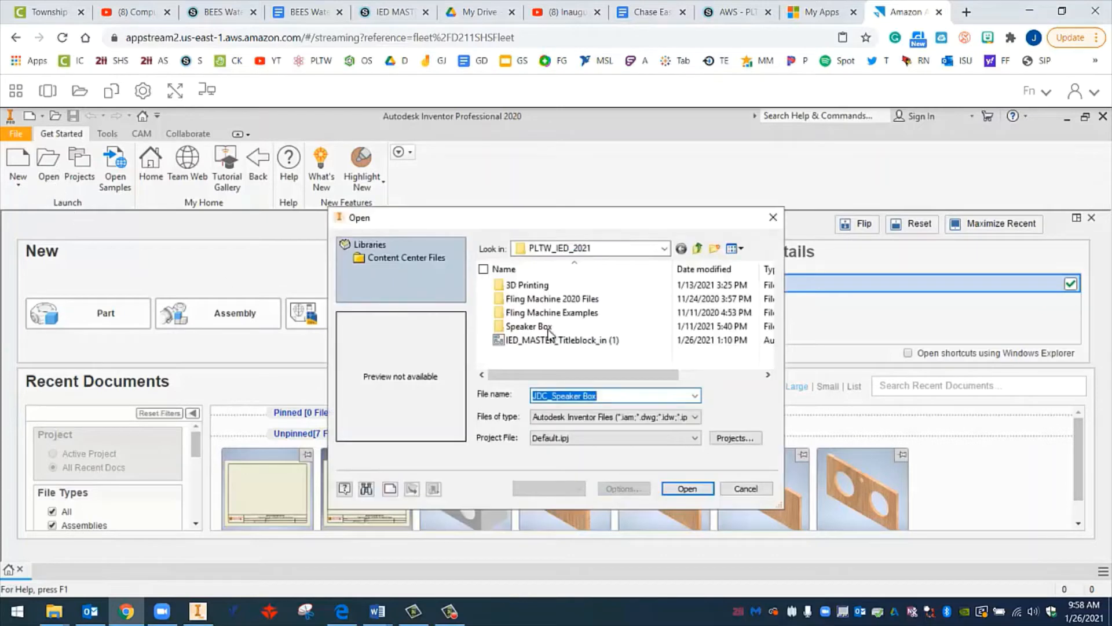
click(527, 326)
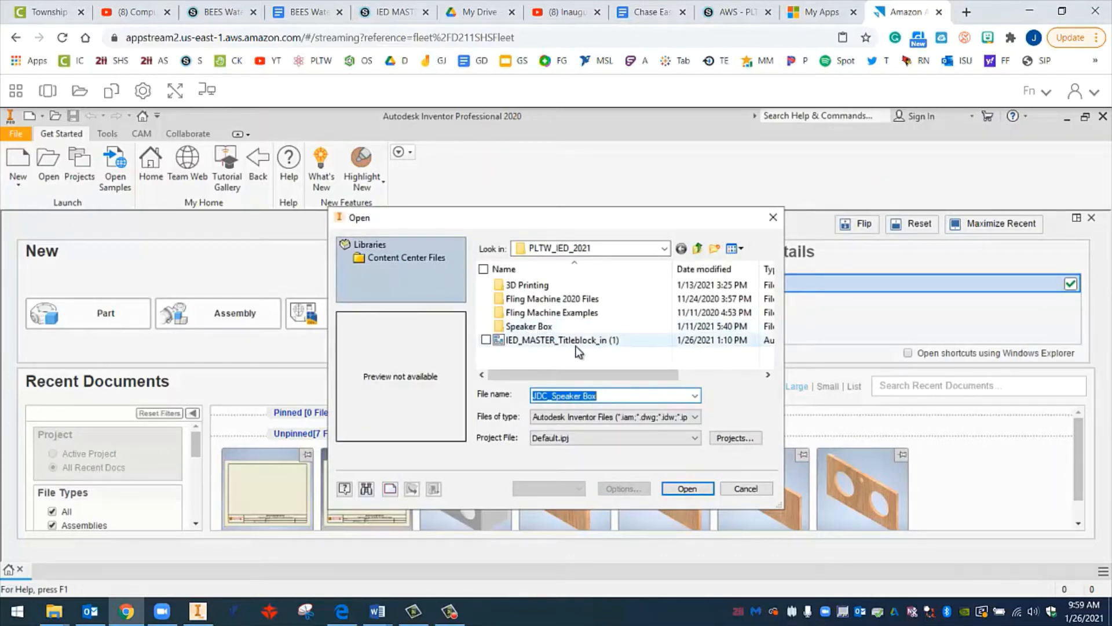
mouse_move(533, 348)
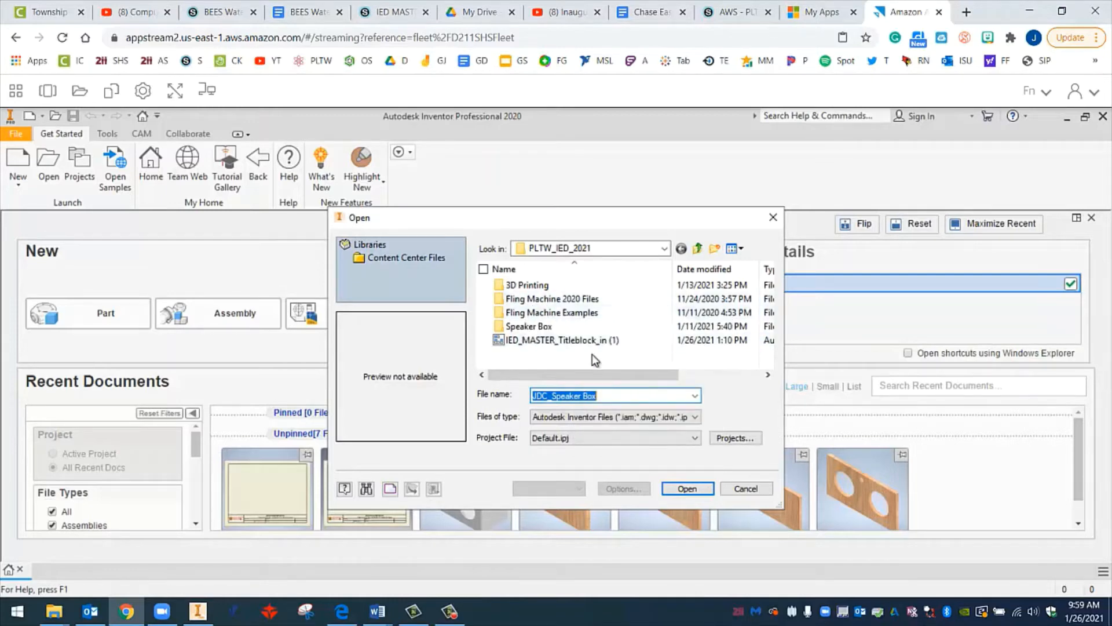
mouse_move(631, 402)
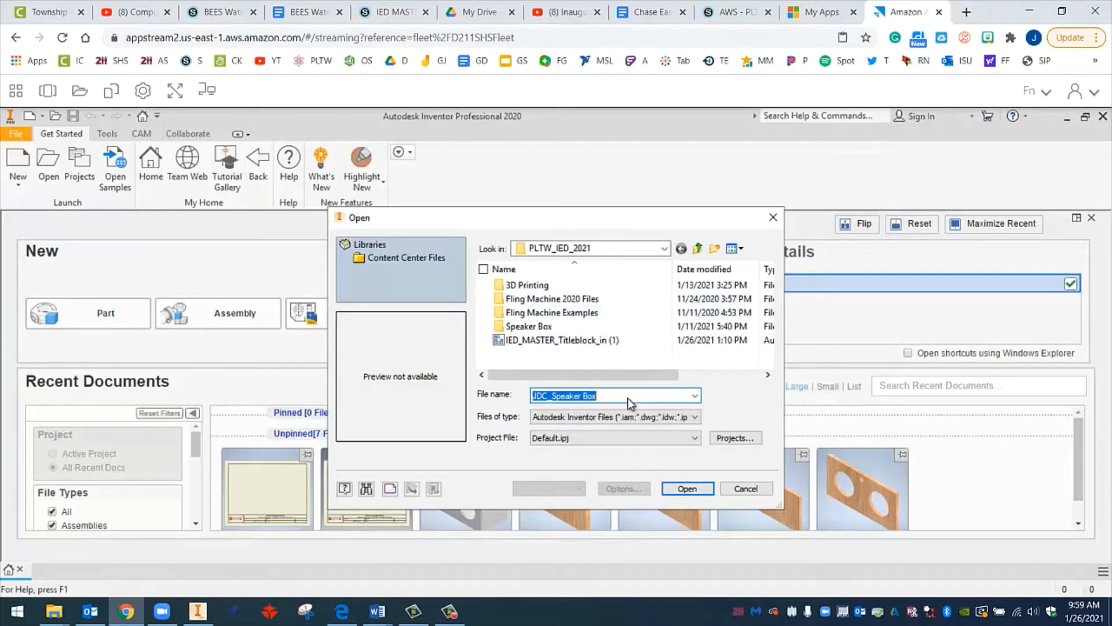
mouse_move(553, 368)
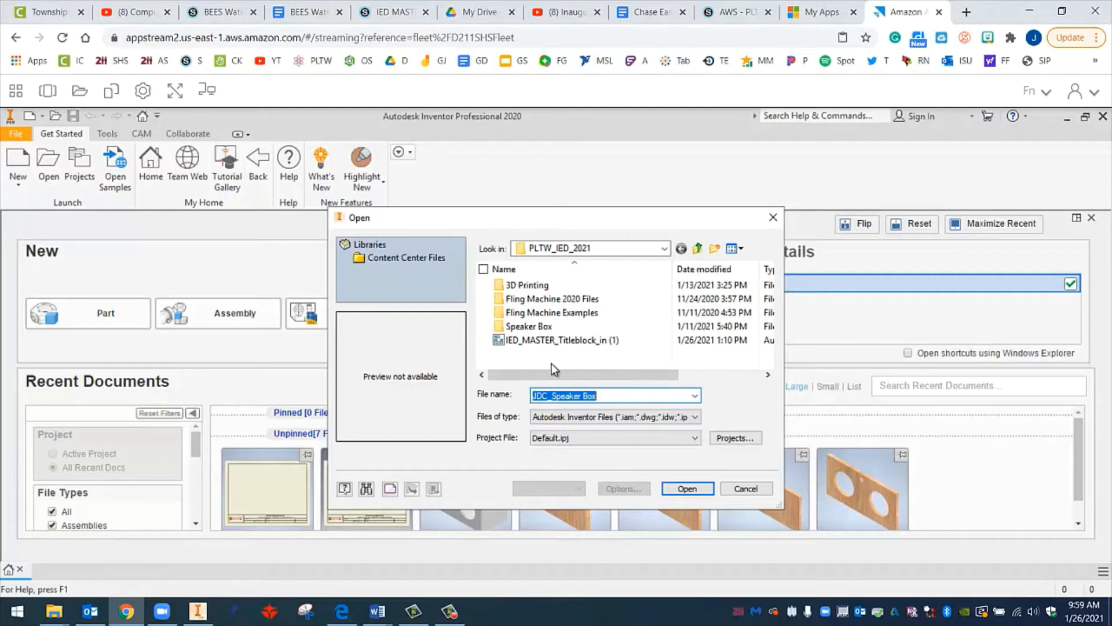
mouse_move(546, 355)
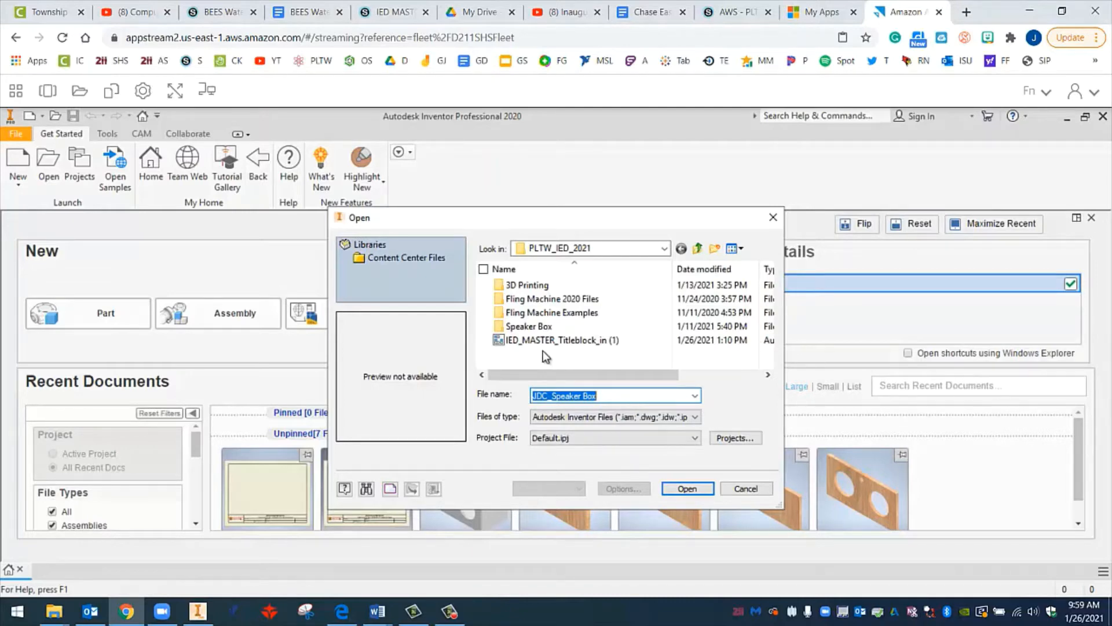
mouse_move(536, 345)
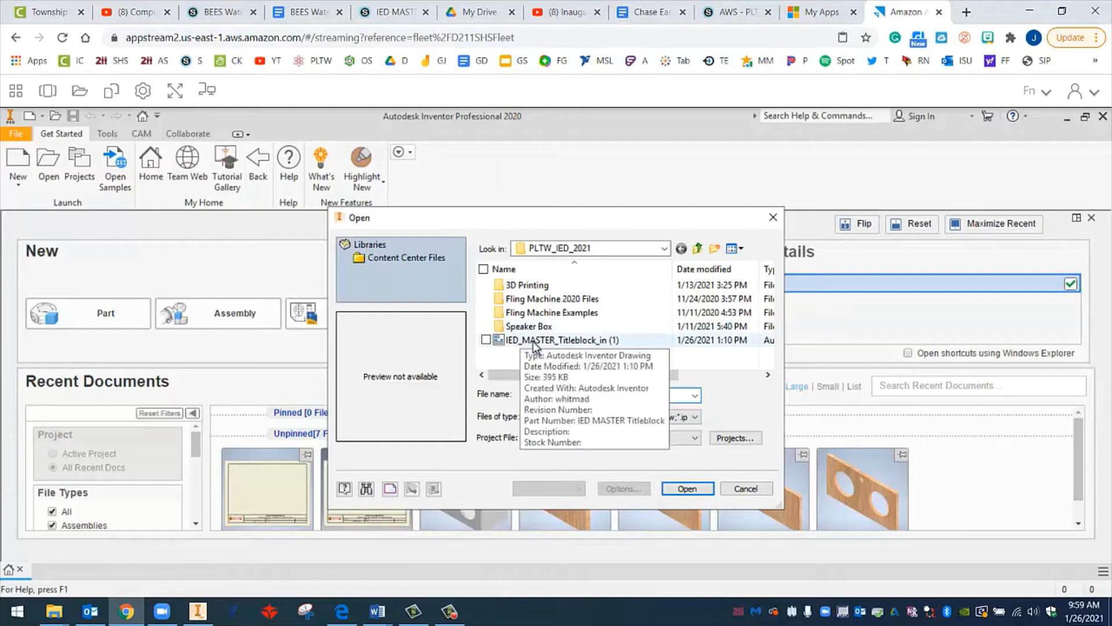
mouse_move(528, 350)
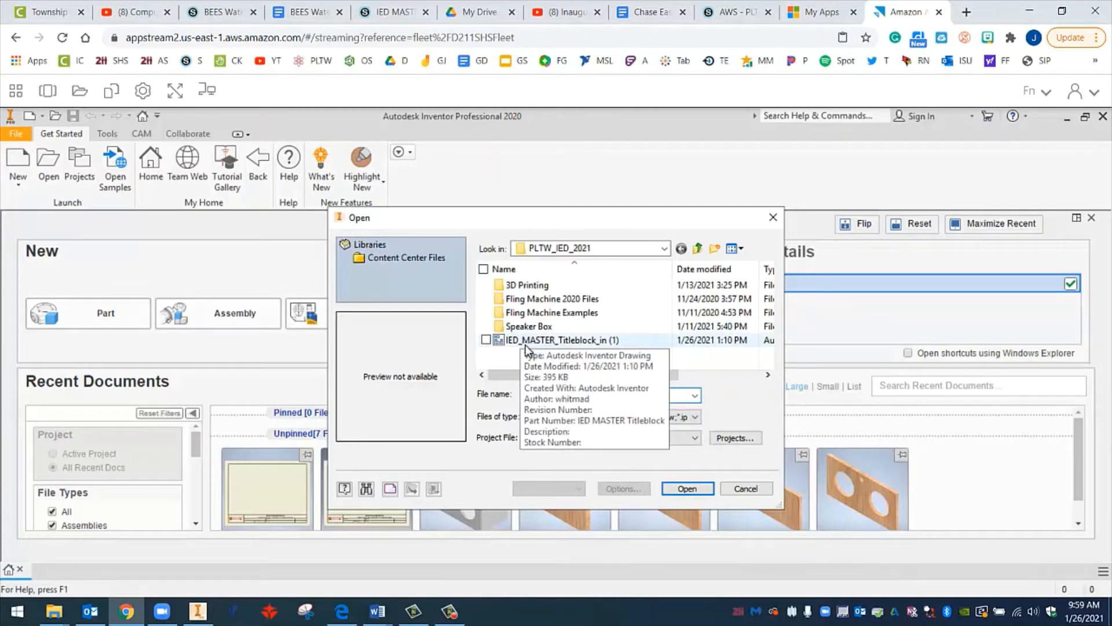
mouse_move(518, 345)
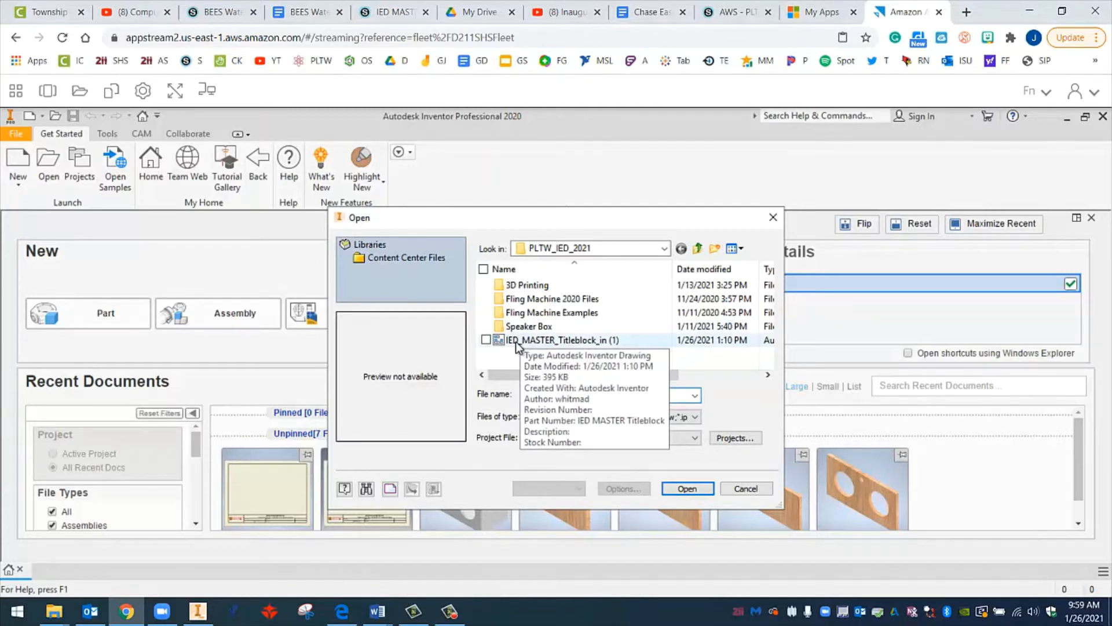
mouse_move(530, 336)
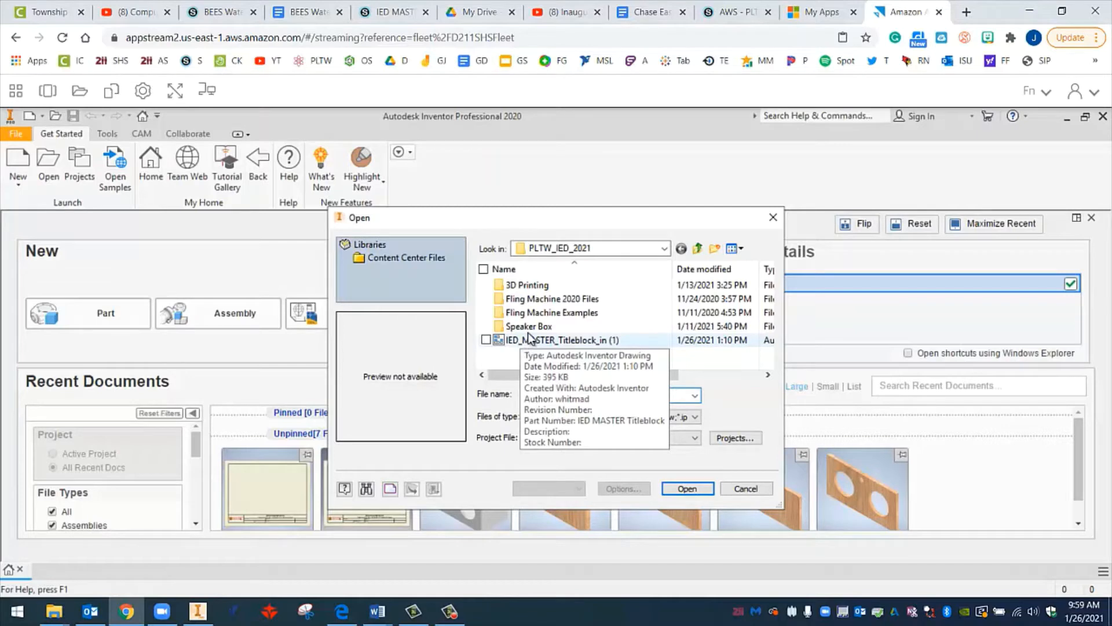
Select and enter the Speaker Box folder in the Open dialog.
click(528, 326)
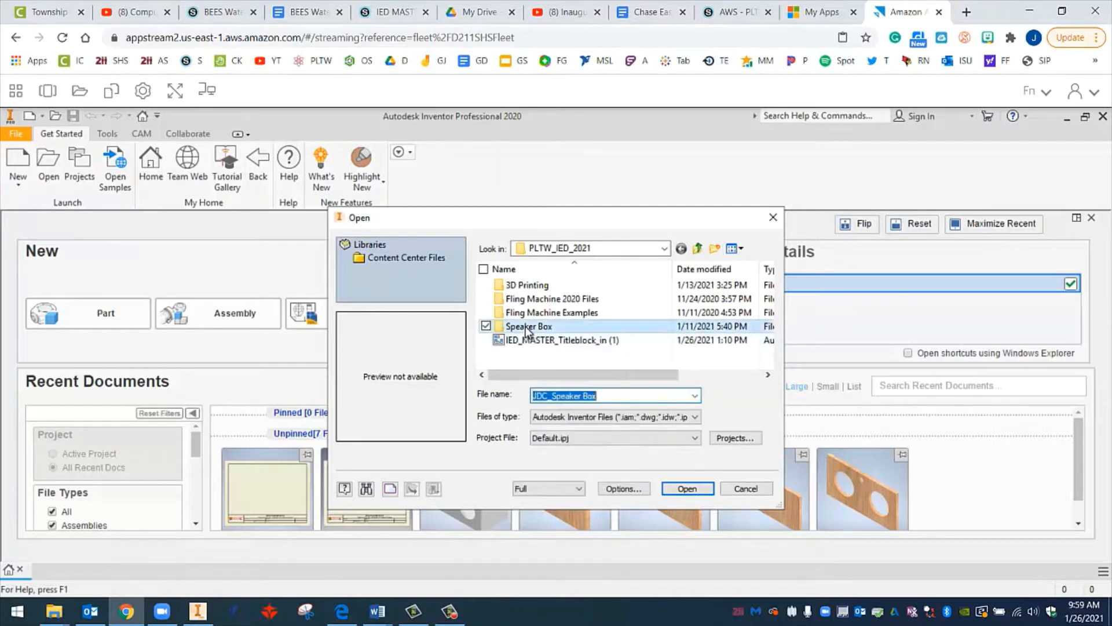
double_click(529, 325)
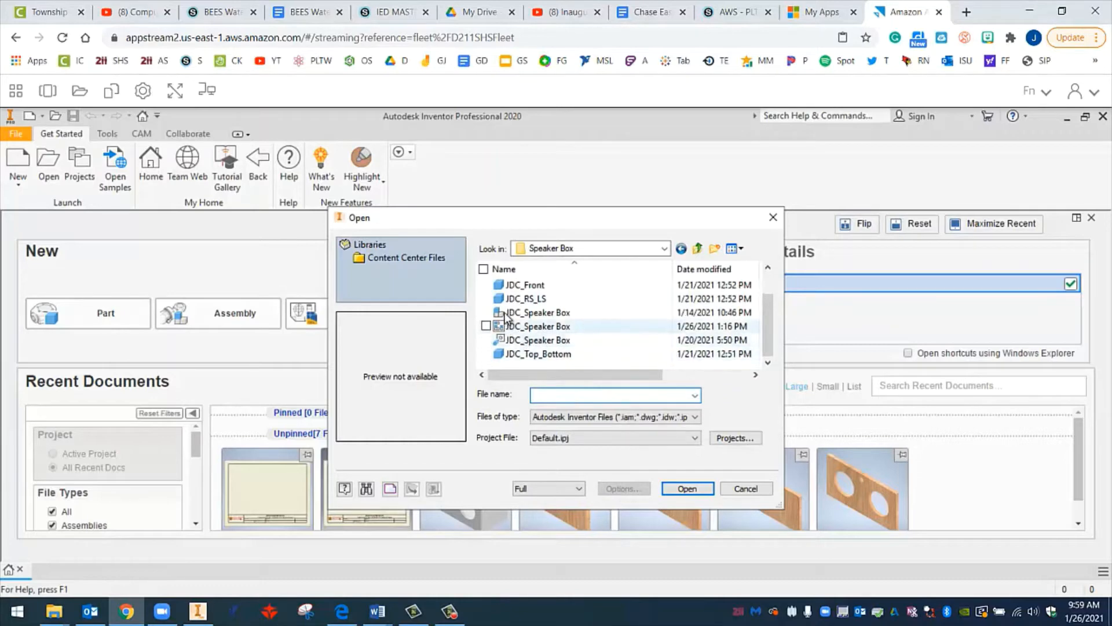
mouse_move(502, 301)
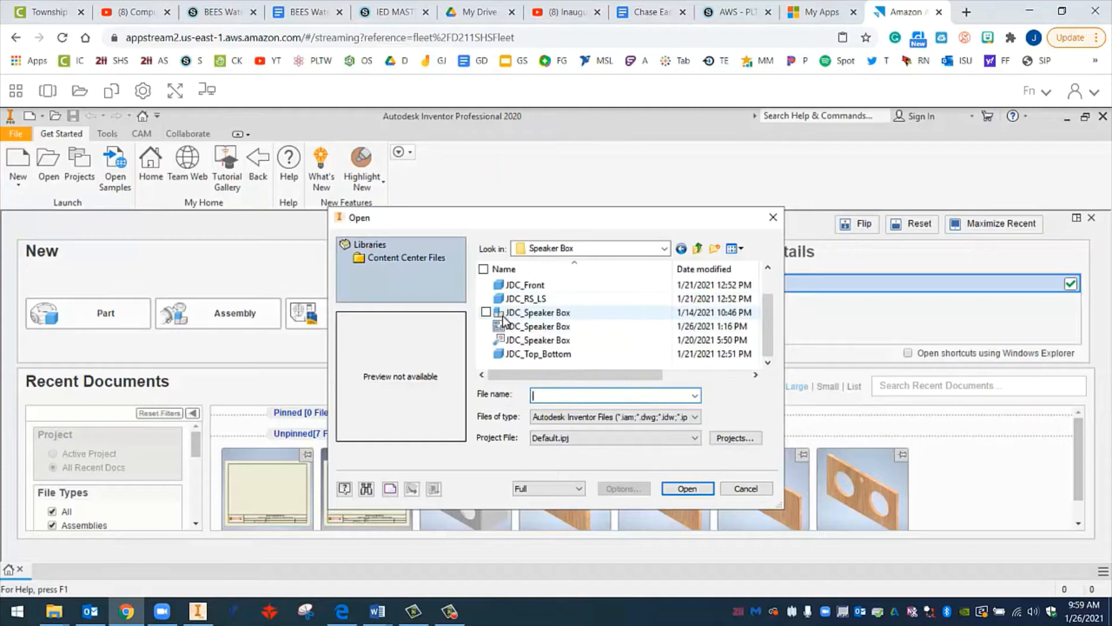
mouse_move(506, 318)
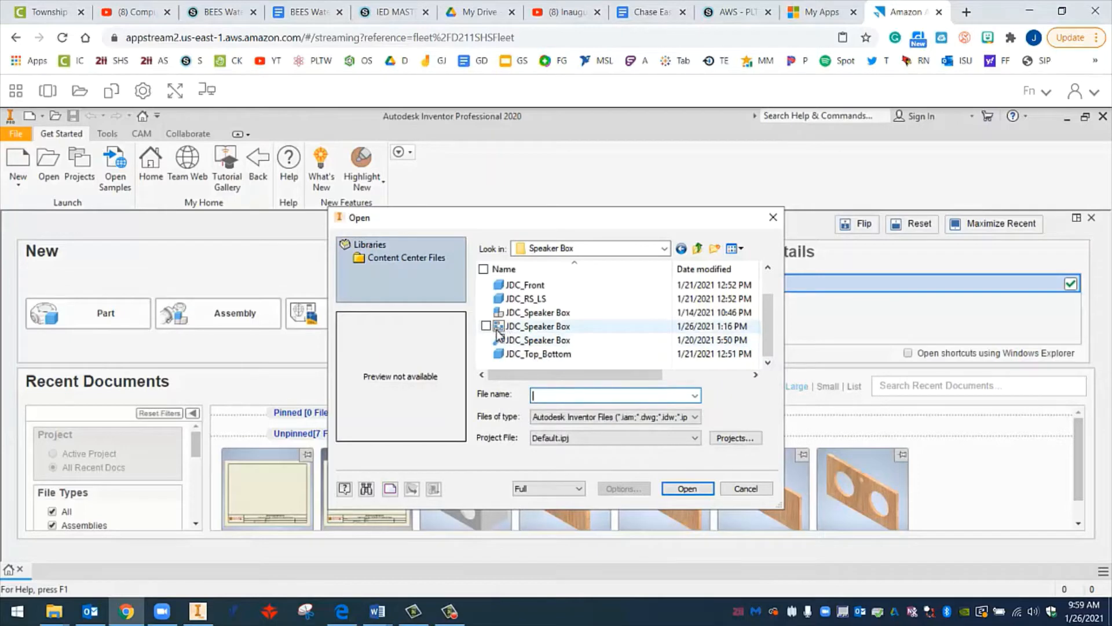
mouse_move(502, 327)
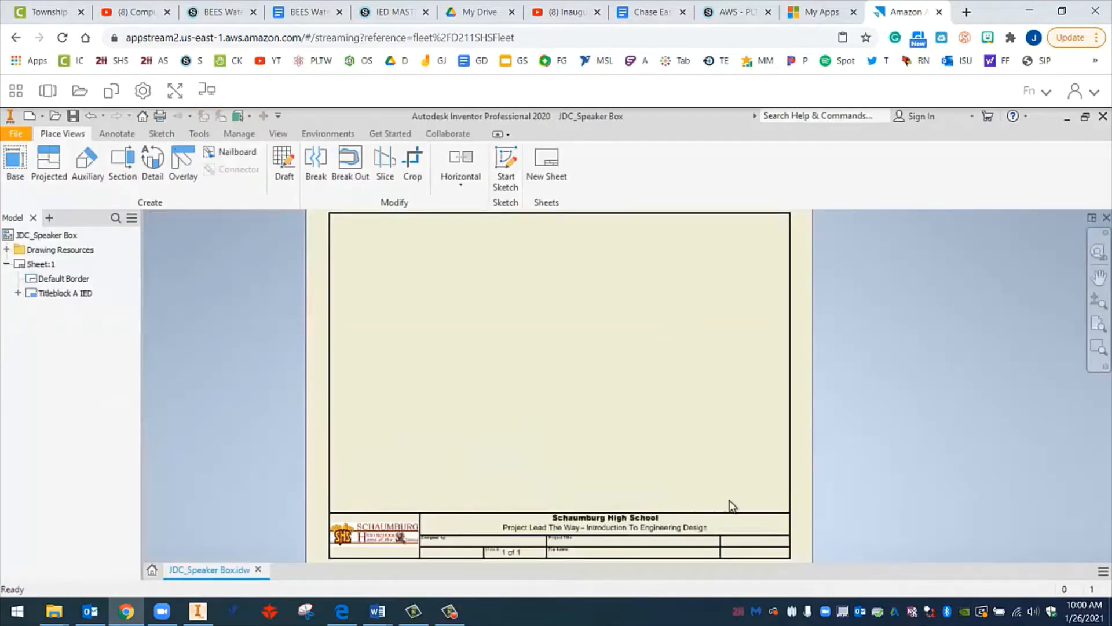
click(60, 279)
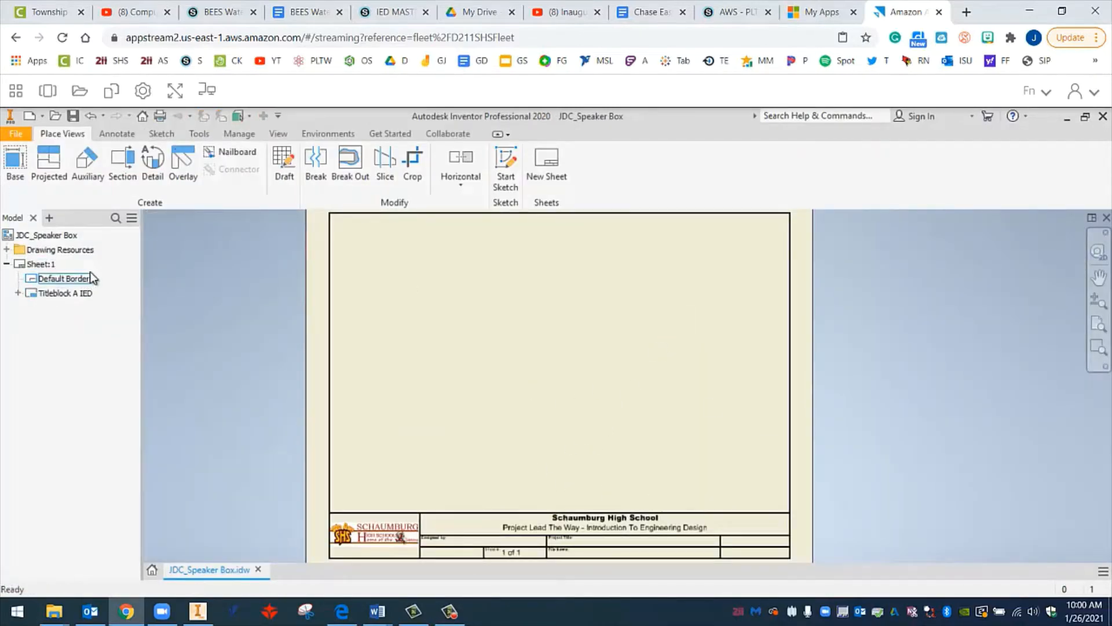
click(38, 263)
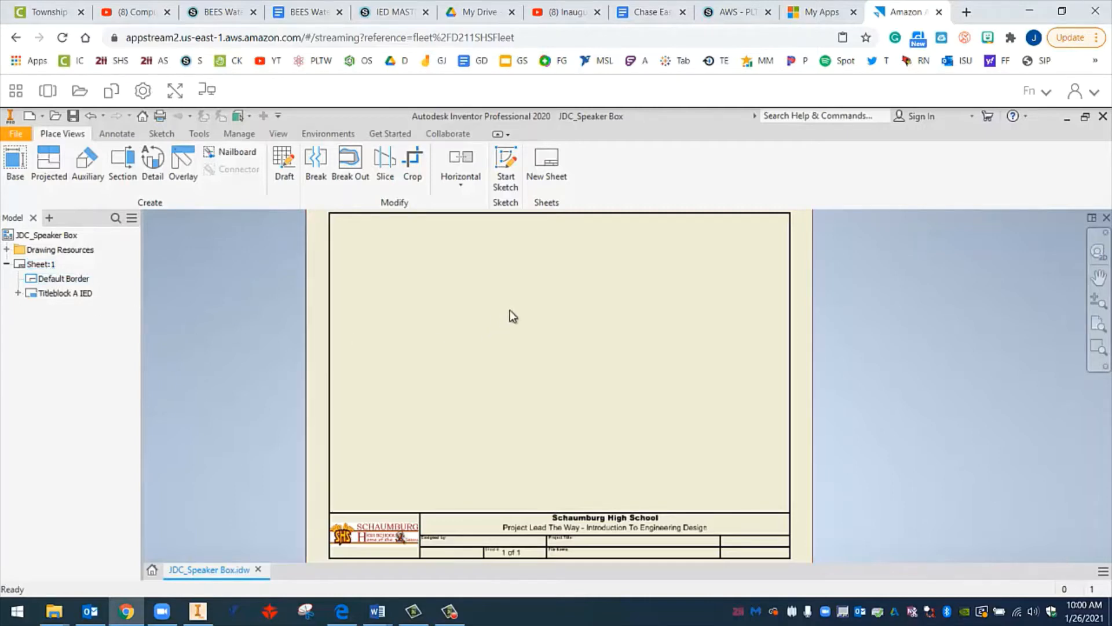
mouse_move(540, 183)
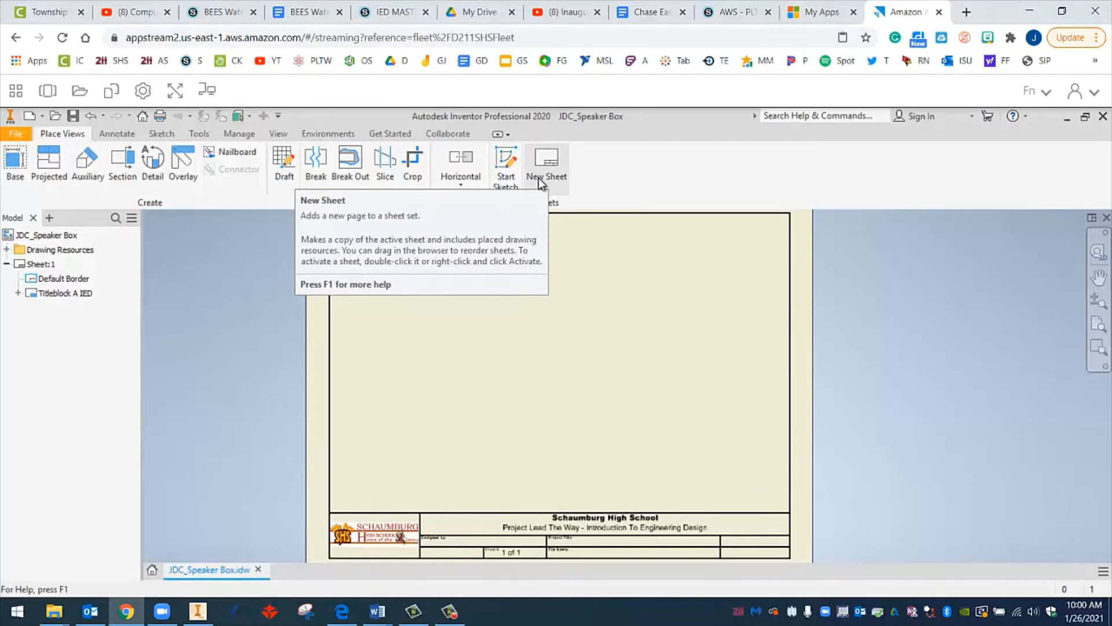
Add three new sheets, accepting the title block prompts, for five sheets total.
click(547, 159)
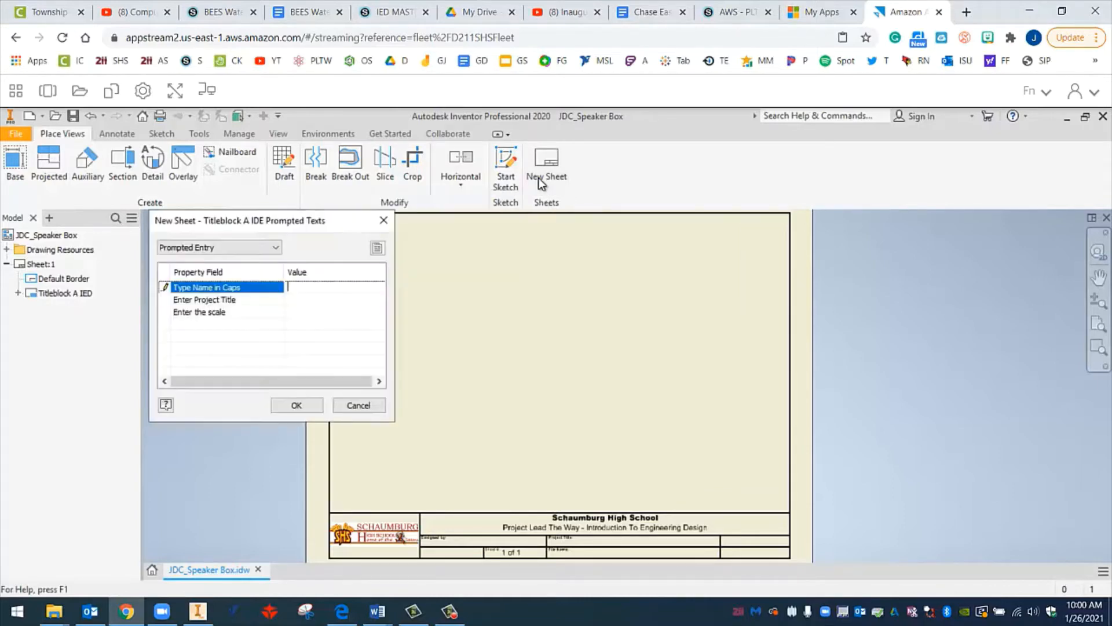
click(297, 405)
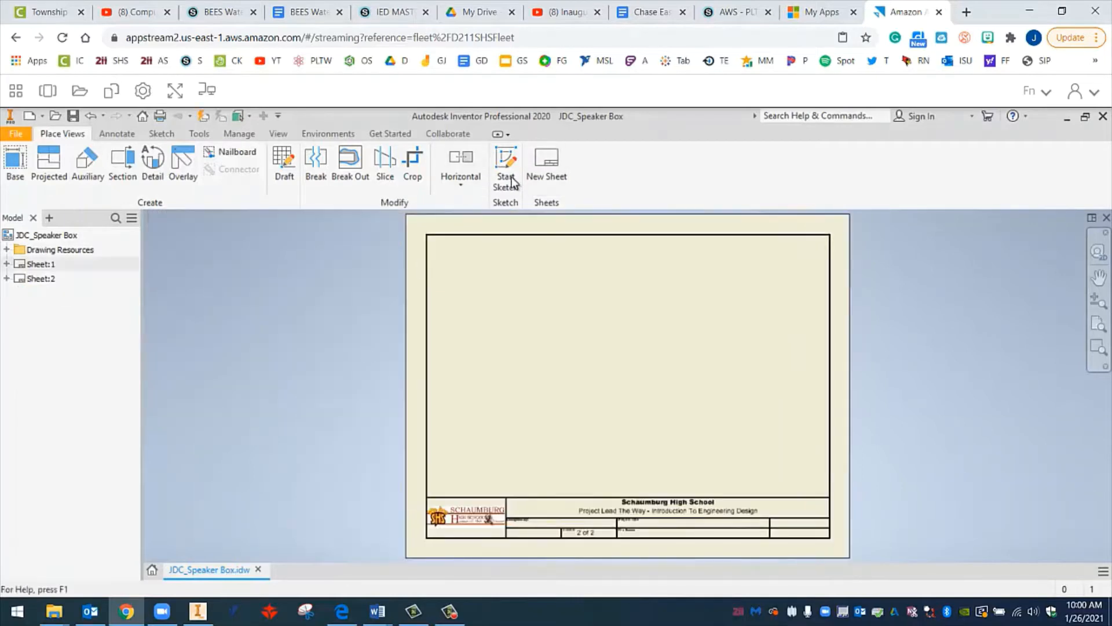
click(546, 162)
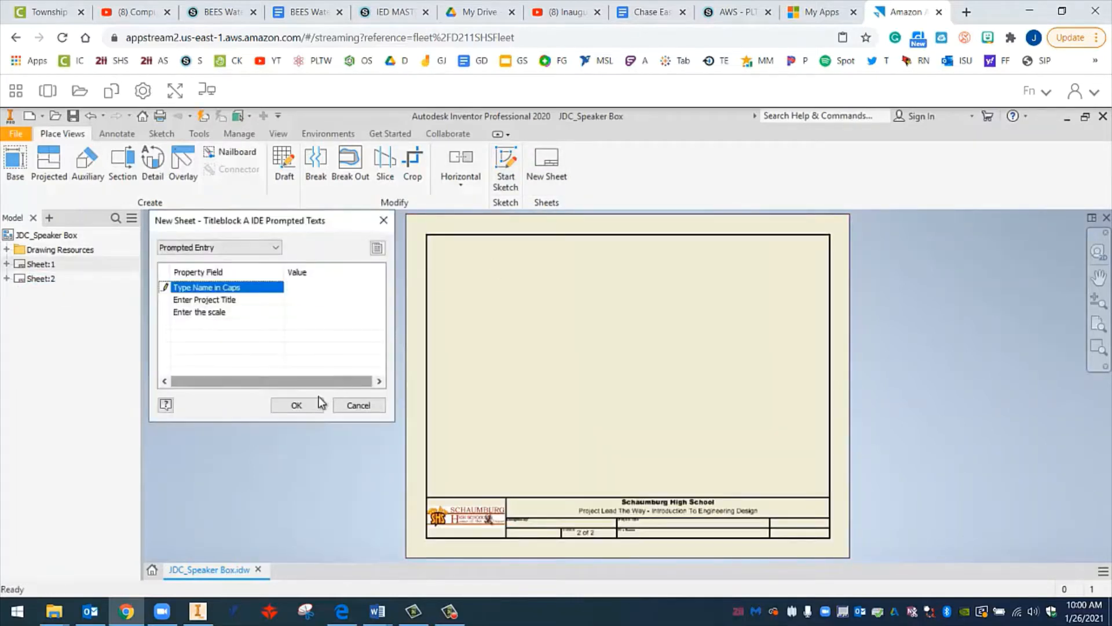
click(296, 405)
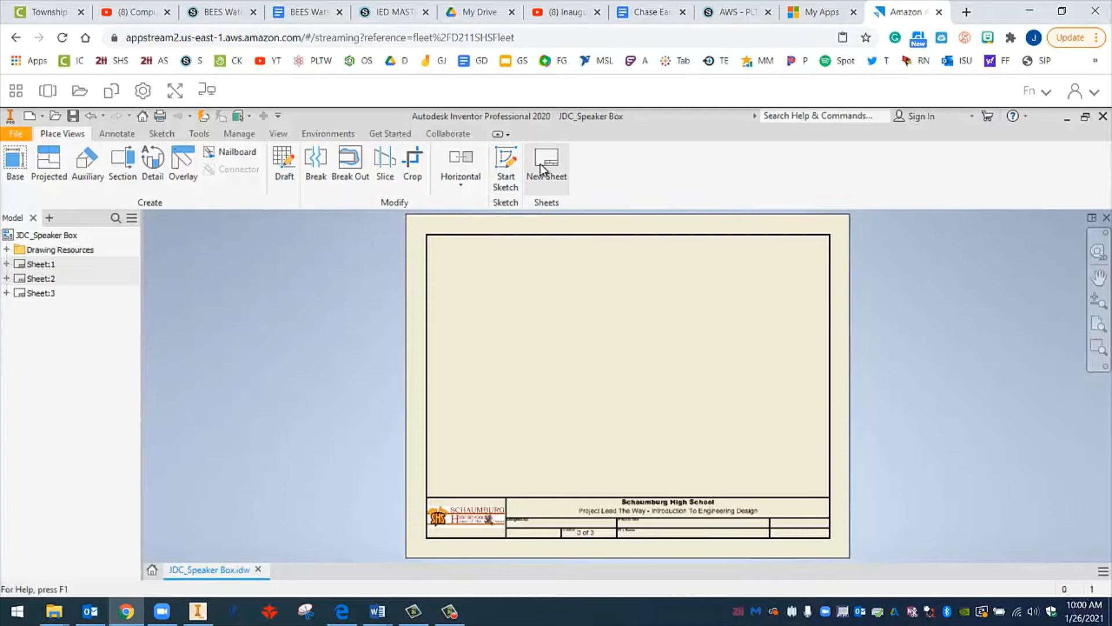
click(546, 161)
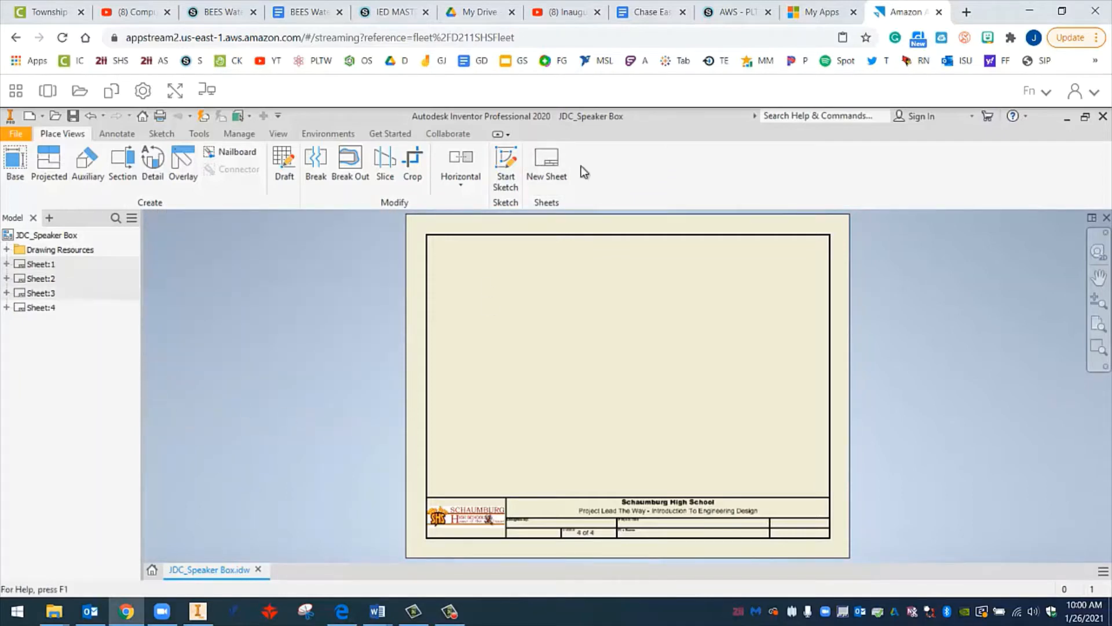
click(547, 163)
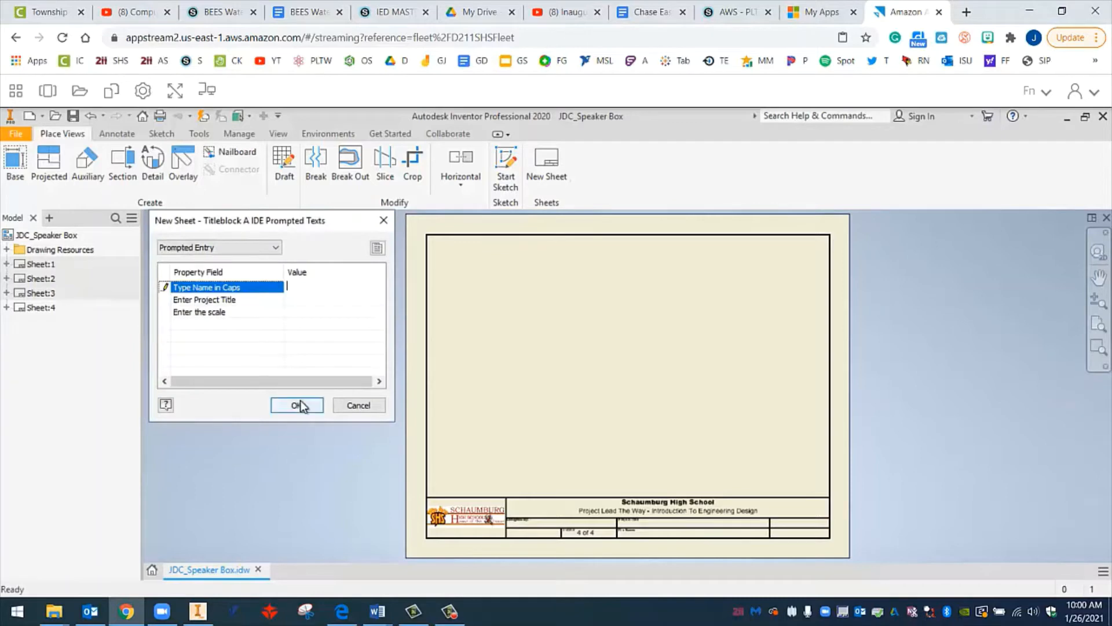
click(297, 405)
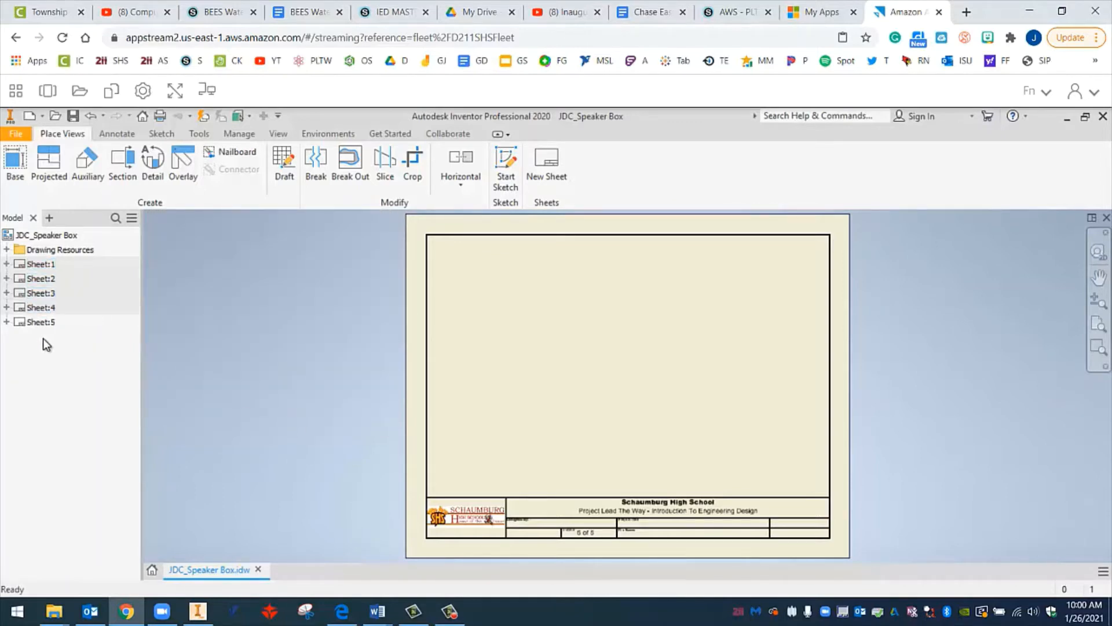
click(39, 322)
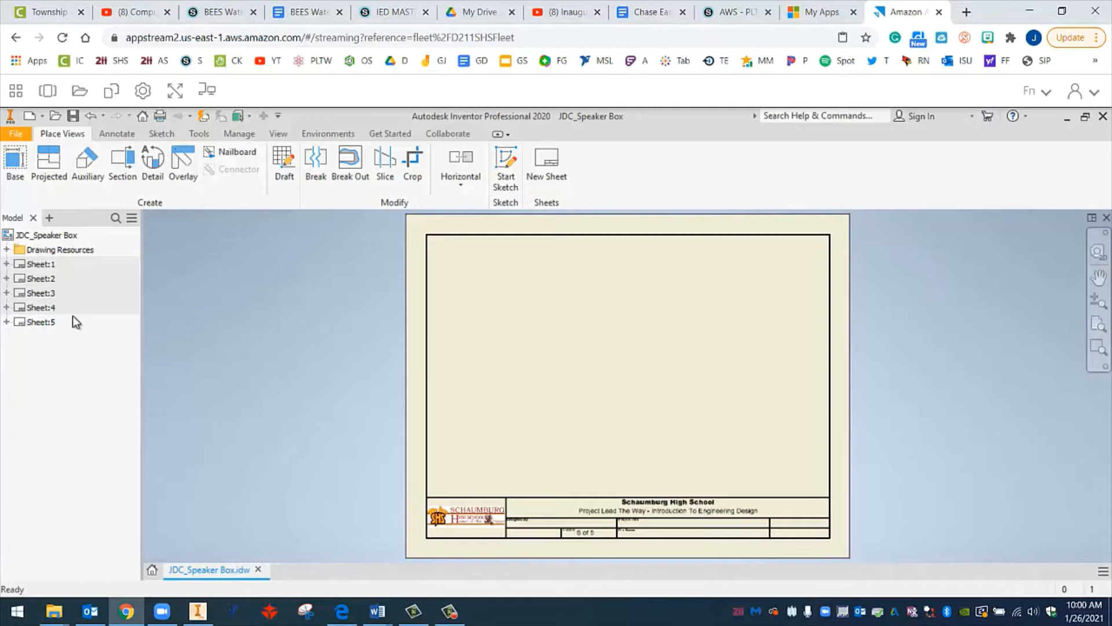
mouse_move(79, 330)
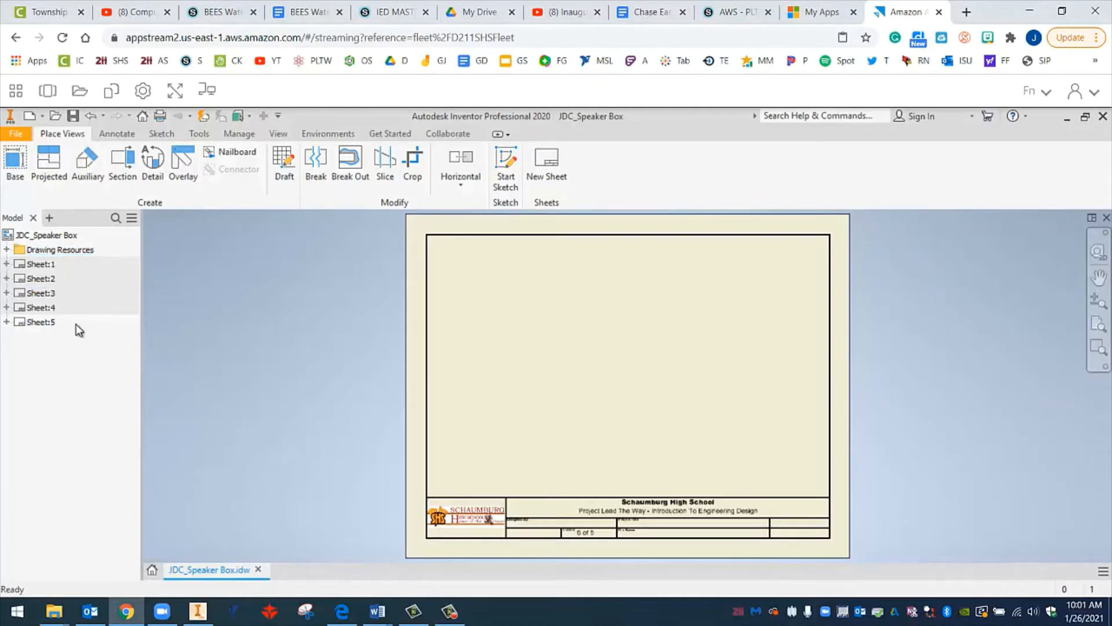
click(38, 322)
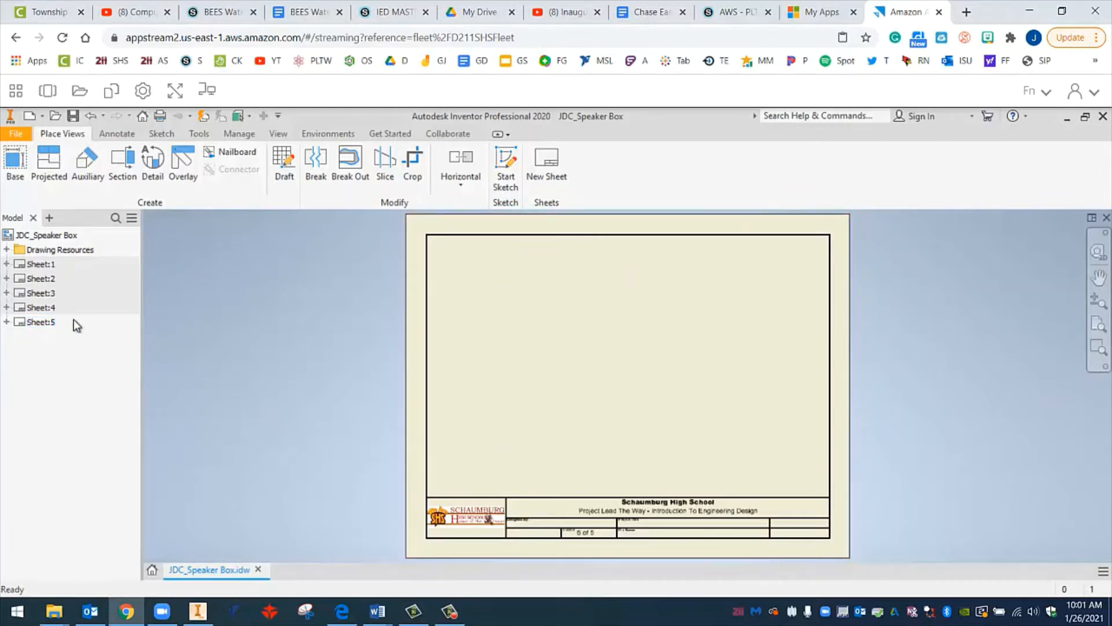
Activate Sheet 1 in the browser, briefly checking Sheet 2 before returning.
click(38, 264)
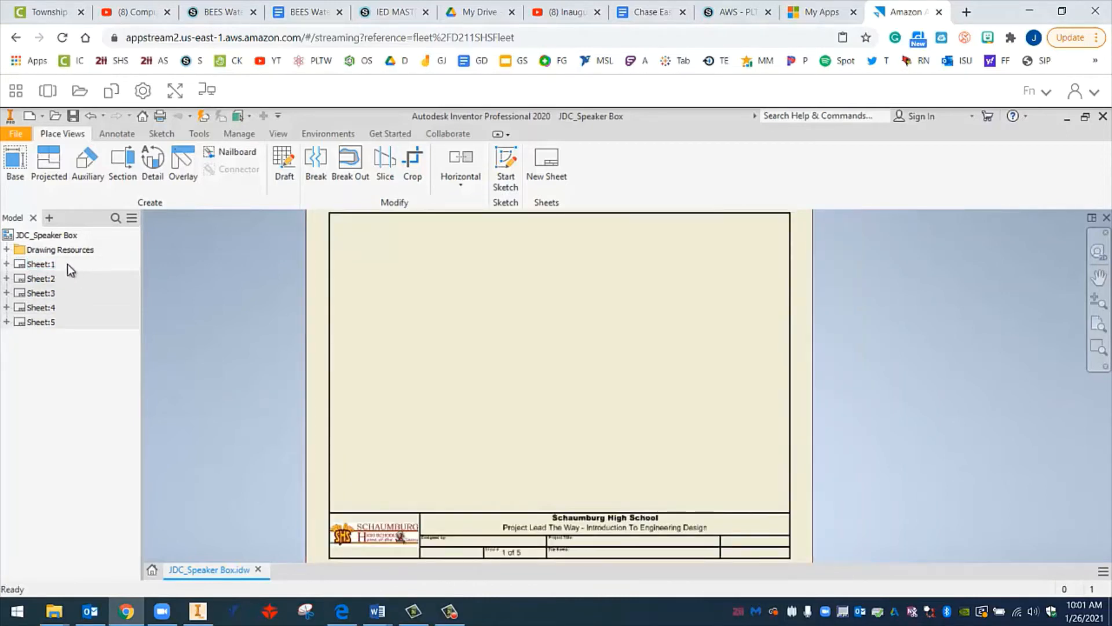
mouse_move(81, 313)
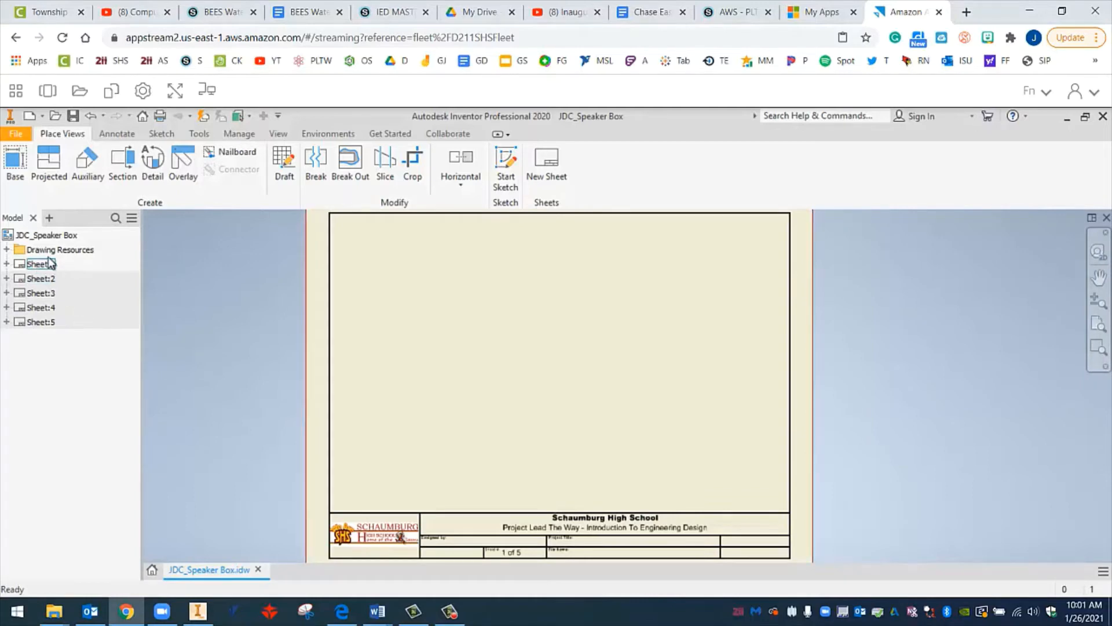
click(35, 278)
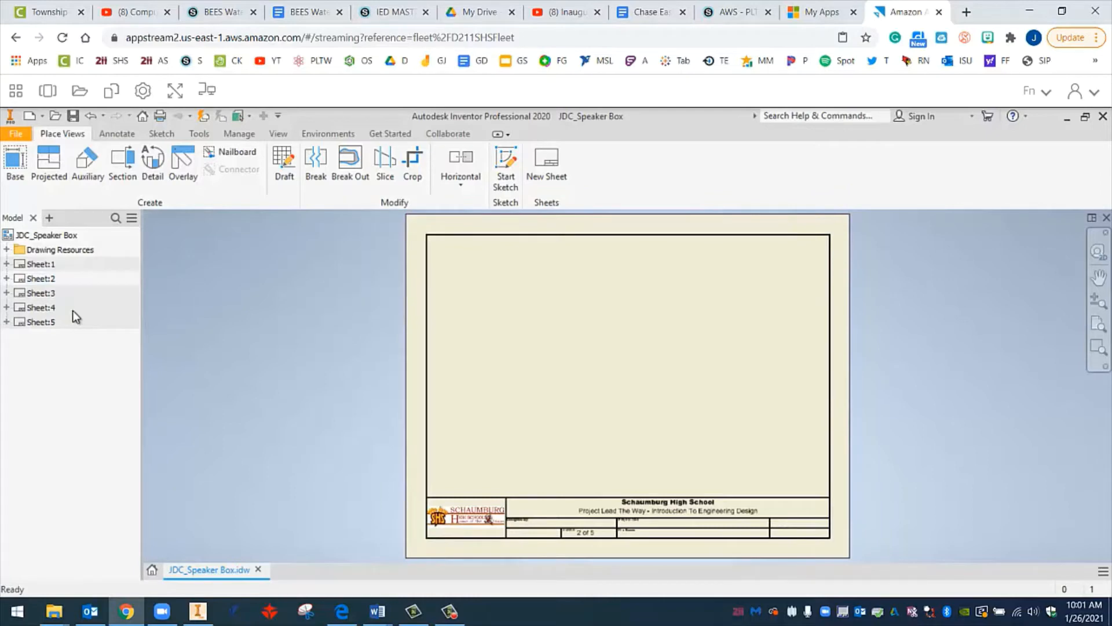
click(37, 263)
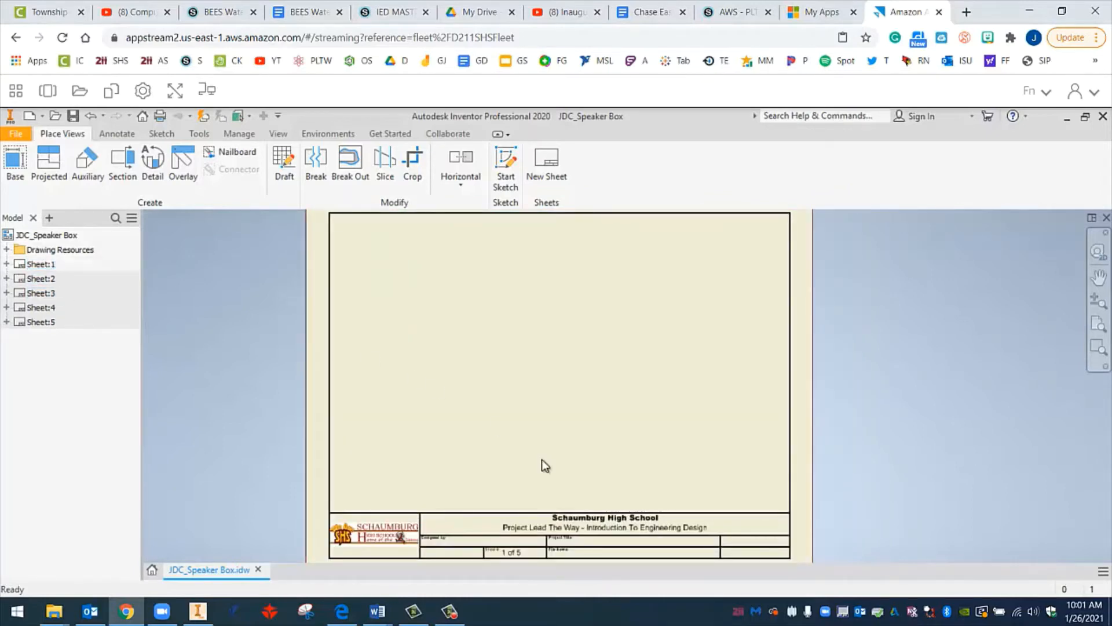
mouse_move(530, 566)
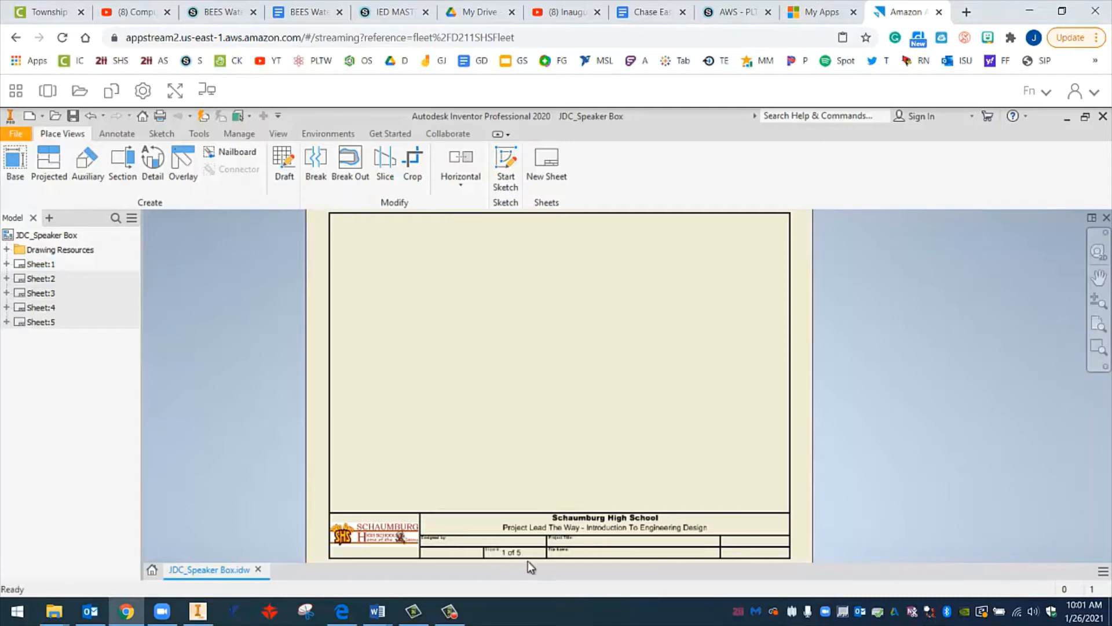
mouse_move(504, 561)
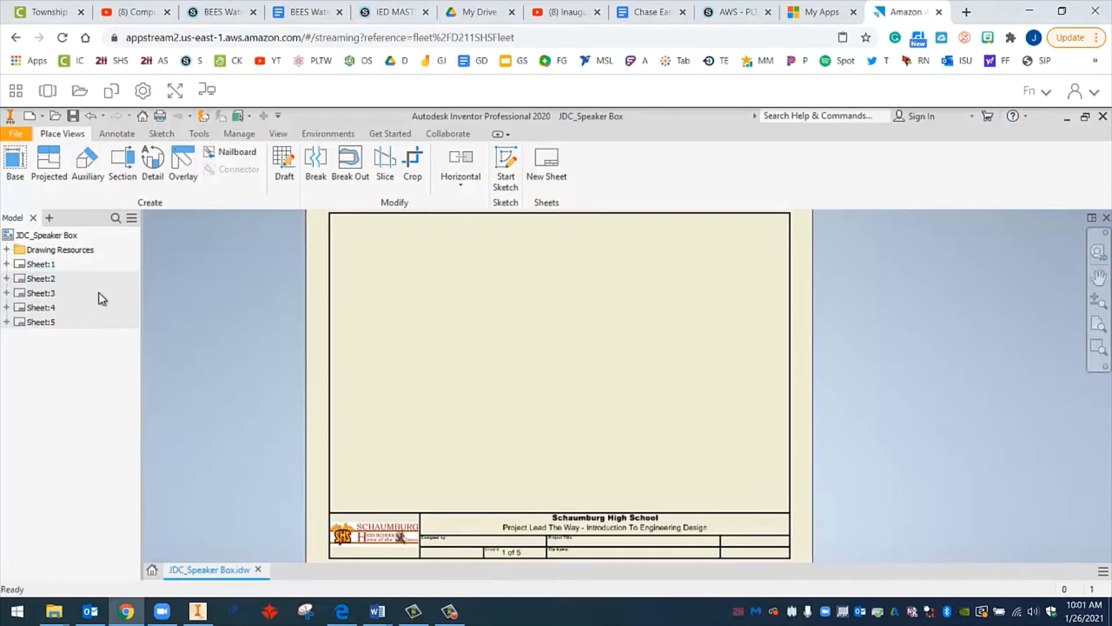
mouse_move(102, 306)
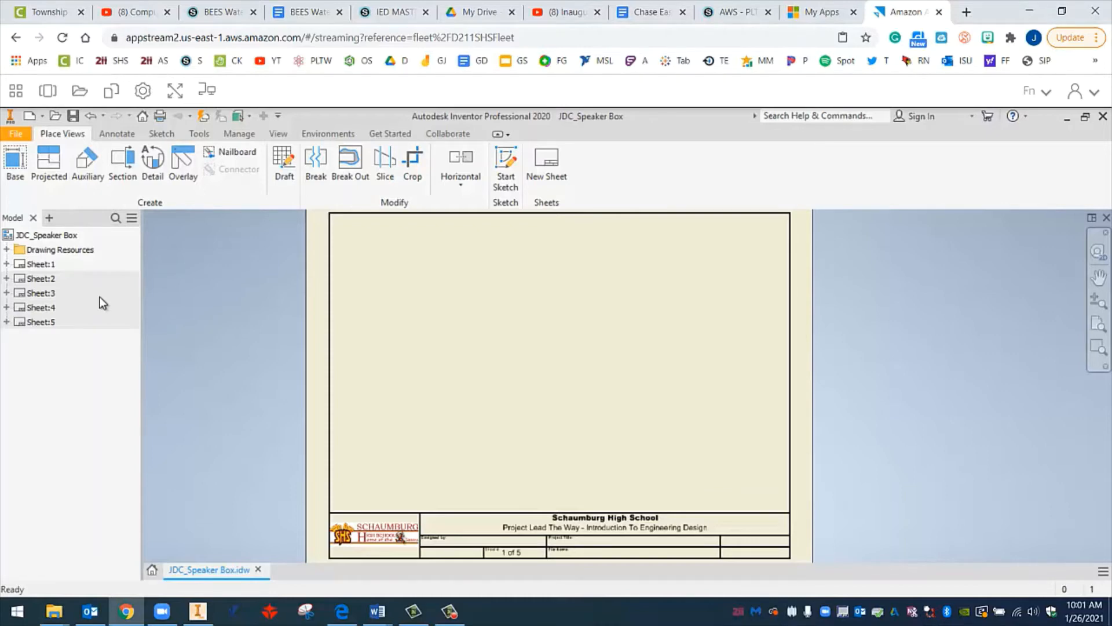
mouse_move(99, 307)
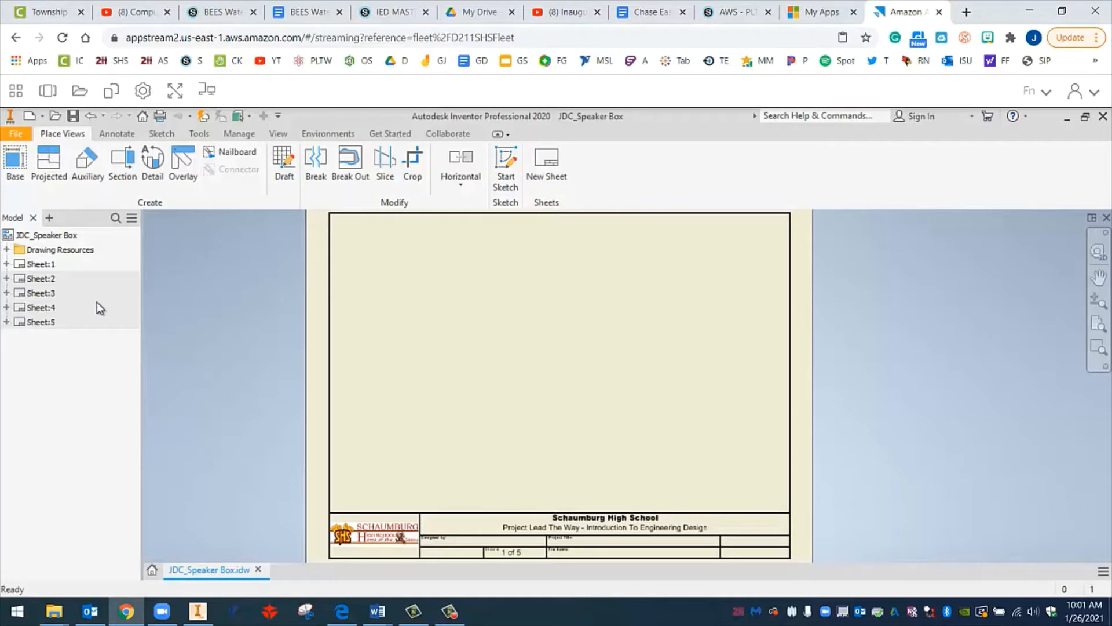
Expand Sheet 1 in the browser and delete its Titleblock A IED.
click(34, 263)
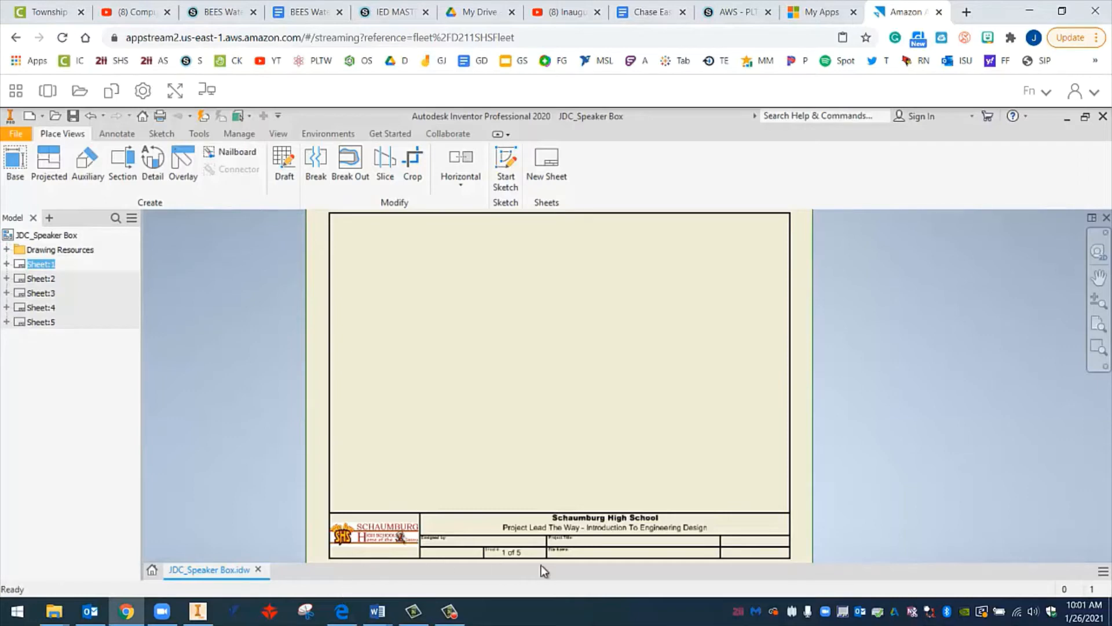
mouse_move(475, 461)
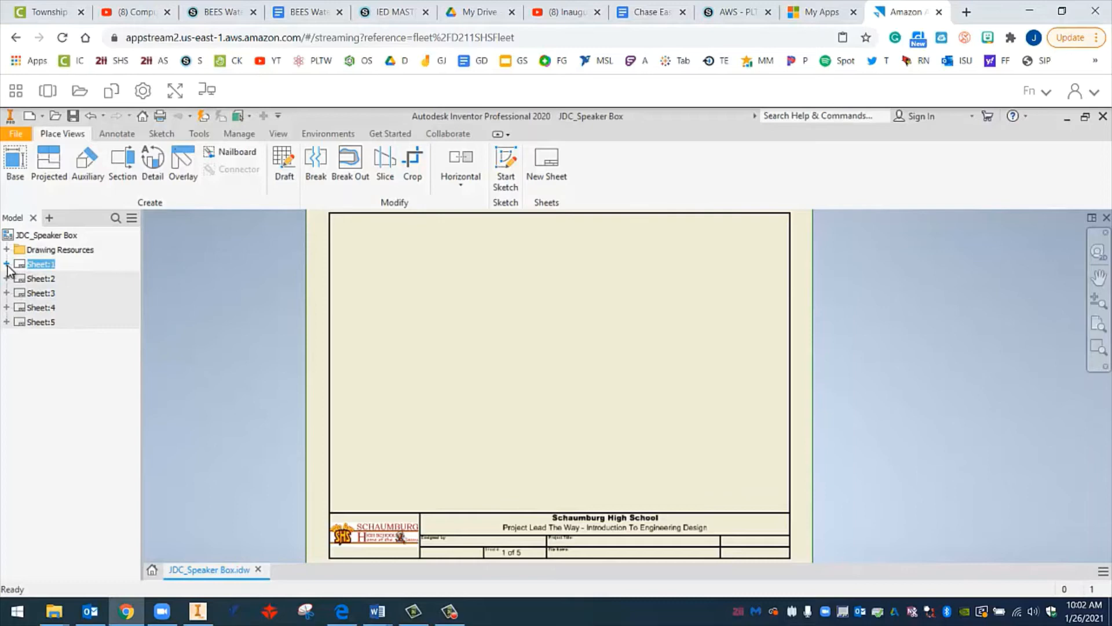
click(7, 264)
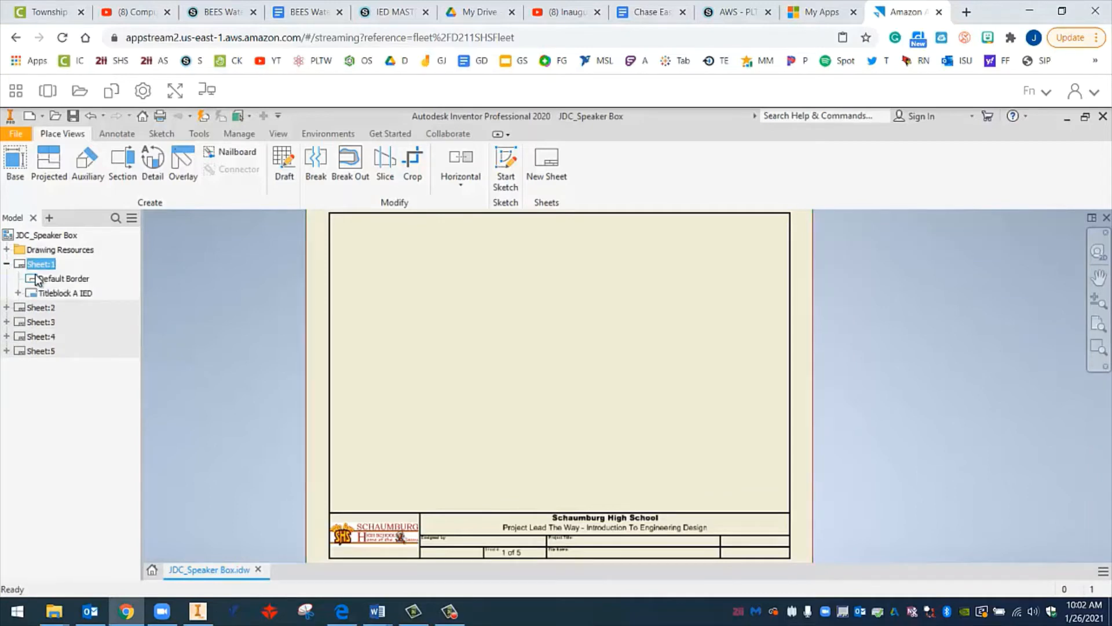
click(62, 278)
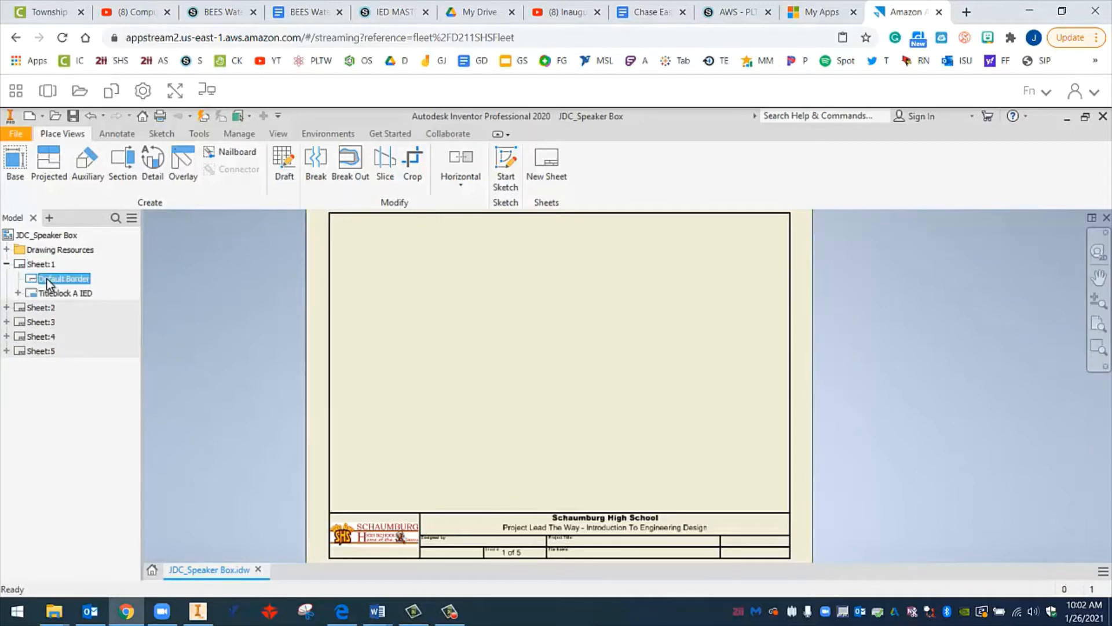
click(62, 293)
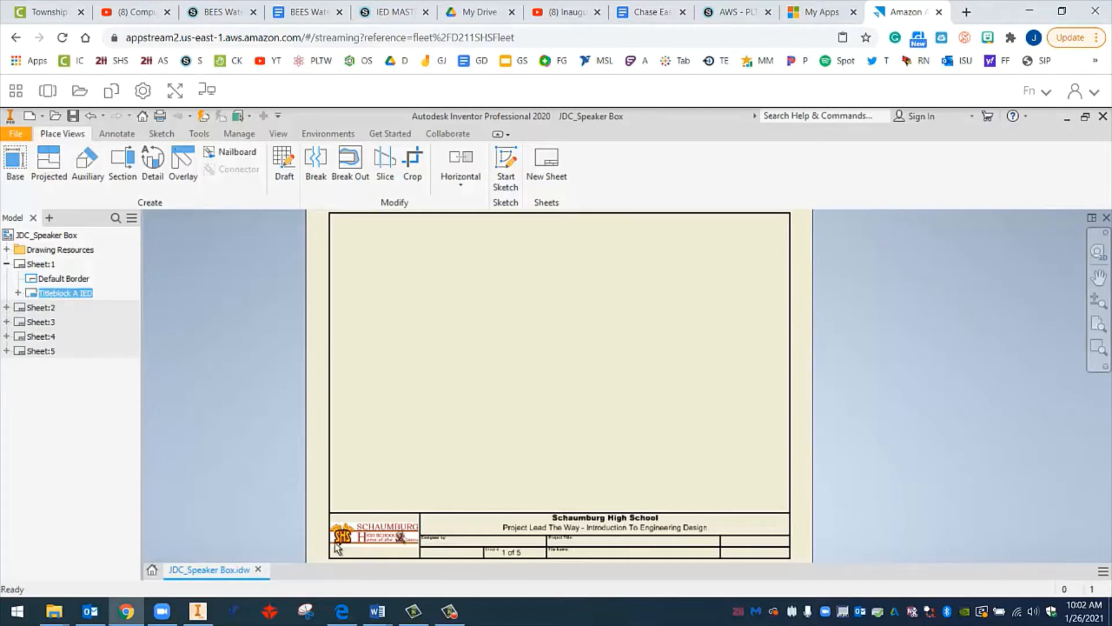
mouse_move(396, 529)
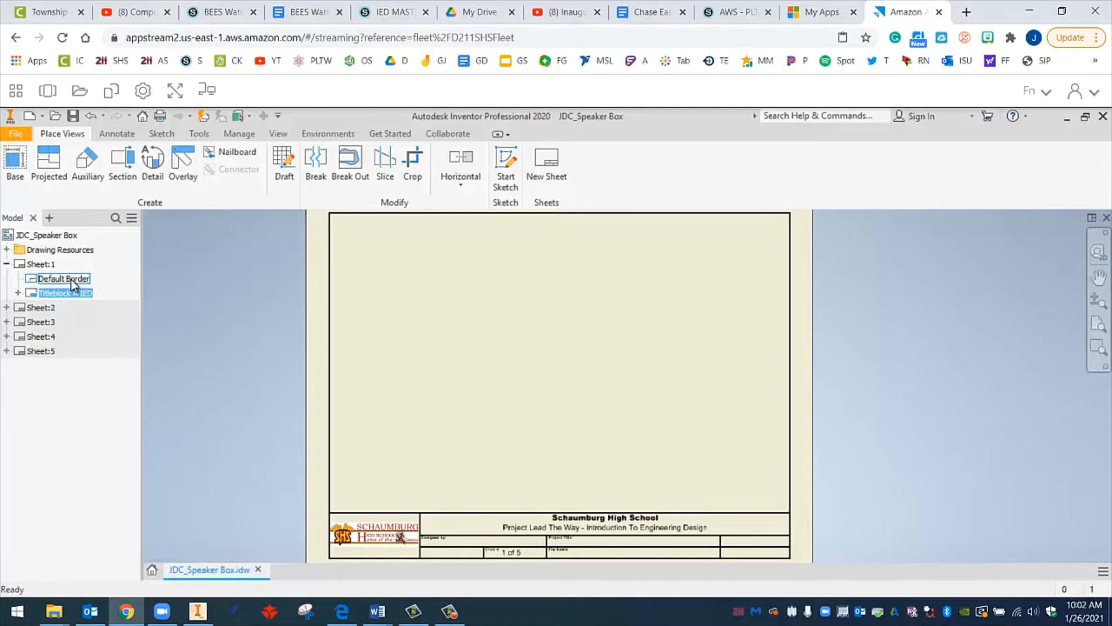
click(62, 278)
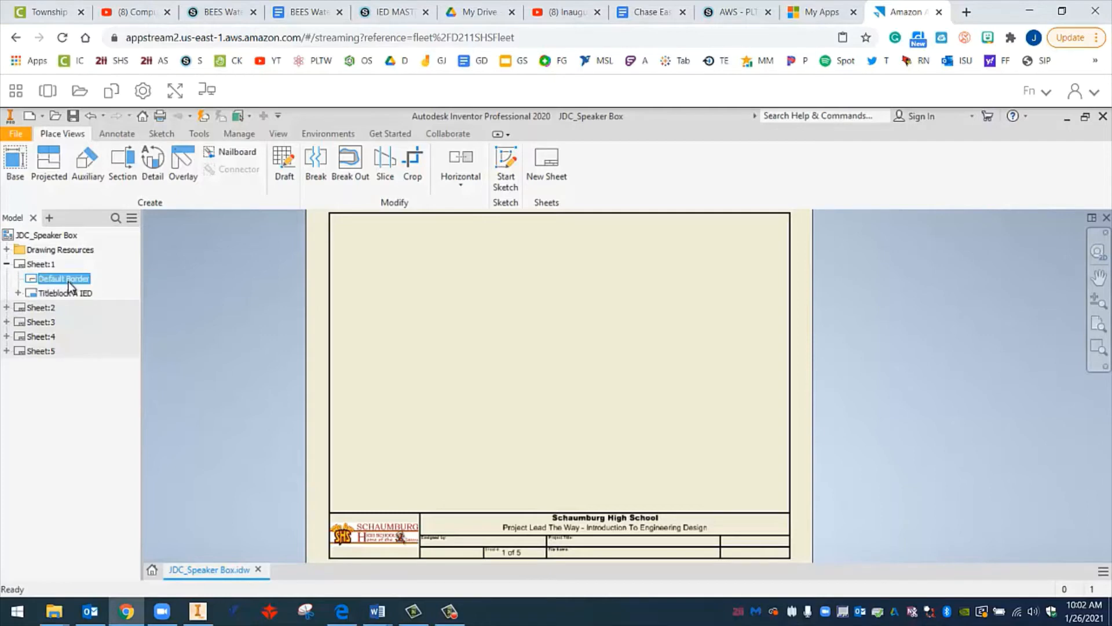
right_click(62, 278)
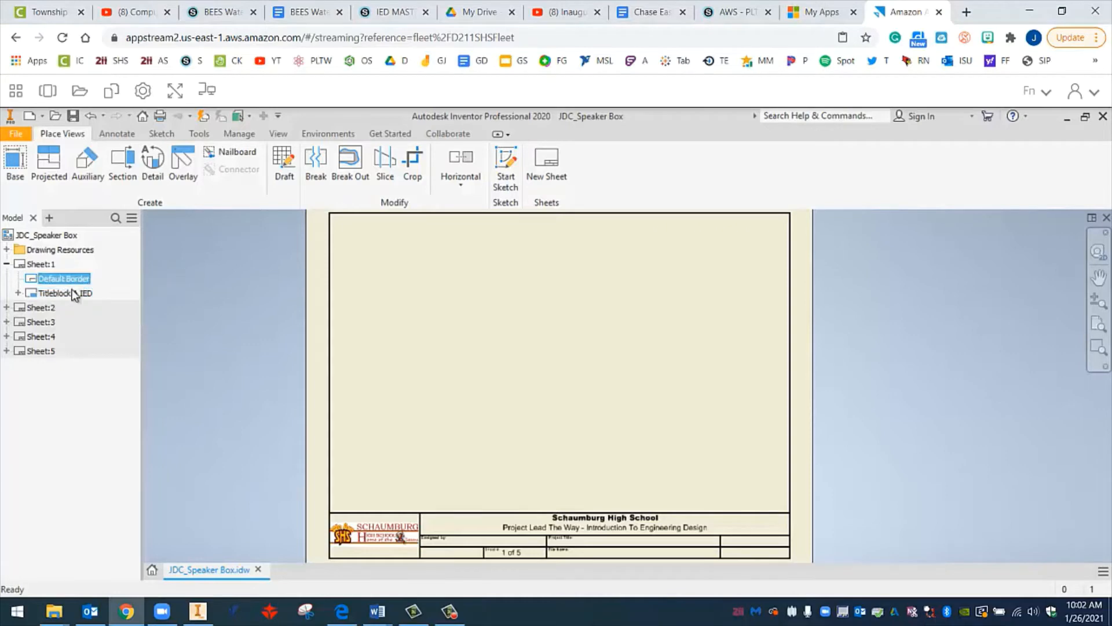
click(58, 293)
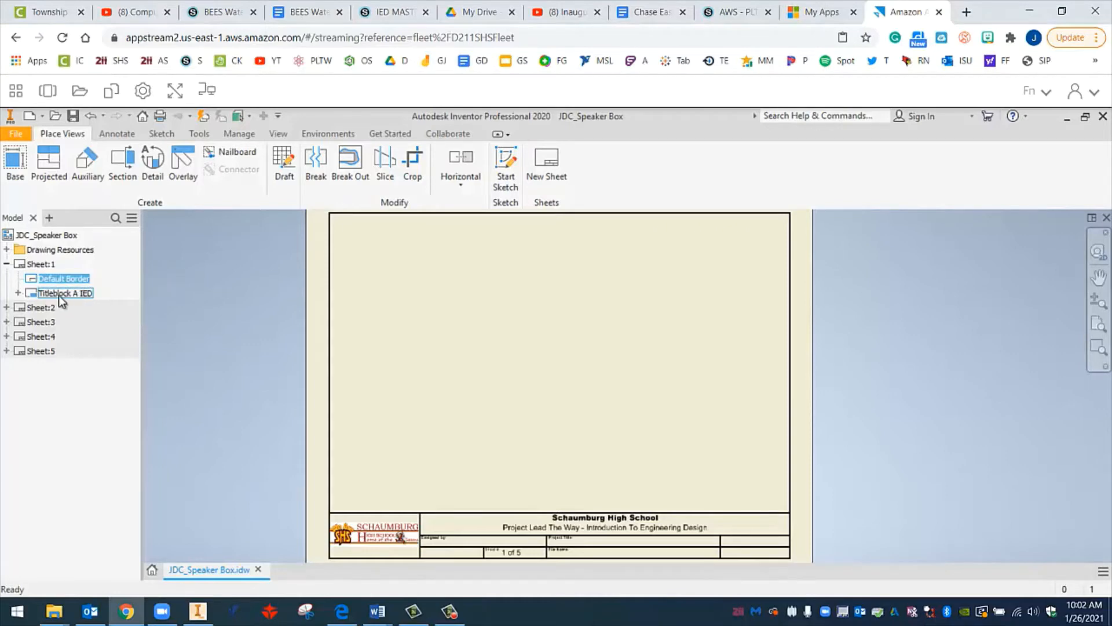
click(58, 294)
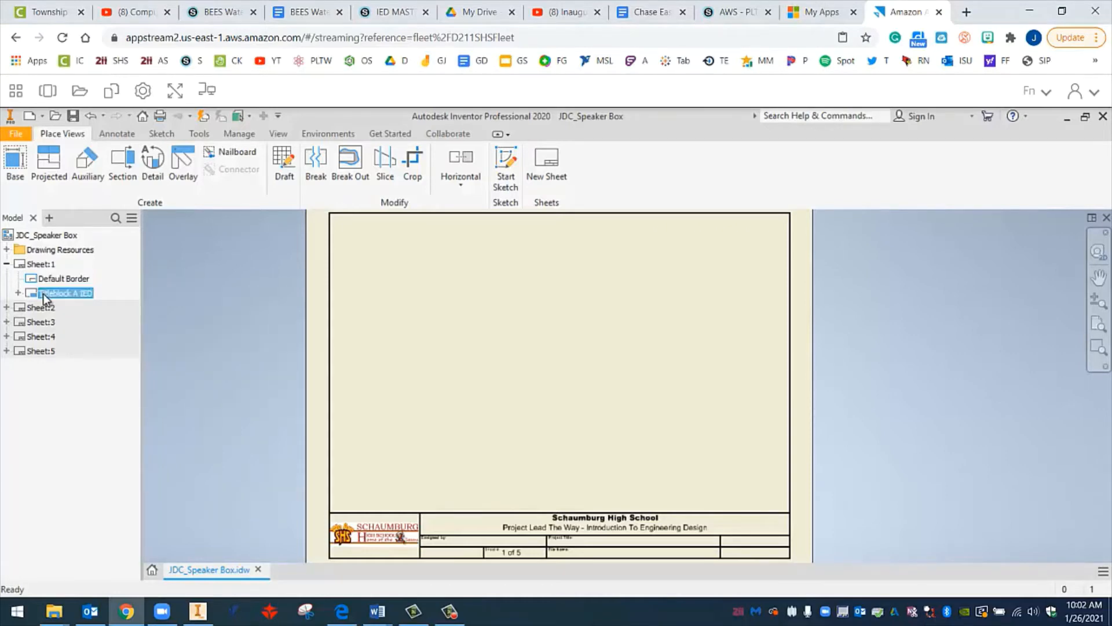
right_click(64, 292)
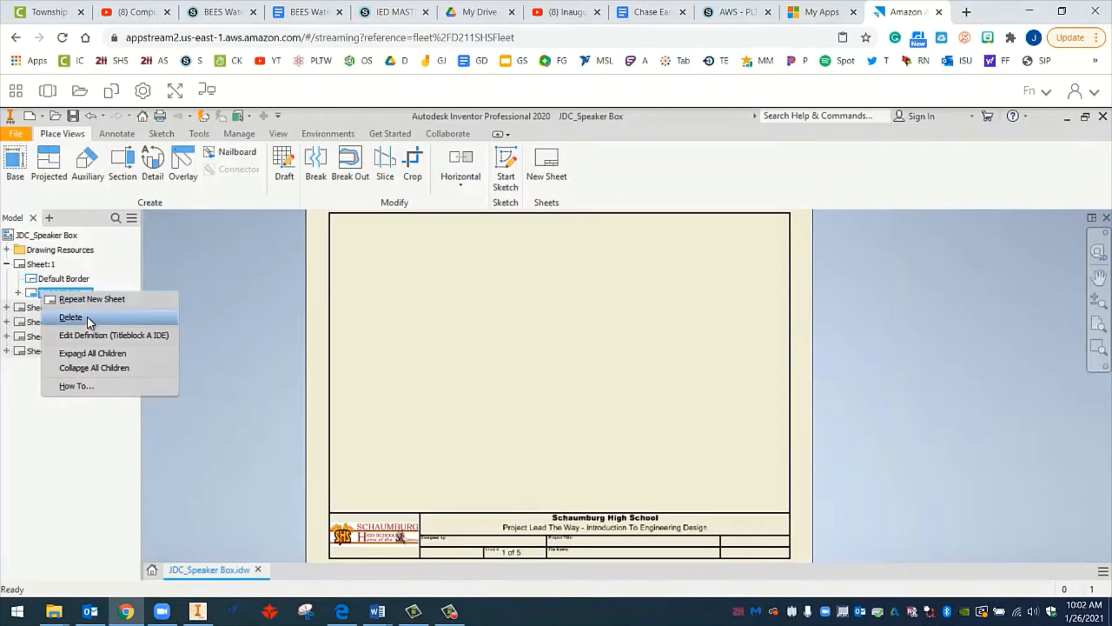
click(70, 317)
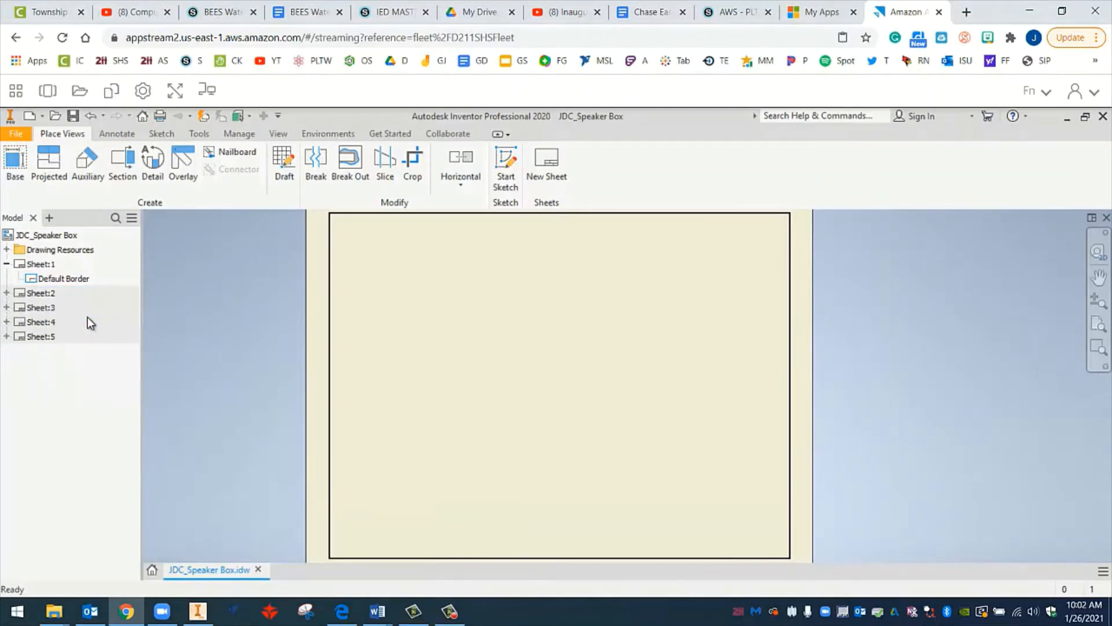
click(37, 293)
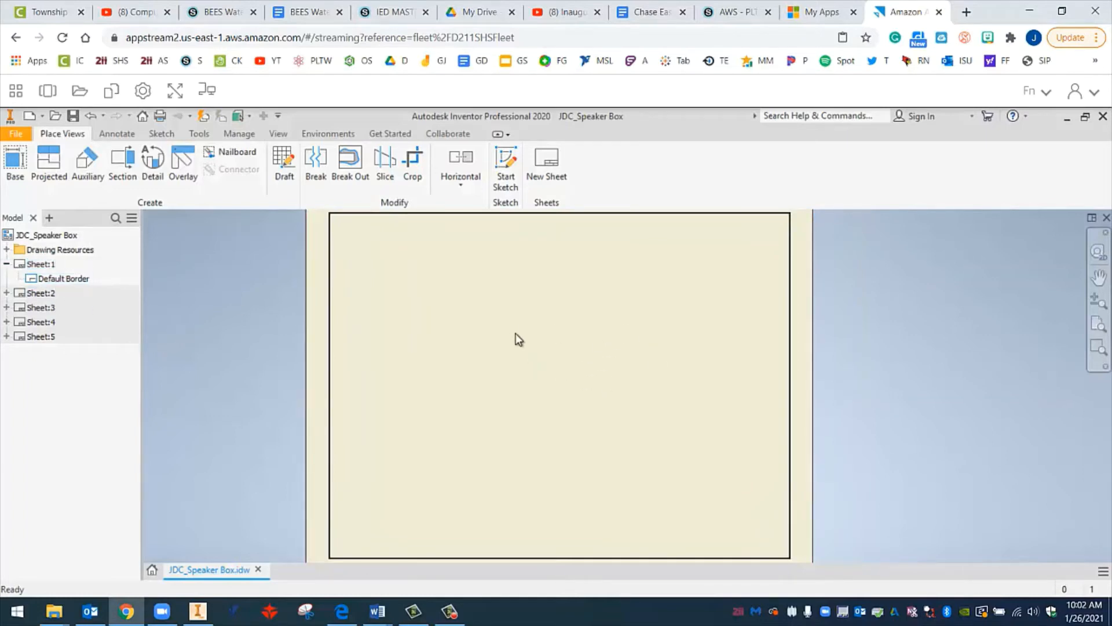
mouse_move(538, 385)
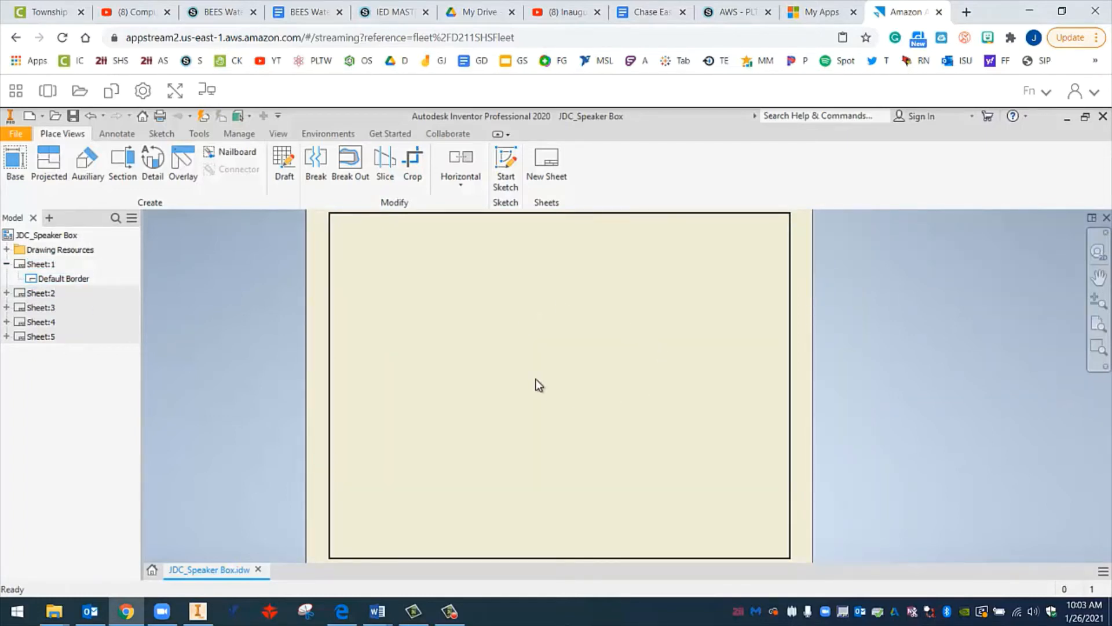
mouse_move(537, 385)
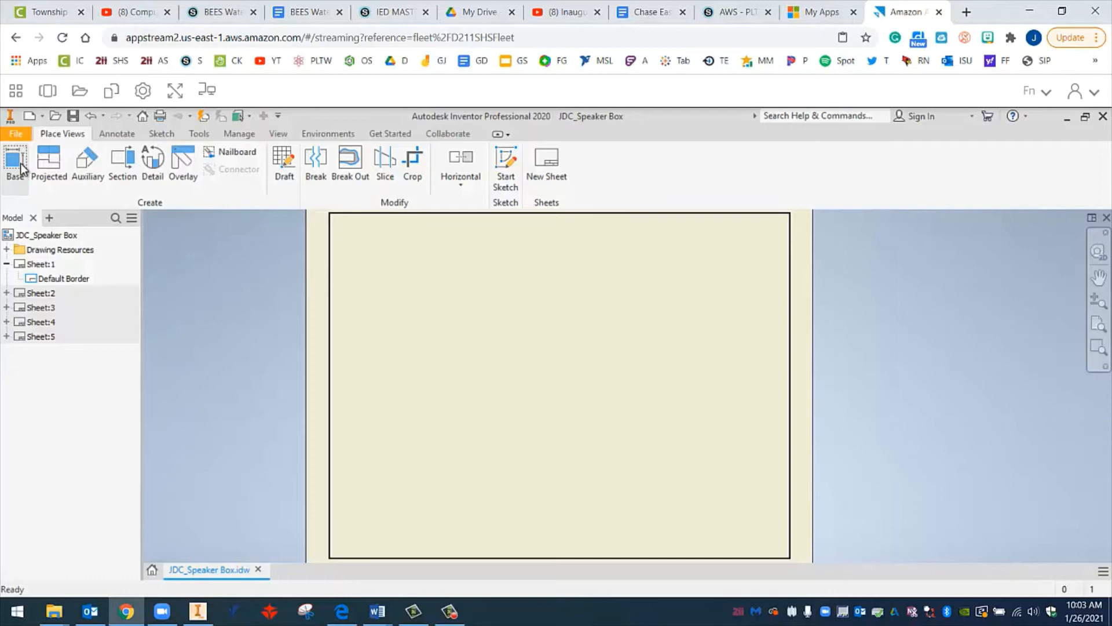
mouse_move(15, 161)
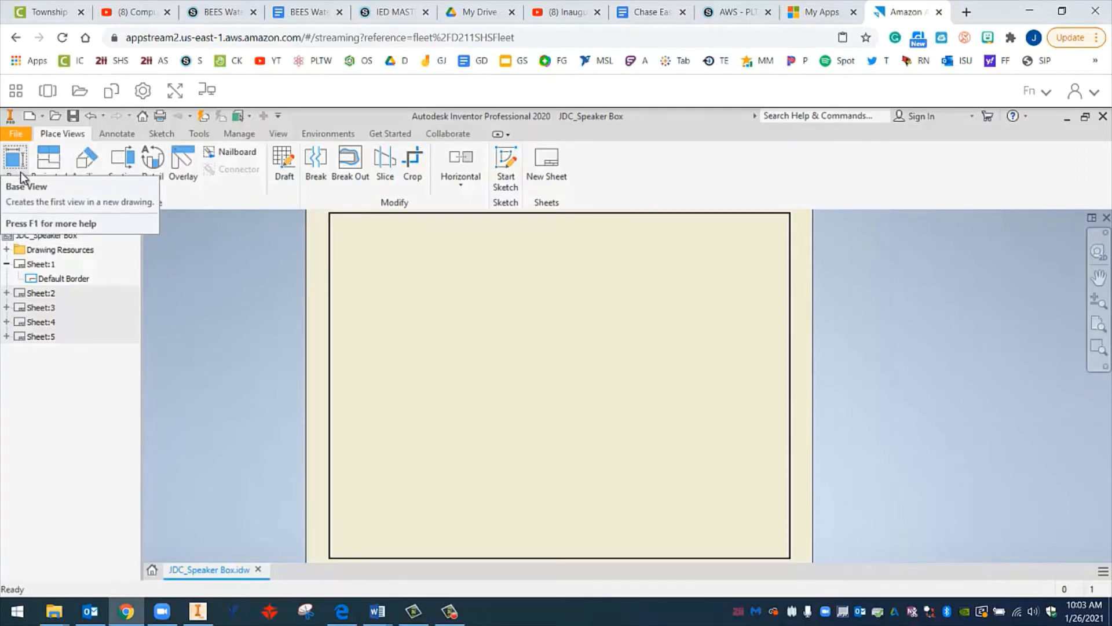
mouse_move(49, 132)
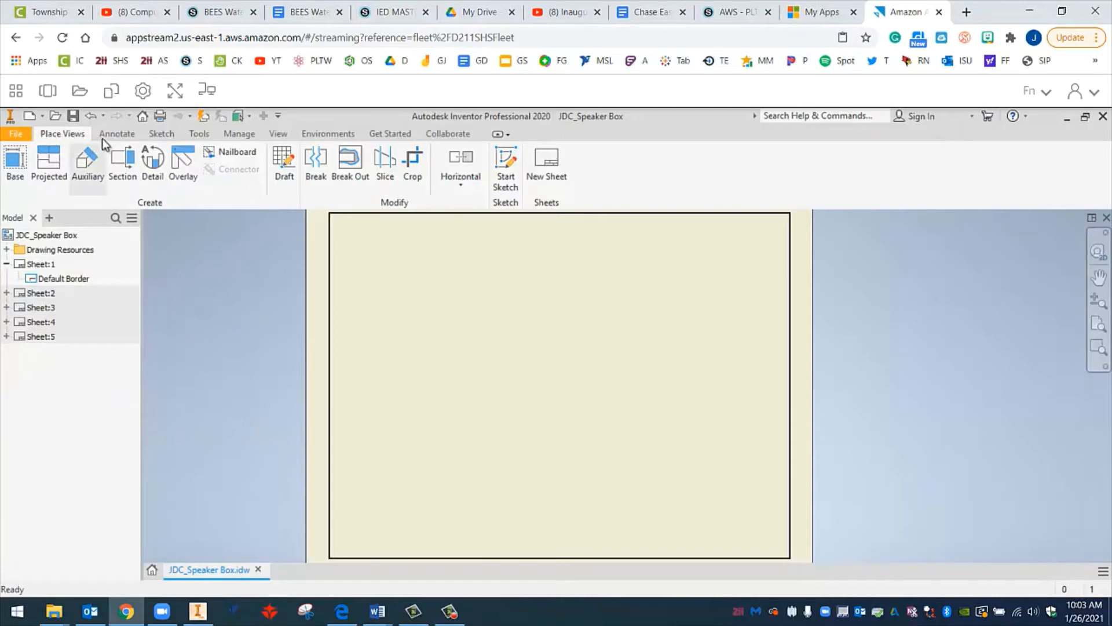
mouse_move(14, 162)
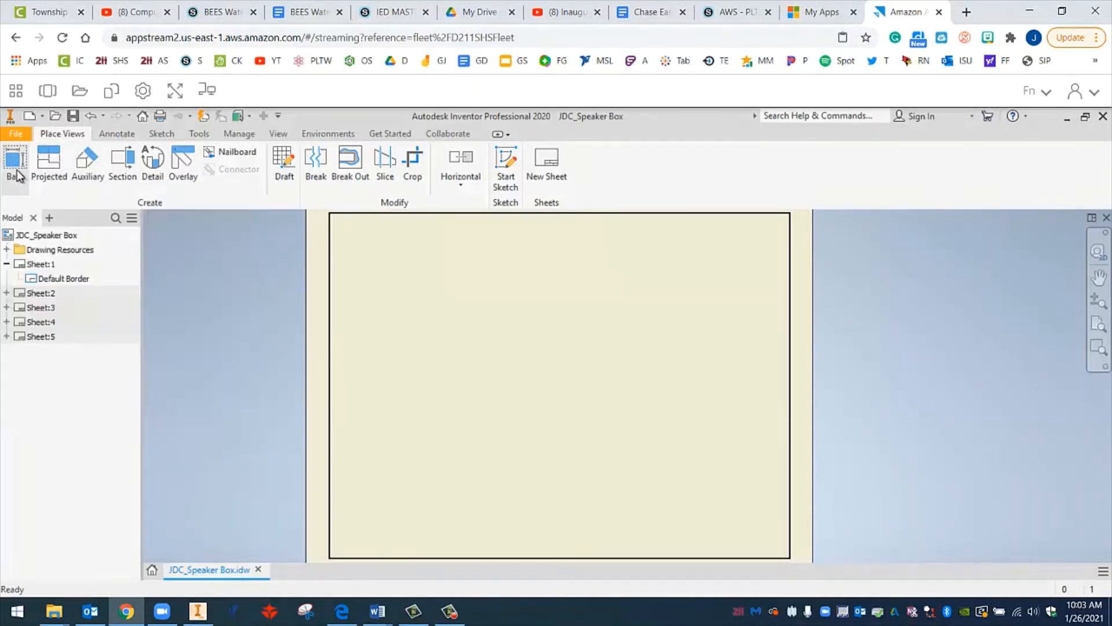
Start a Base view using the JDC_Speaker Box assembly as the model.
click(14, 160)
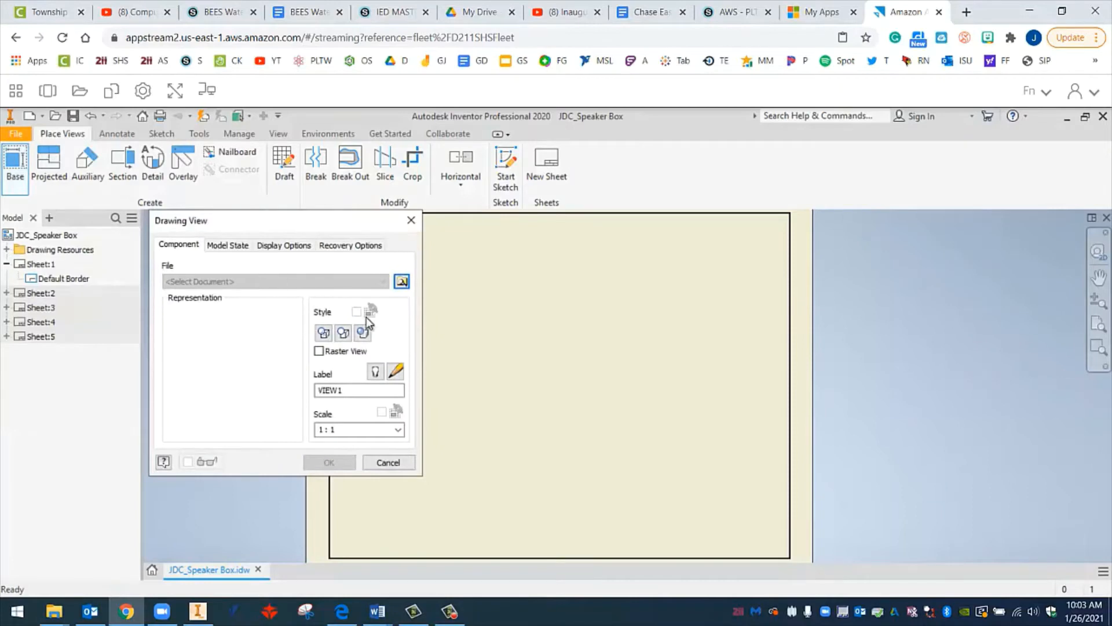
mouse_move(406, 295)
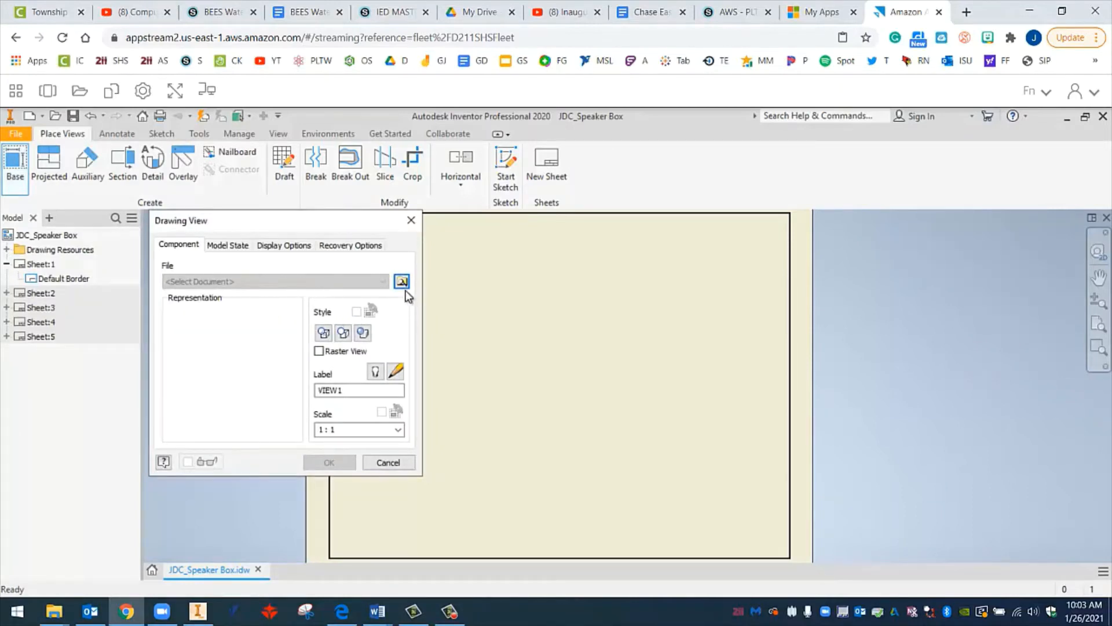
mouse_move(402, 288)
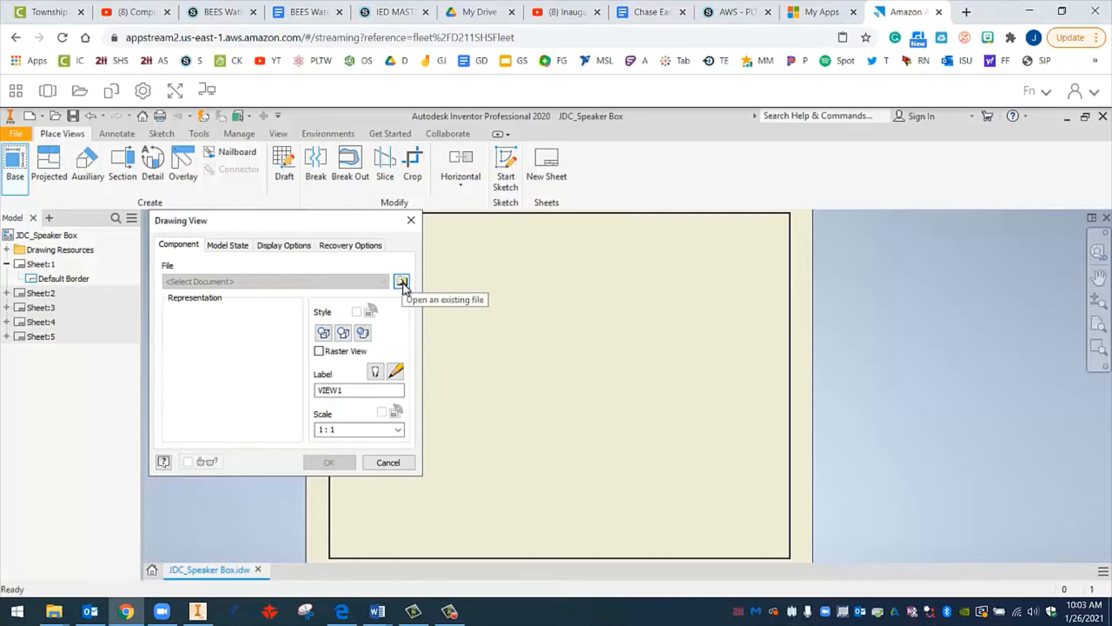
click(401, 281)
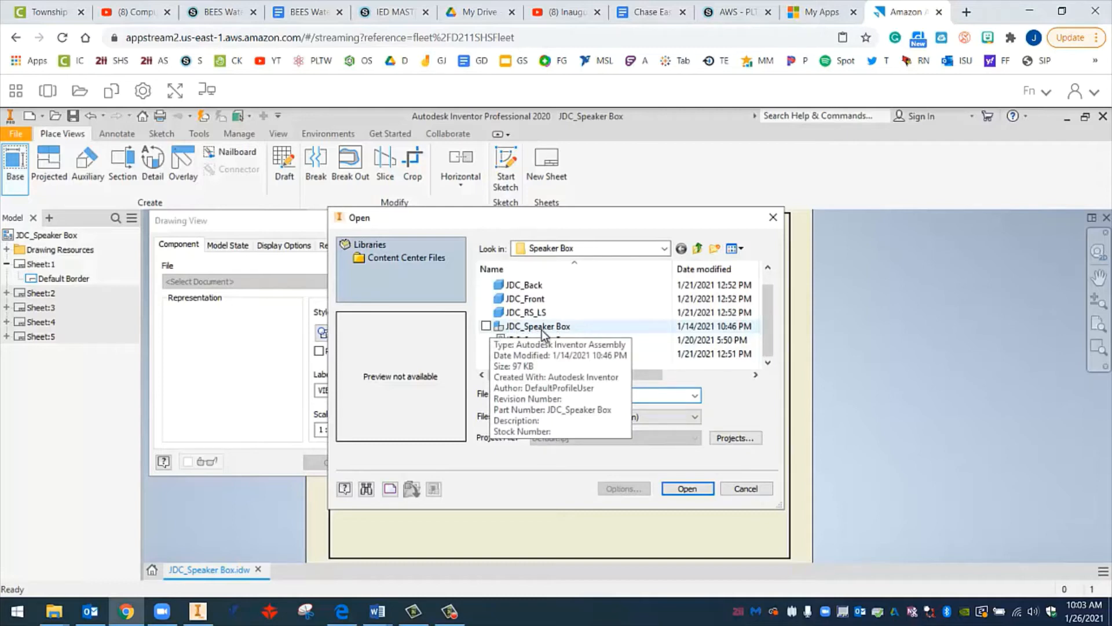
click(537, 326)
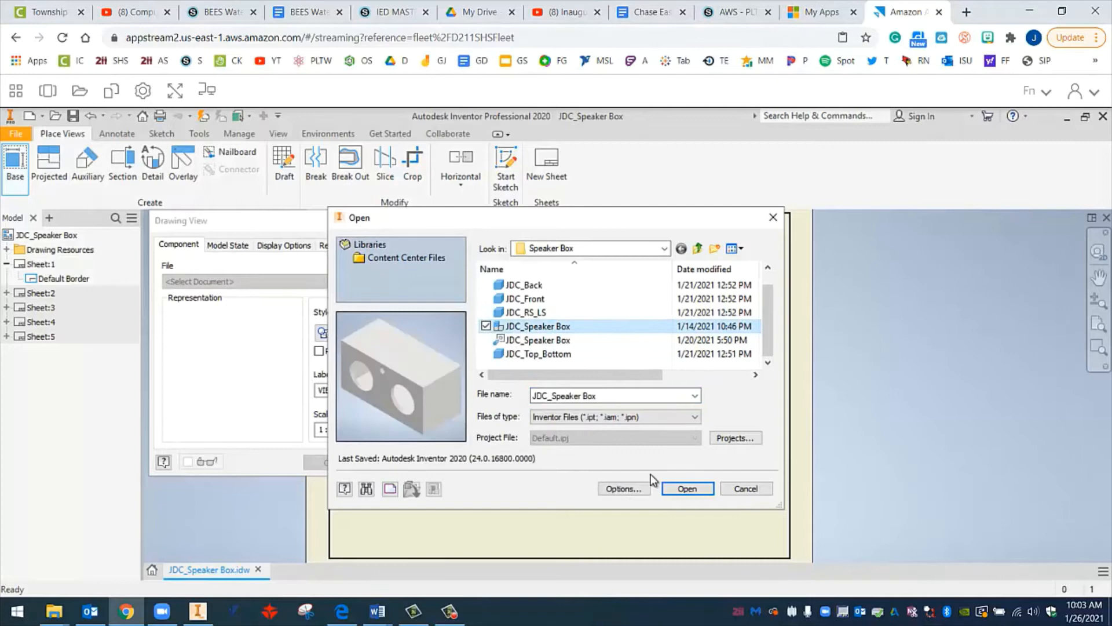
click(687, 488)
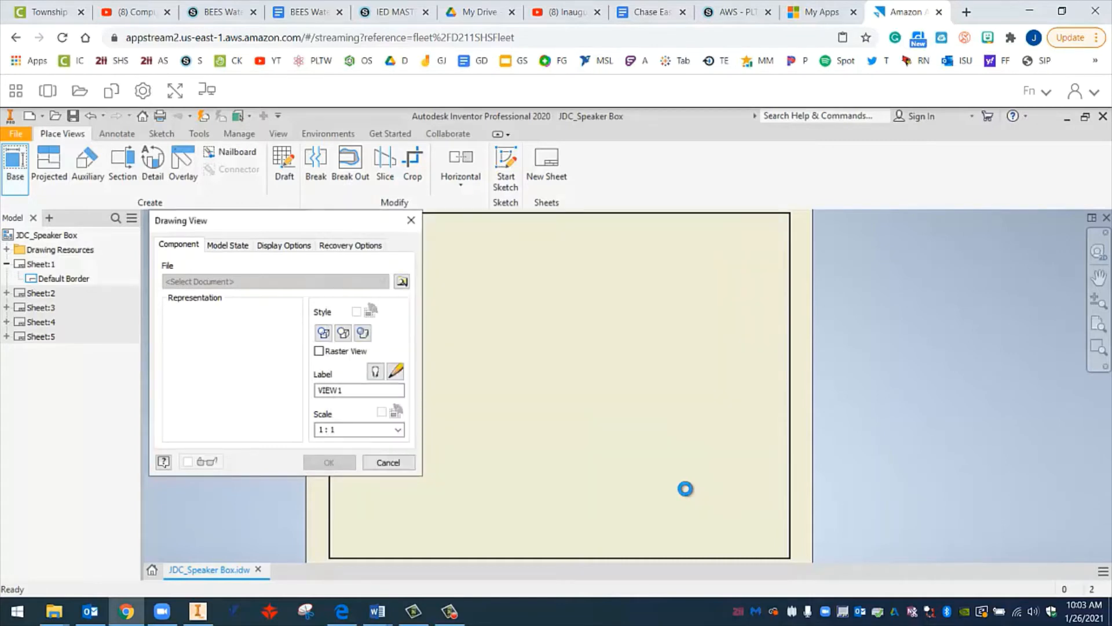
Set the isometric view scale to 1/4, after trying 1/2, and place it.
click(401, 282)
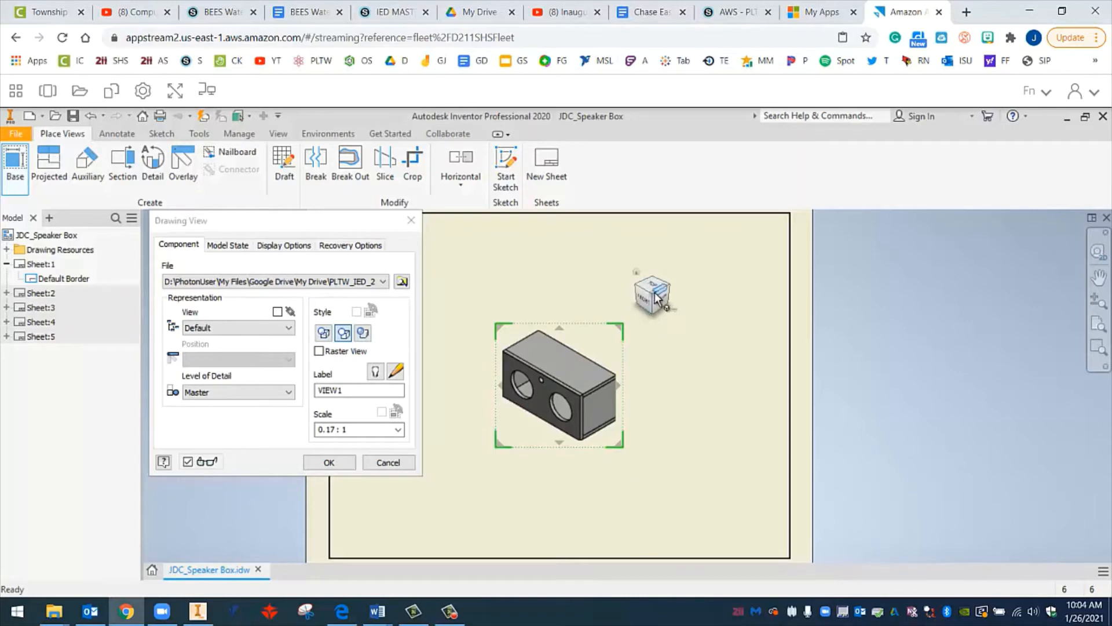
mouse_move(557, 403)
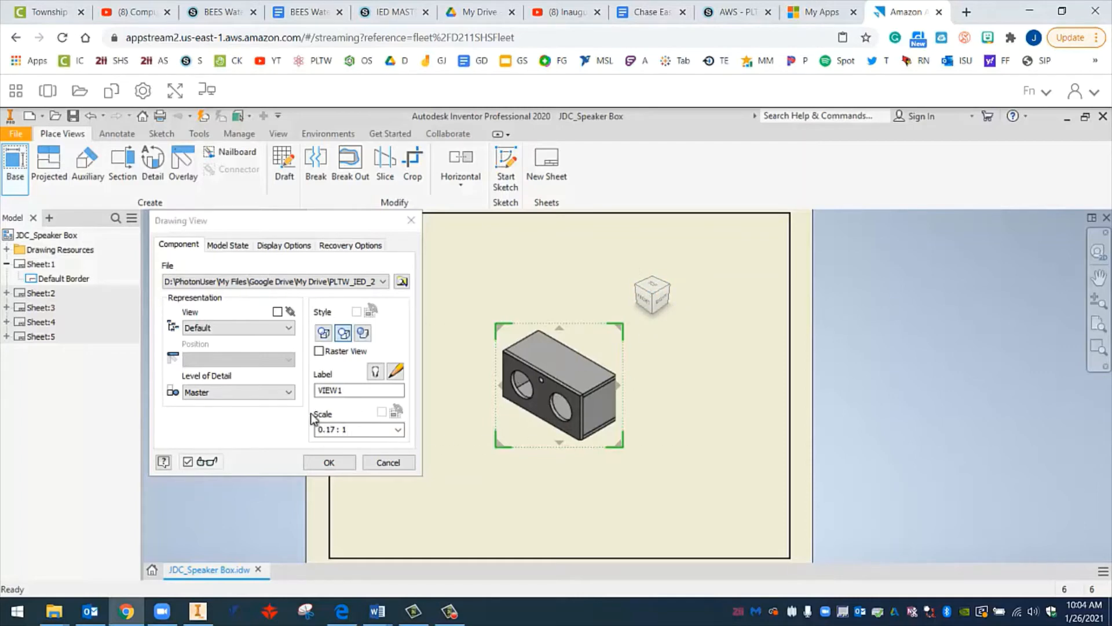
click(398, 430)
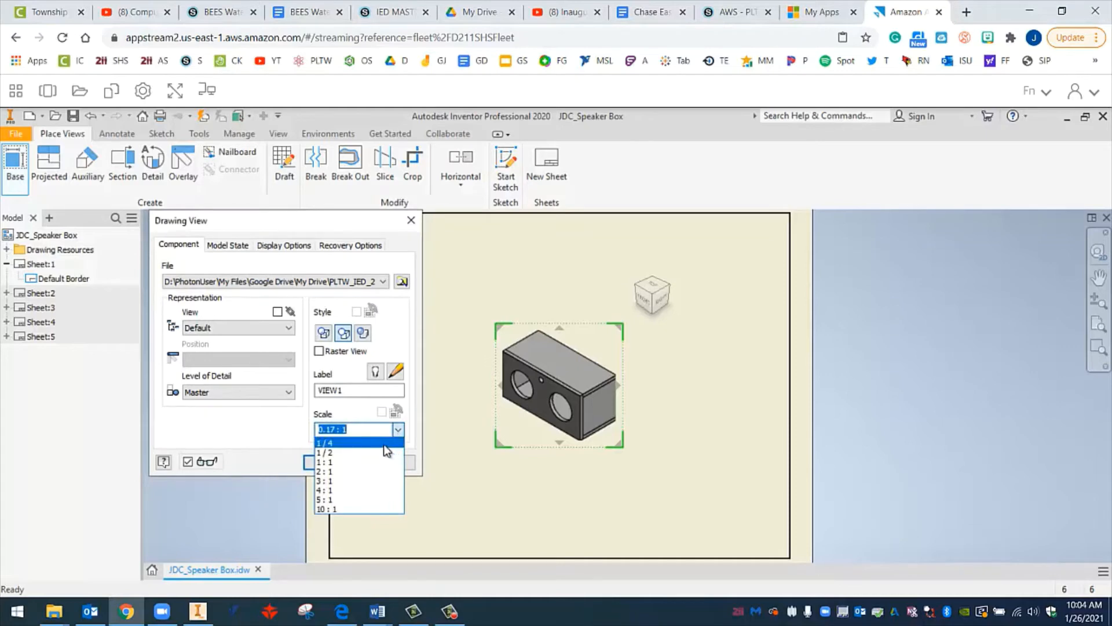
click(325, 442)
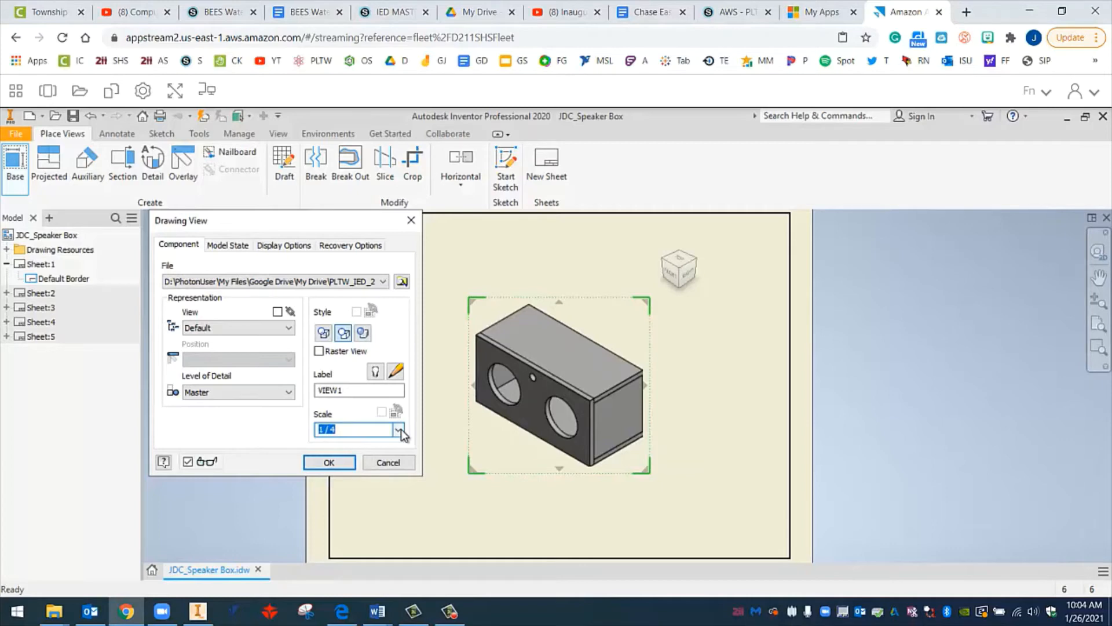
click(398, 429)
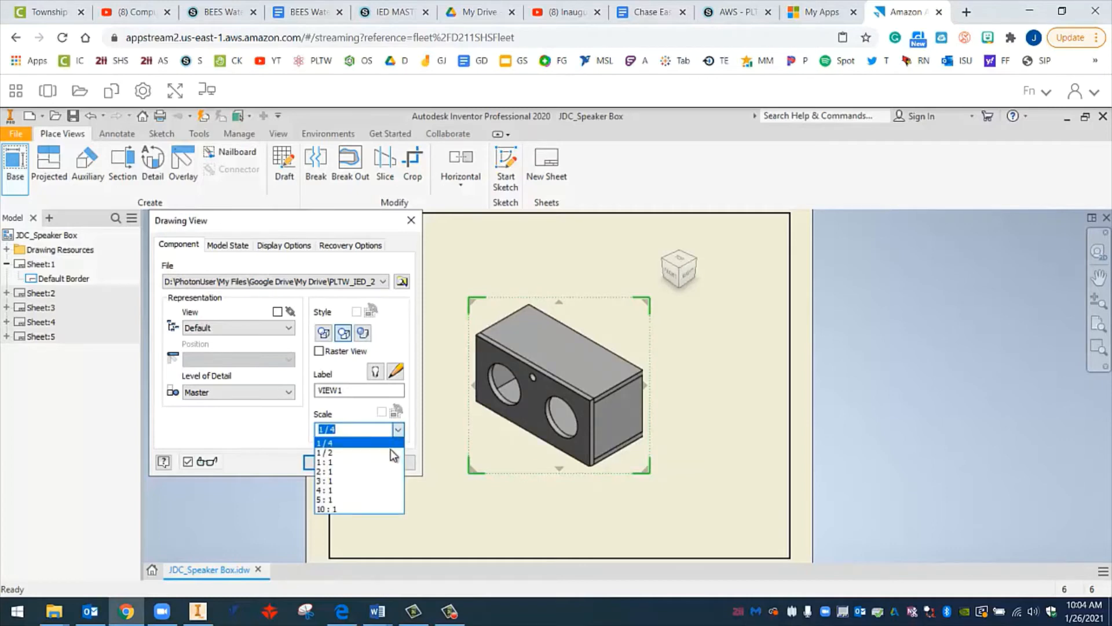
click(326, 451)
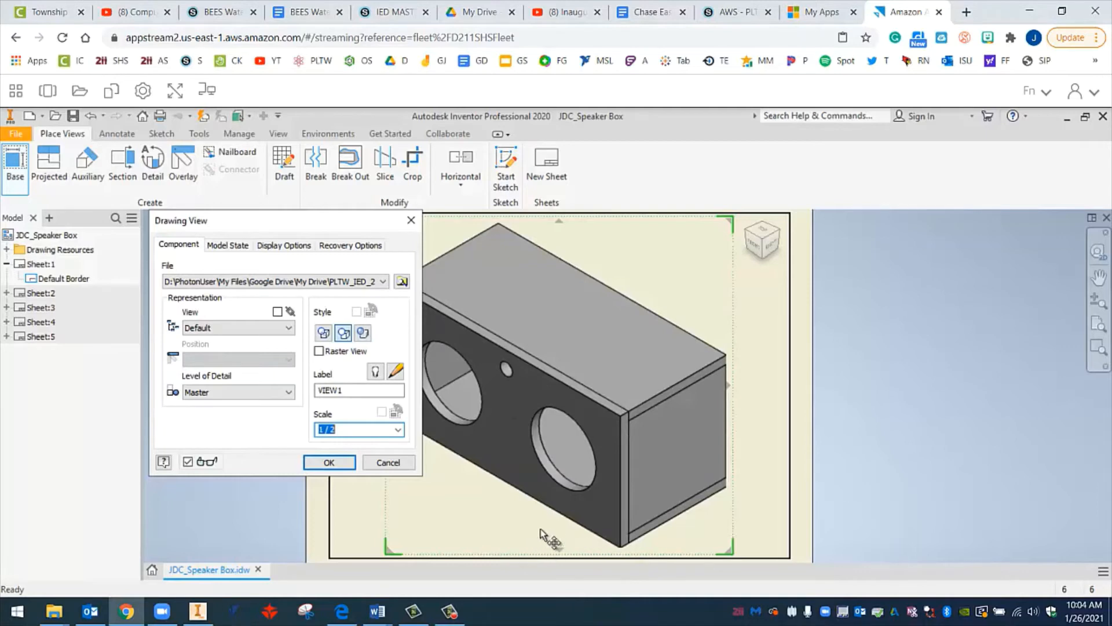
click(397, 430)
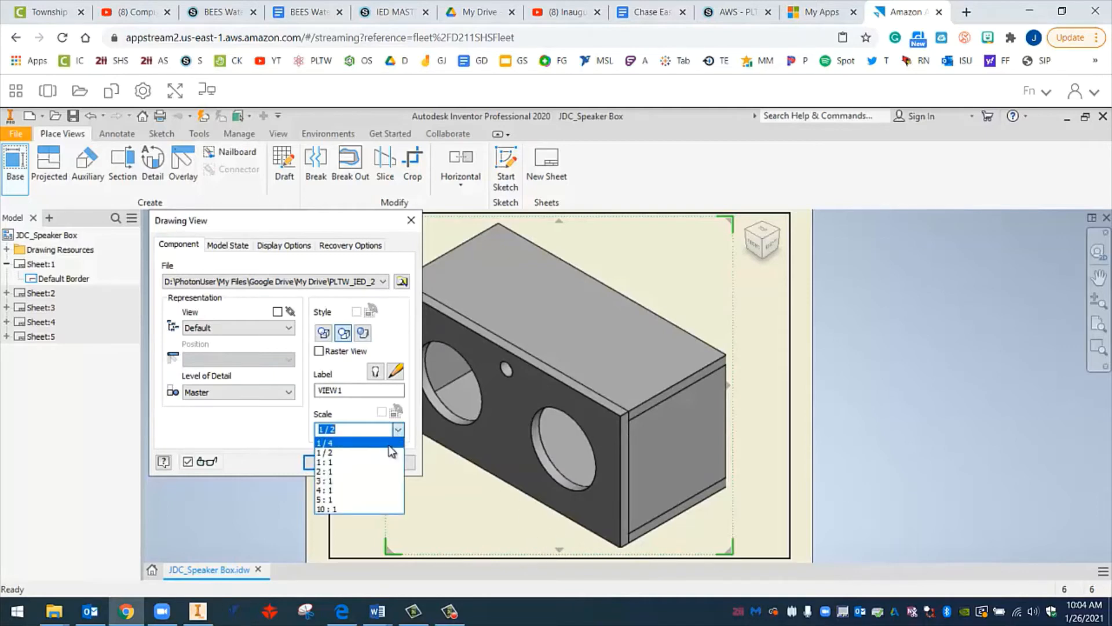
click(329, 442)
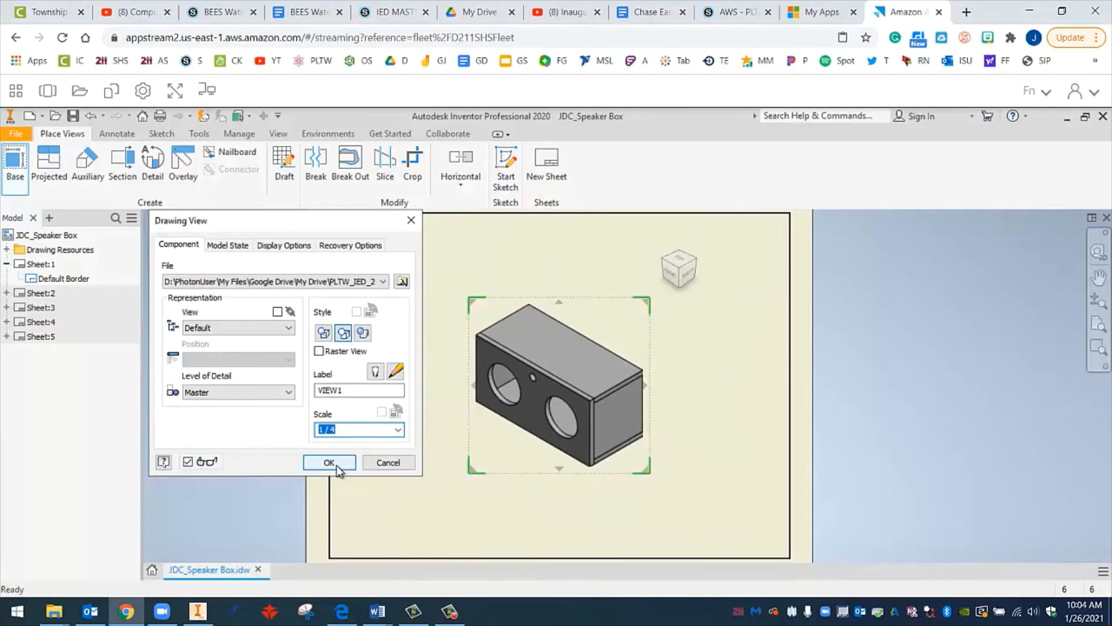
click(329, 462)
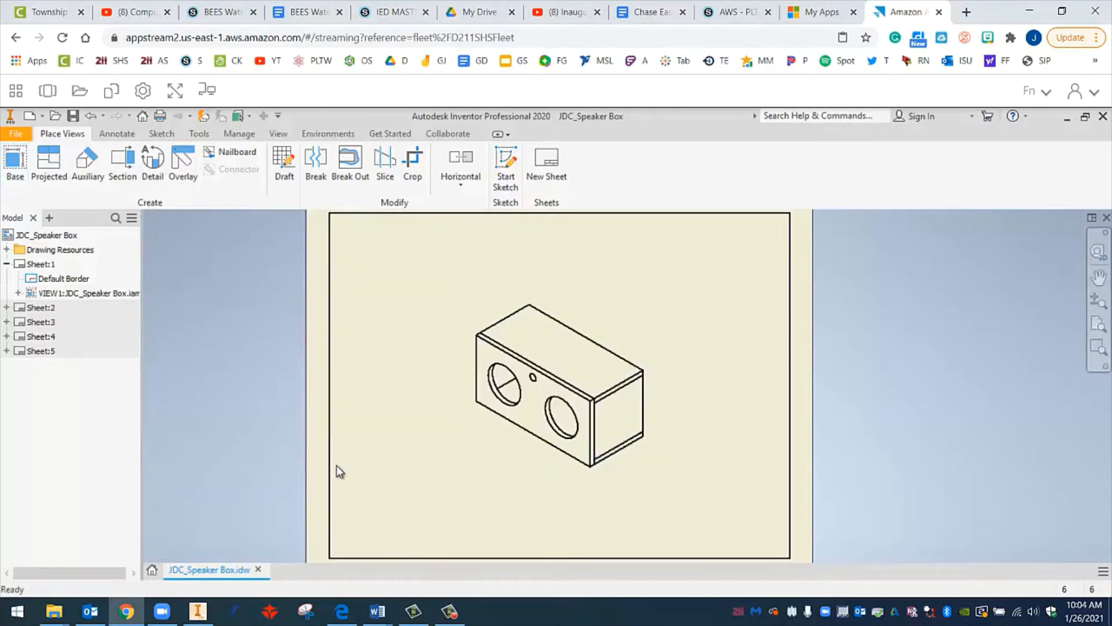
click(598, 430)
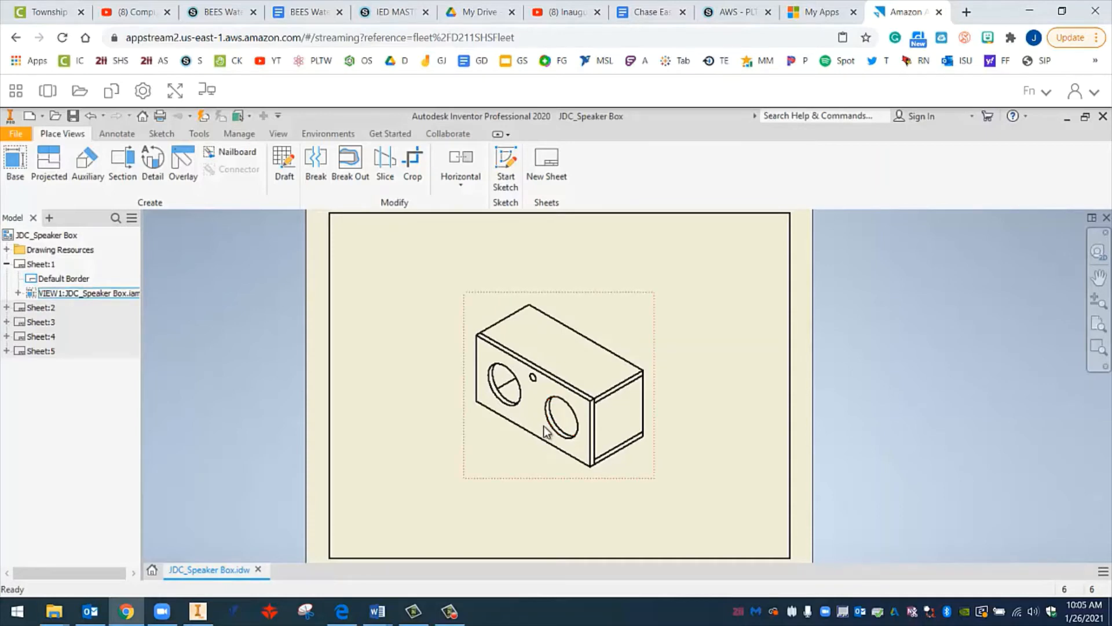
mouse_move(492, 302)
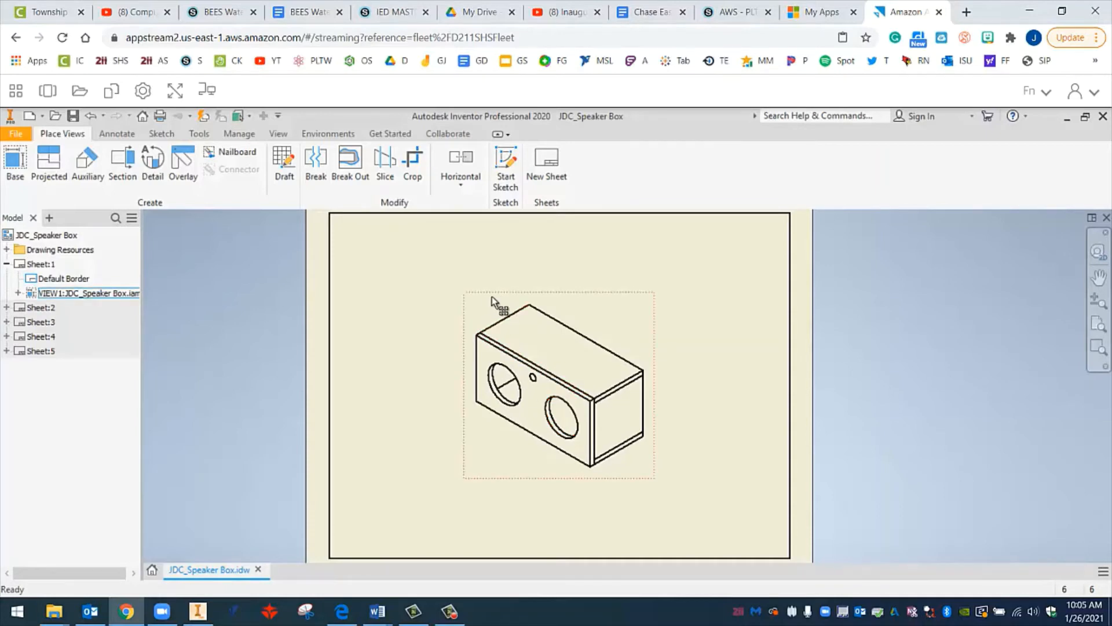
mouse_move(642, 308)
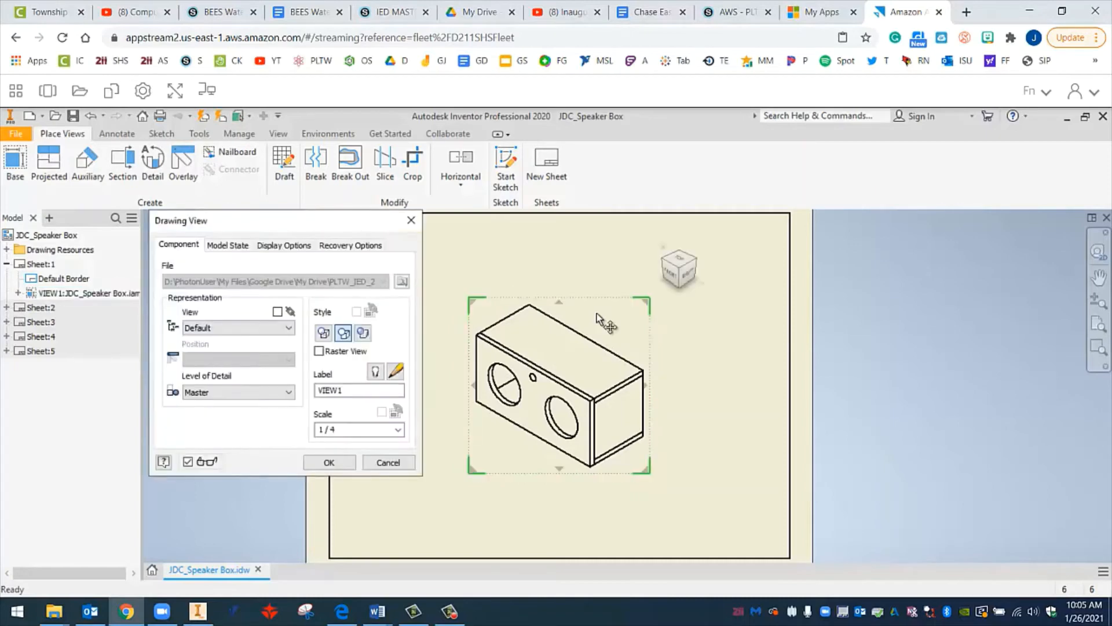
mouse_move(423, 360)
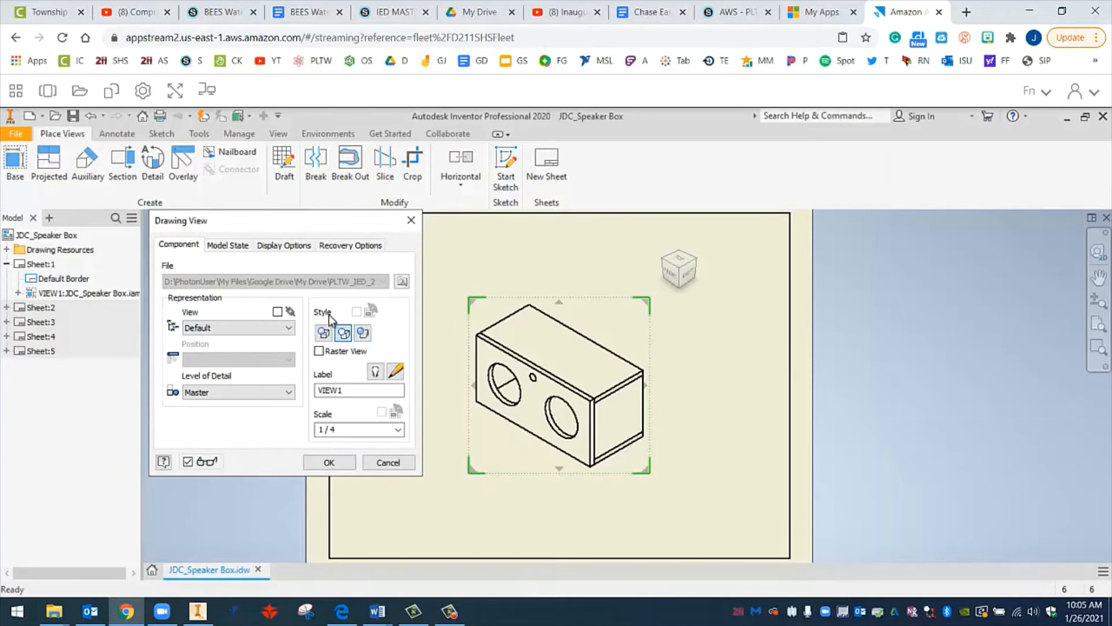
Switch the isometric view's style to Shaded and apply it.
click(324, 333)
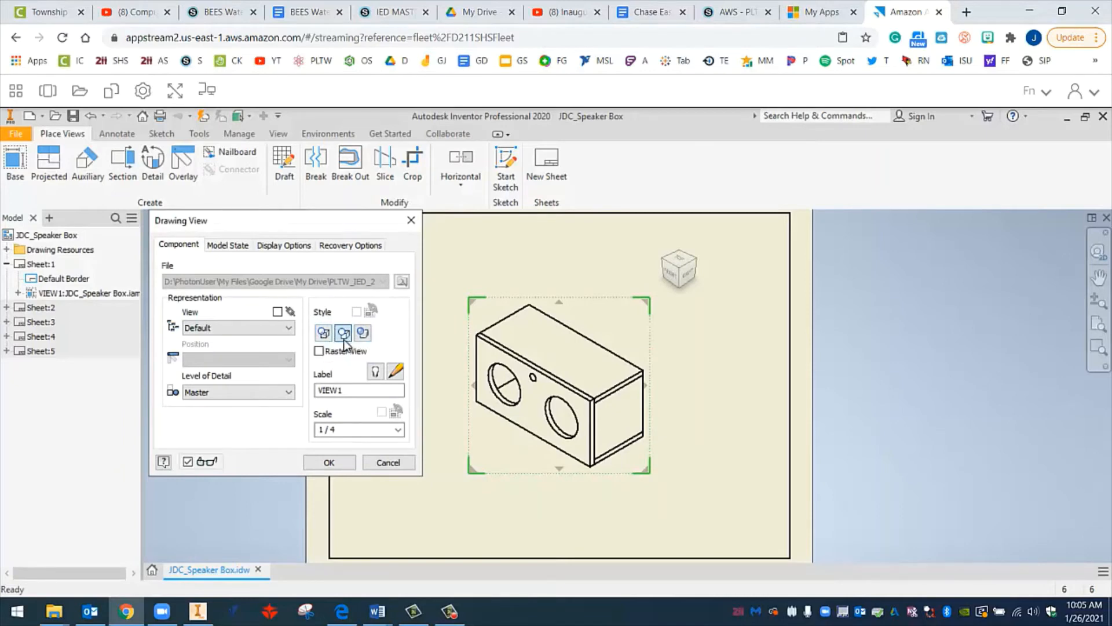
mouse_move(343, 333)
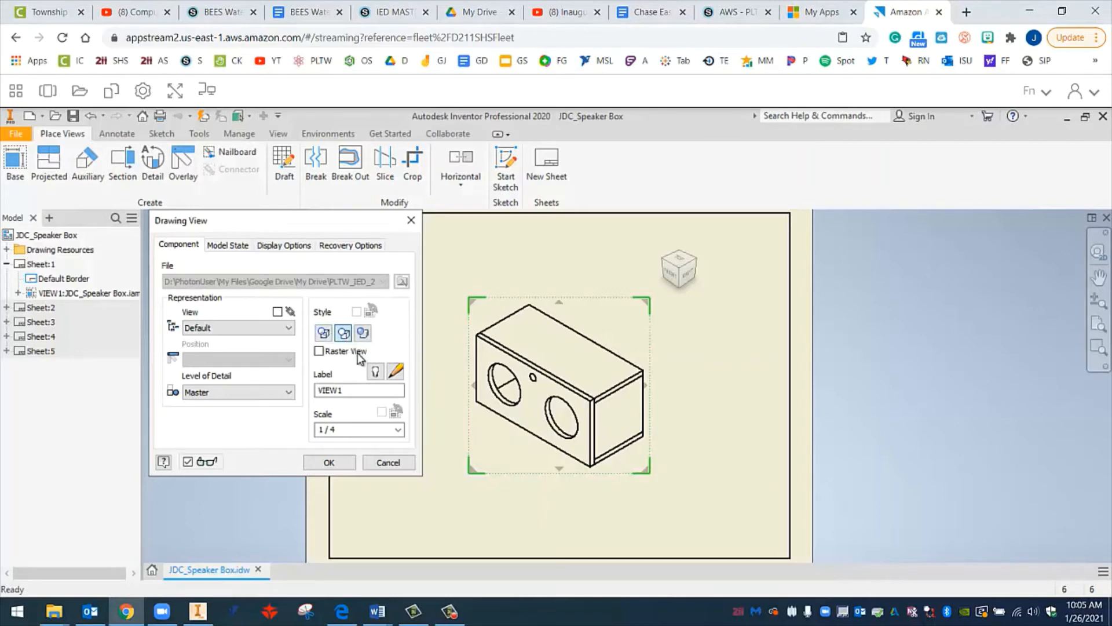
mouse_move(363, 333)
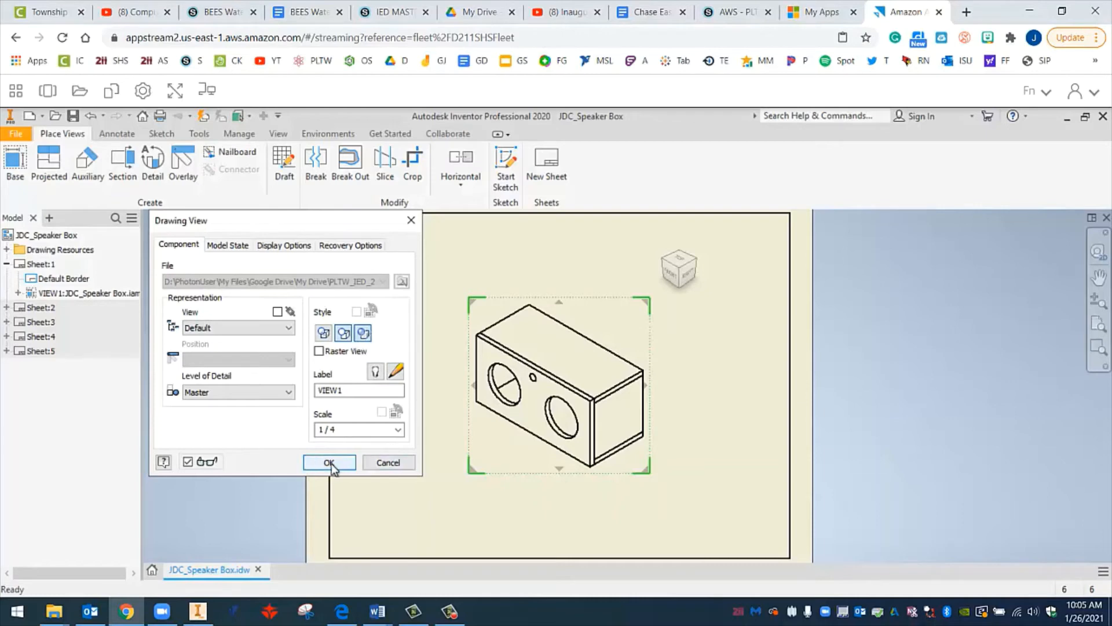
click(329, 463)
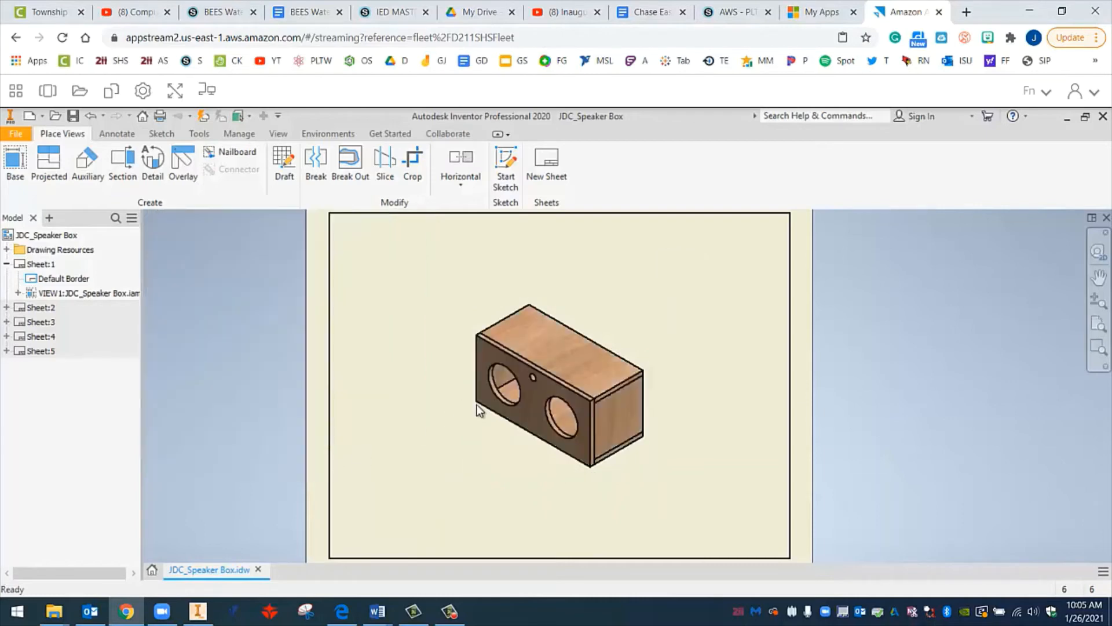
click(545, 377)
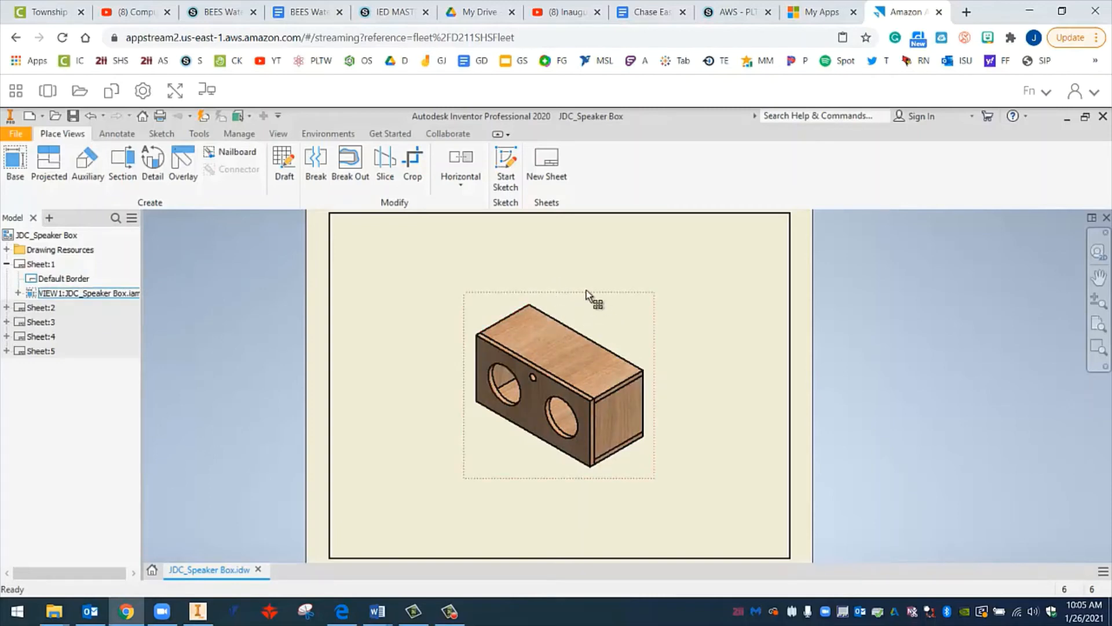
mouse_move(574, 300)
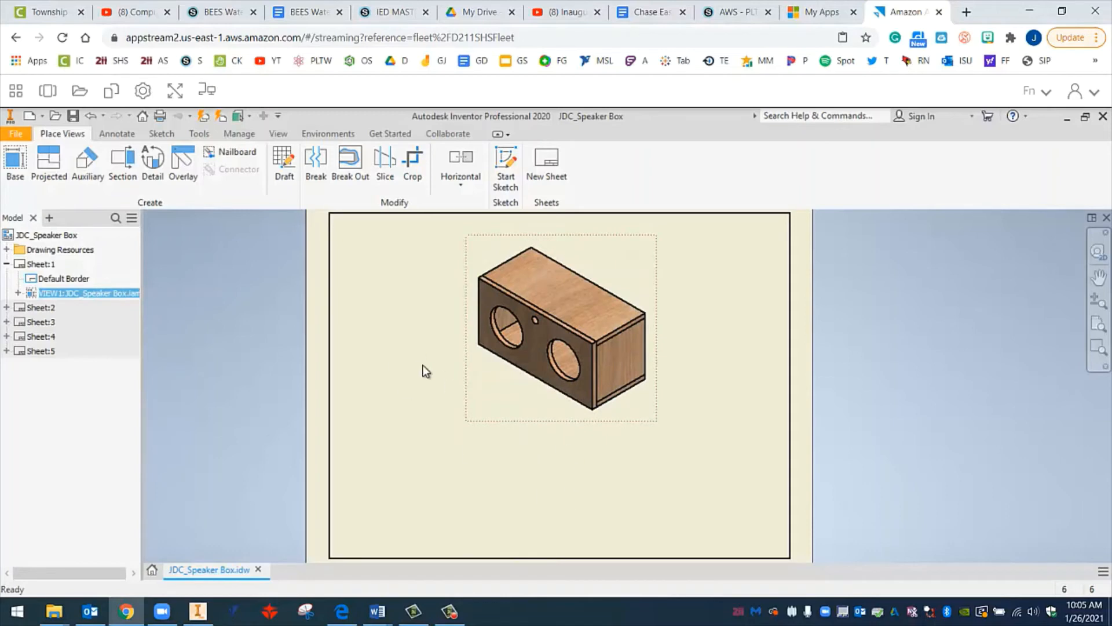
mouse_move(573, 458)
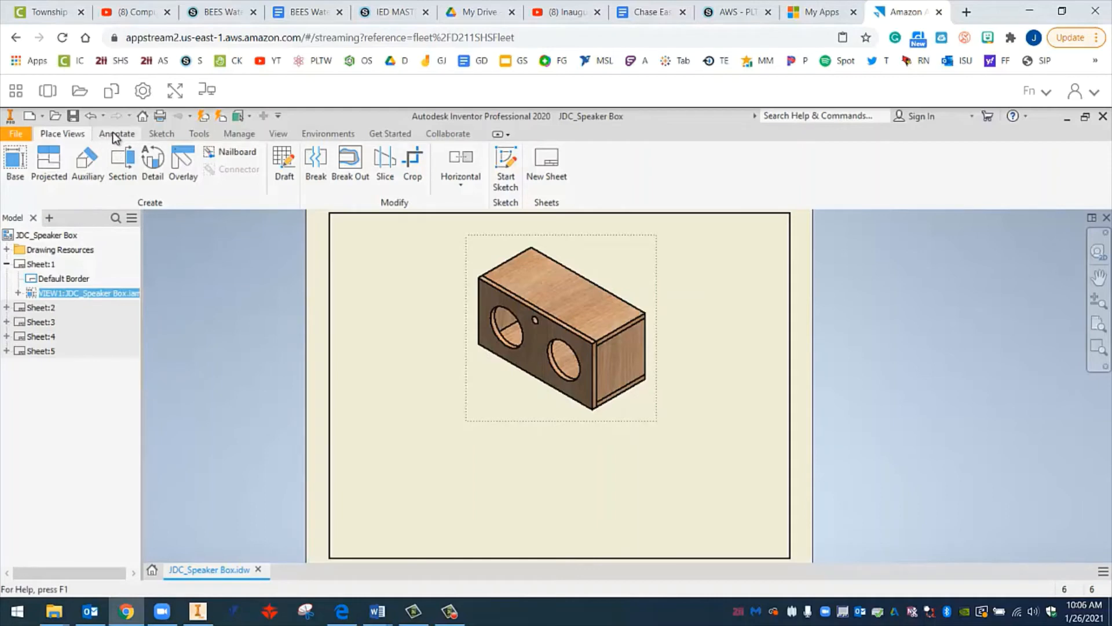
Start a Text note boxed across the blank lower sheet below the isometric.
click(117, 133)
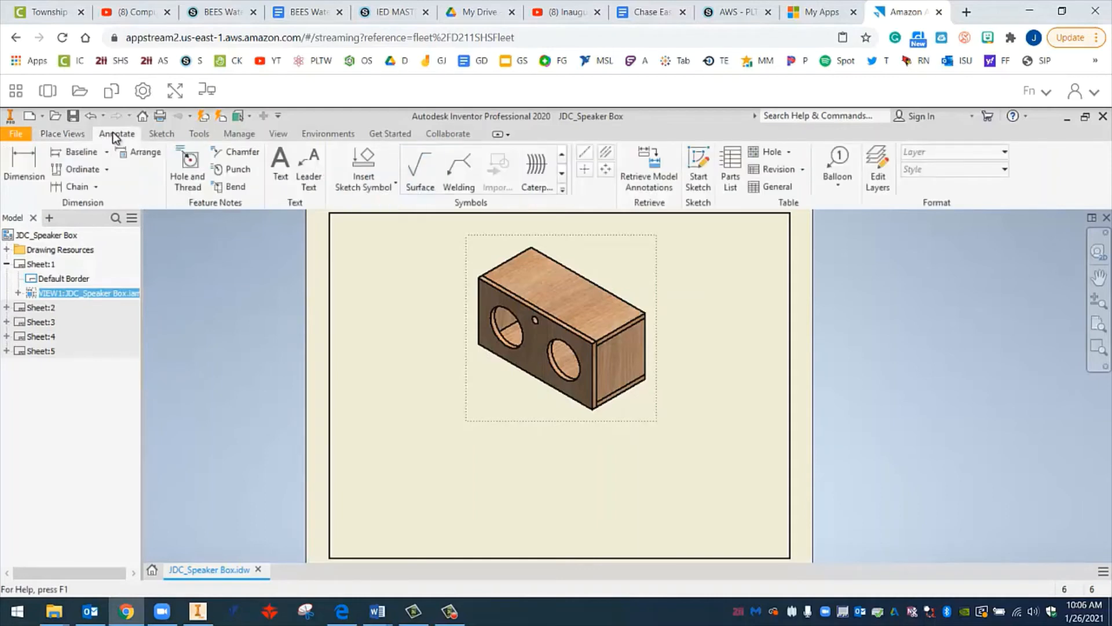
click(280, 161)
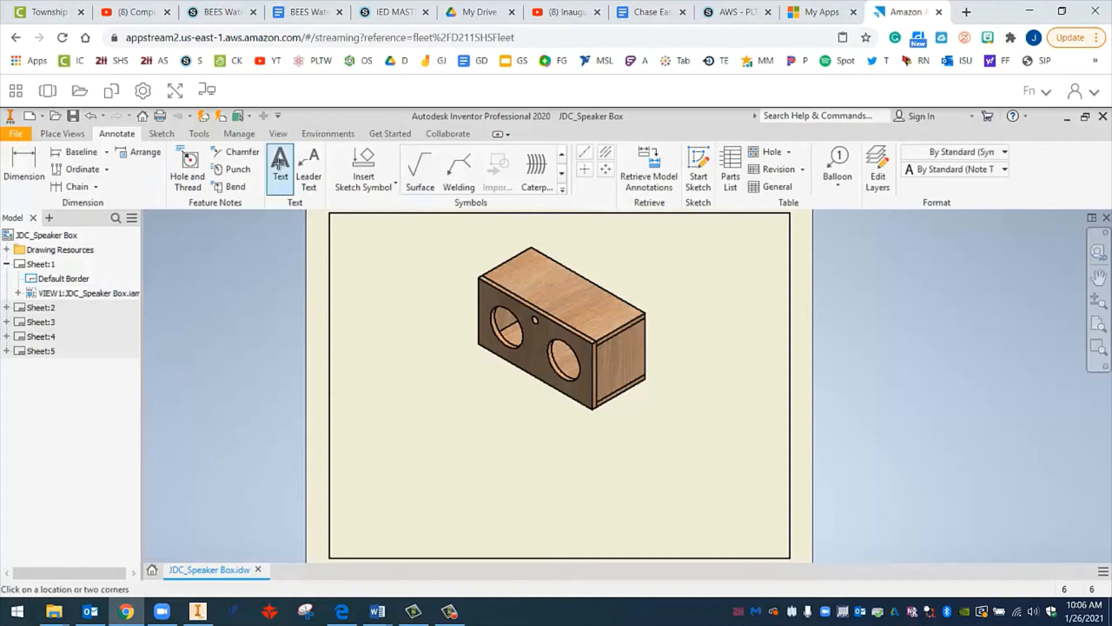
mouse_move(374, 439)
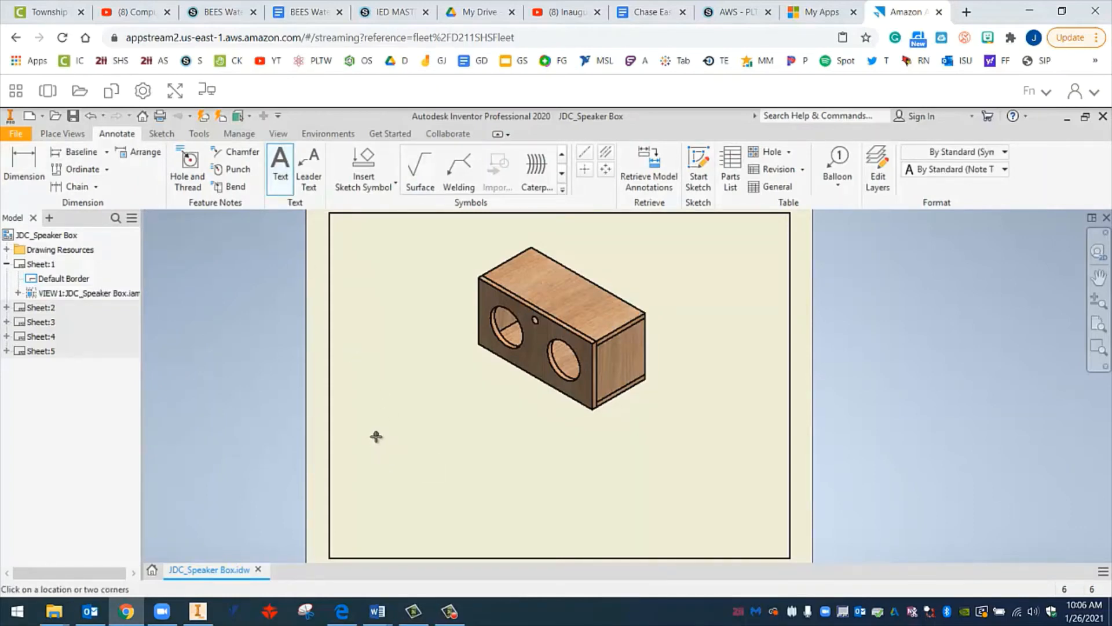
mouse_move(371, 438)
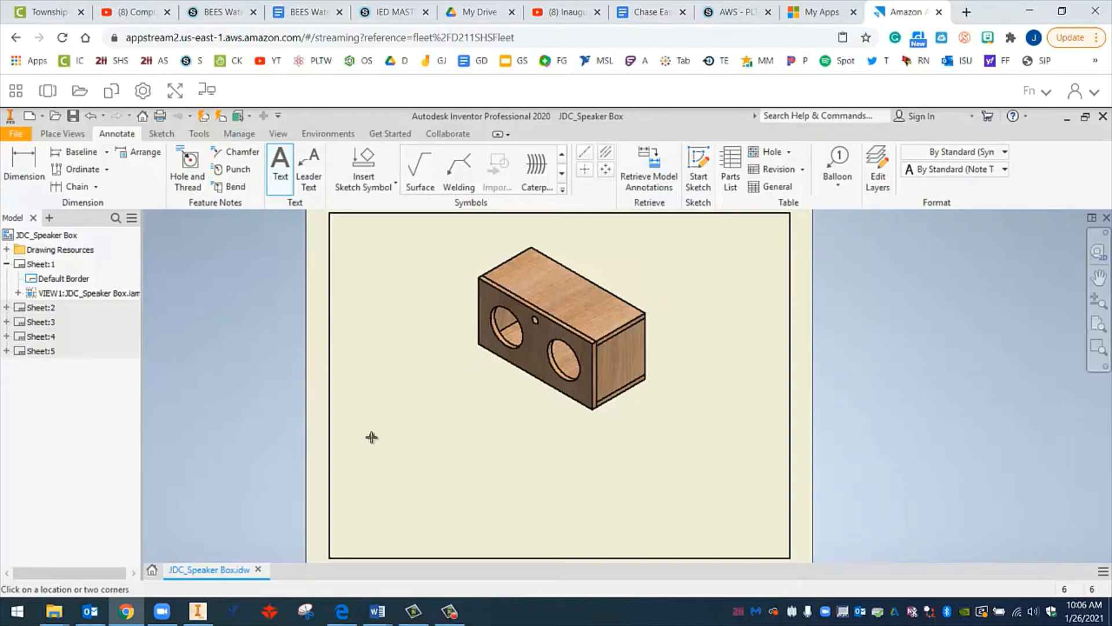
mouse_move(368, 441)
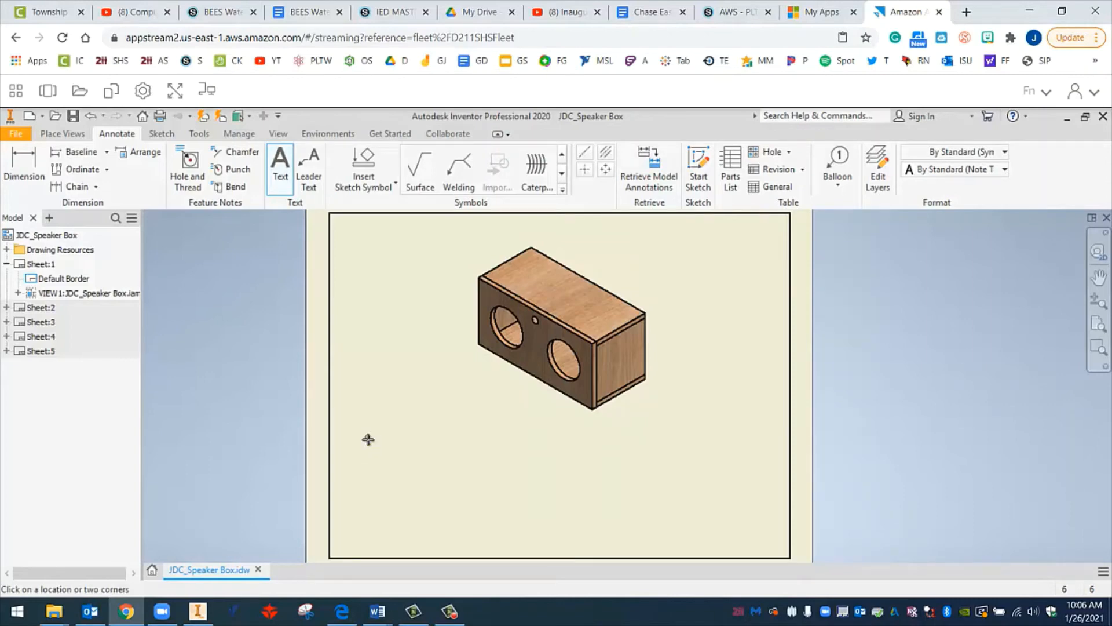
drag(366, 437, 633, 547)
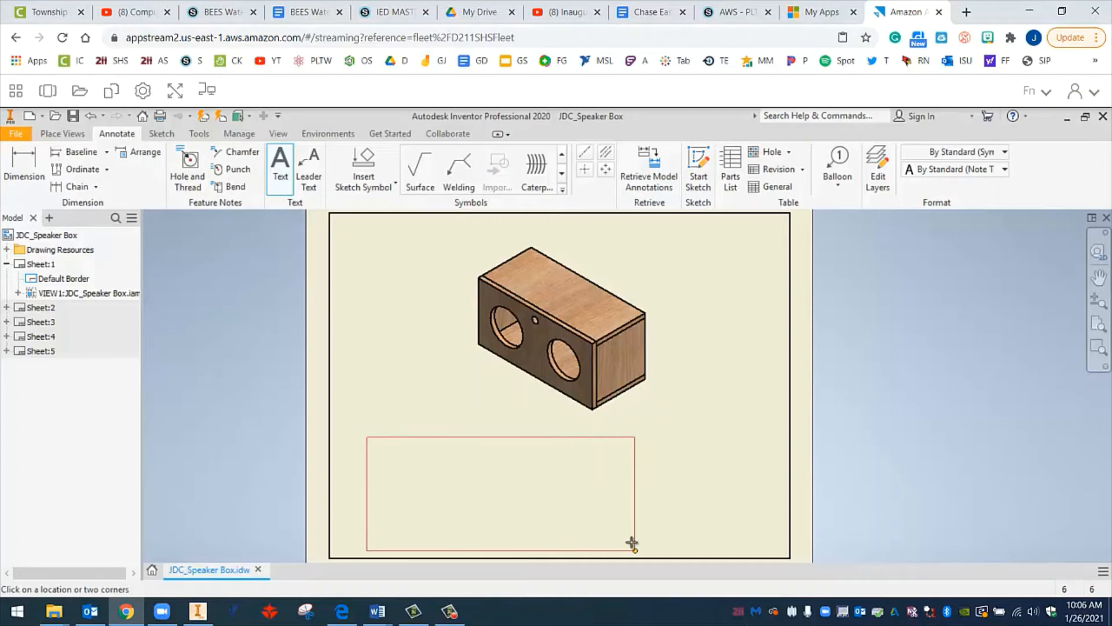
drag(633, 543, 772, 546)
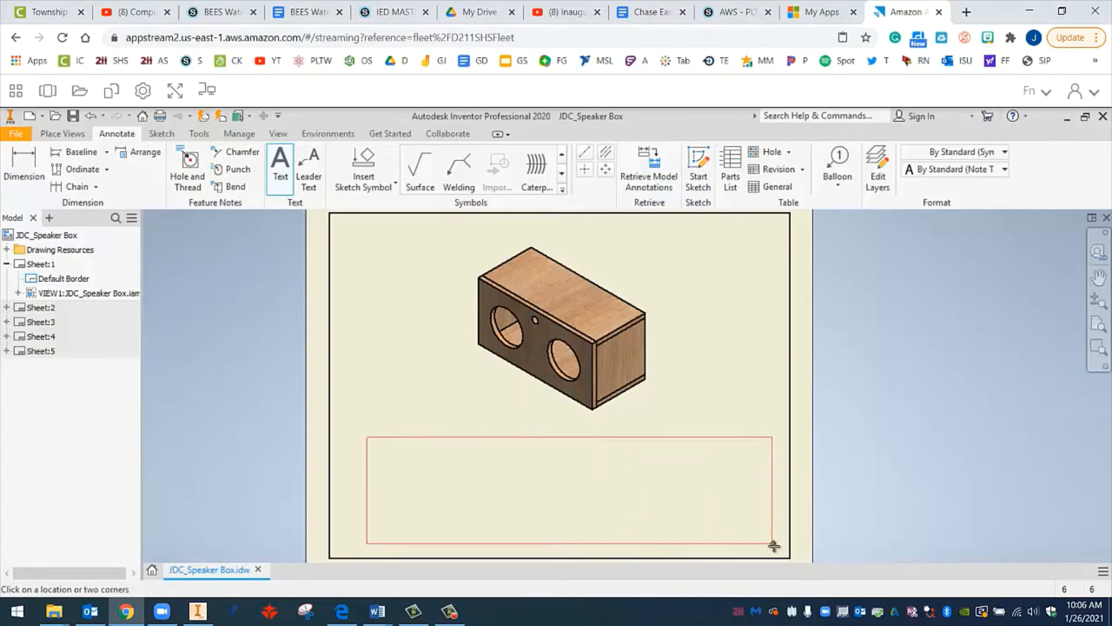
click(772, 545)
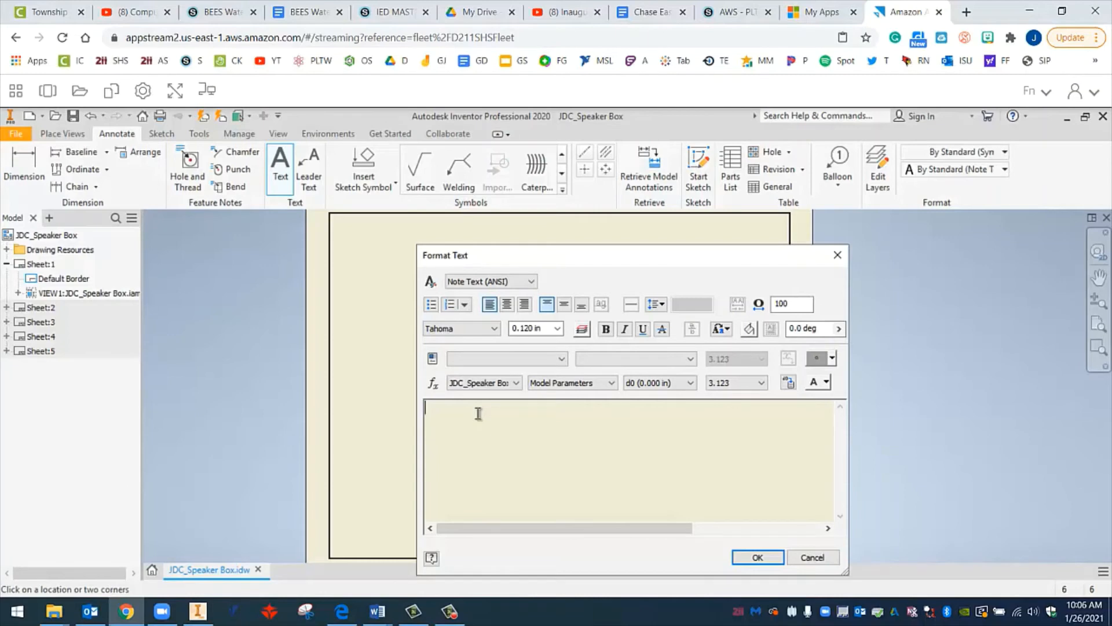
Type the title lines: SPEAKER BOX PROJECT, school, INTRODUCTION TO ENGINEERING DESIGN, name, 2021.
text(SPEAKER BO)
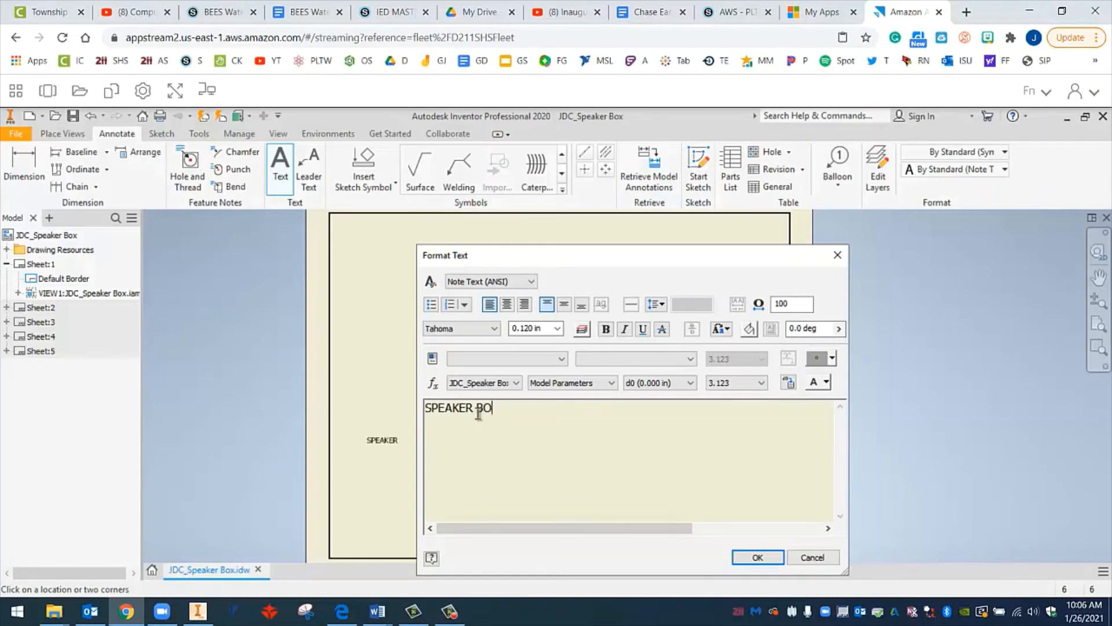
text(X PROJECT)
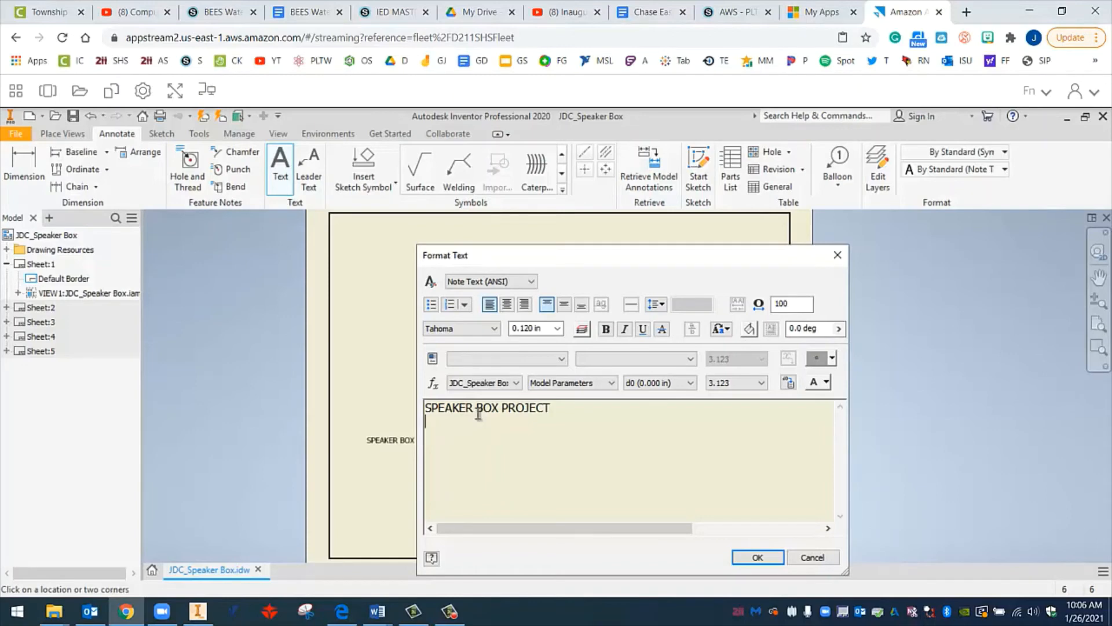
text(SCHAUMBBURG HIGH SCHOOL)
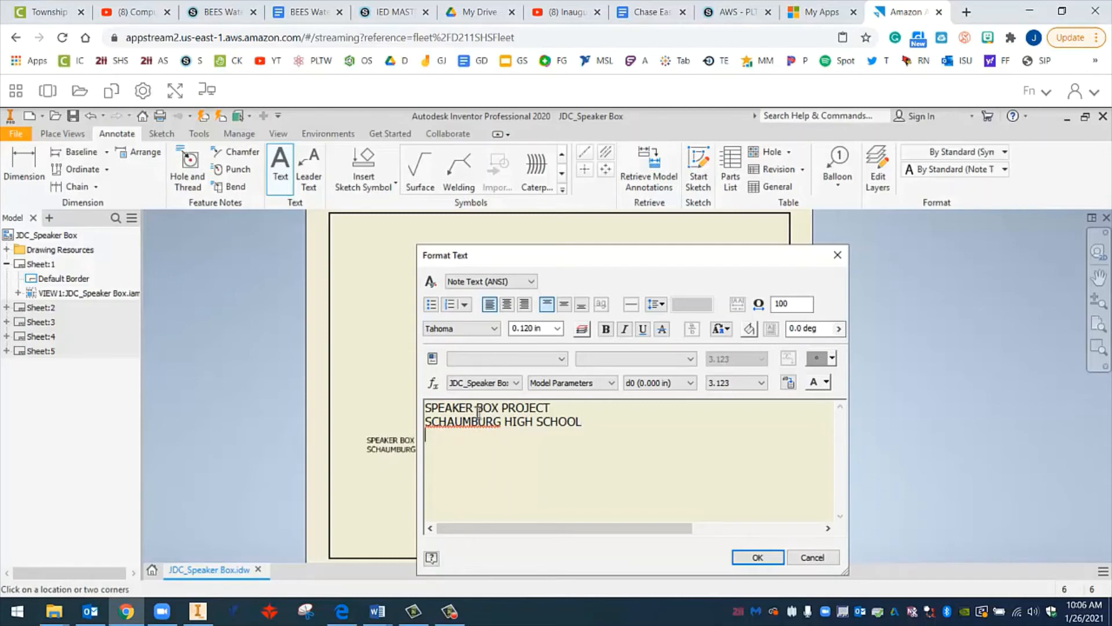
text(INTRO)
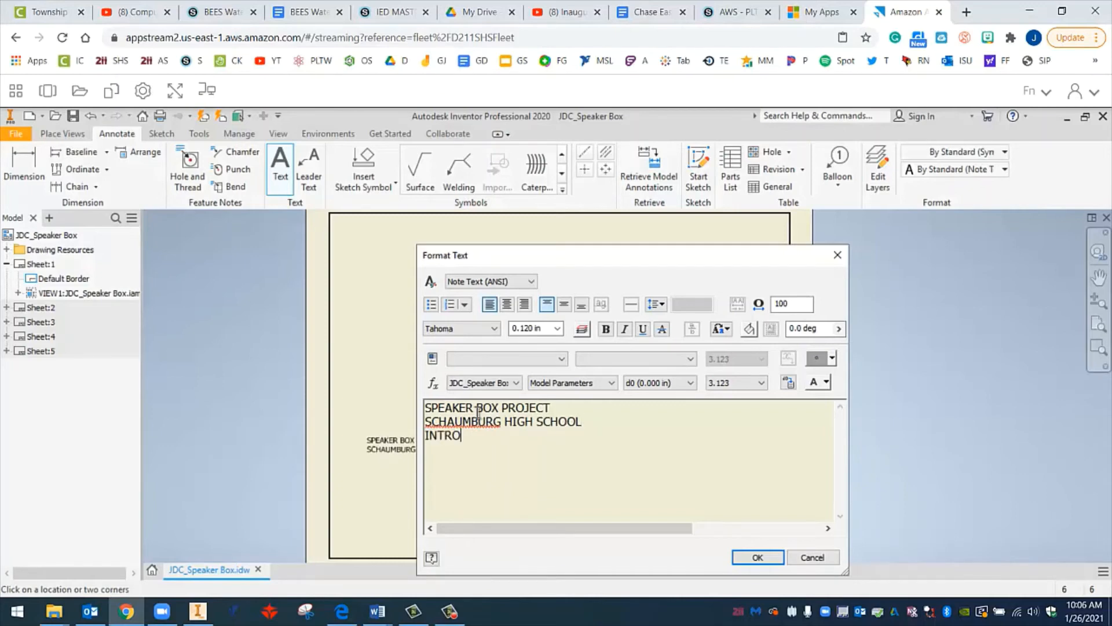
text(DU)
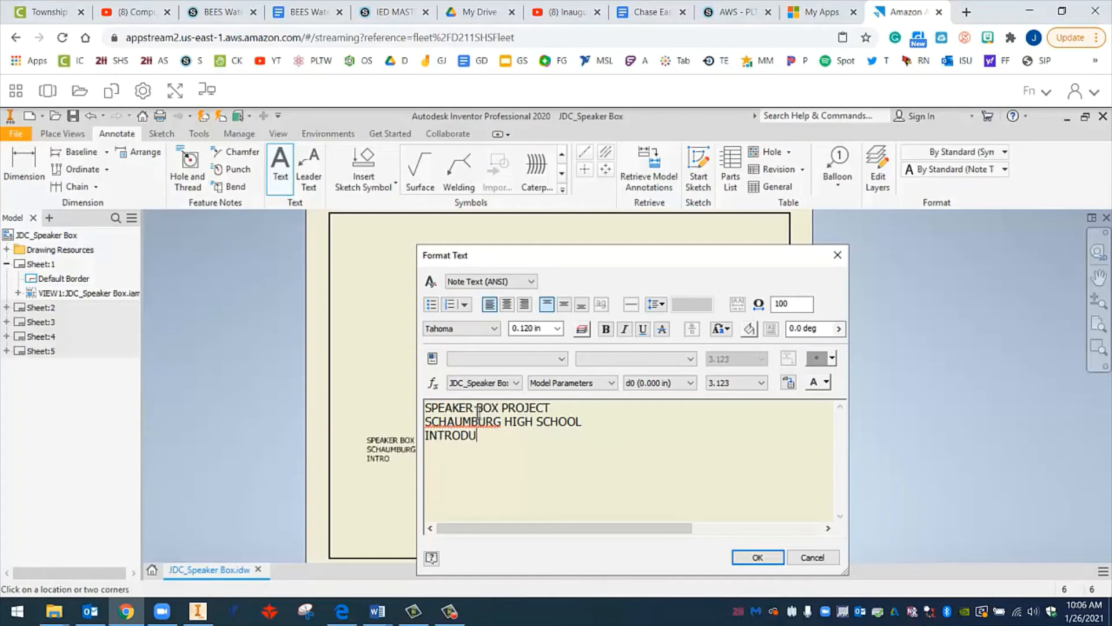
text(CTION TO ENGINE)
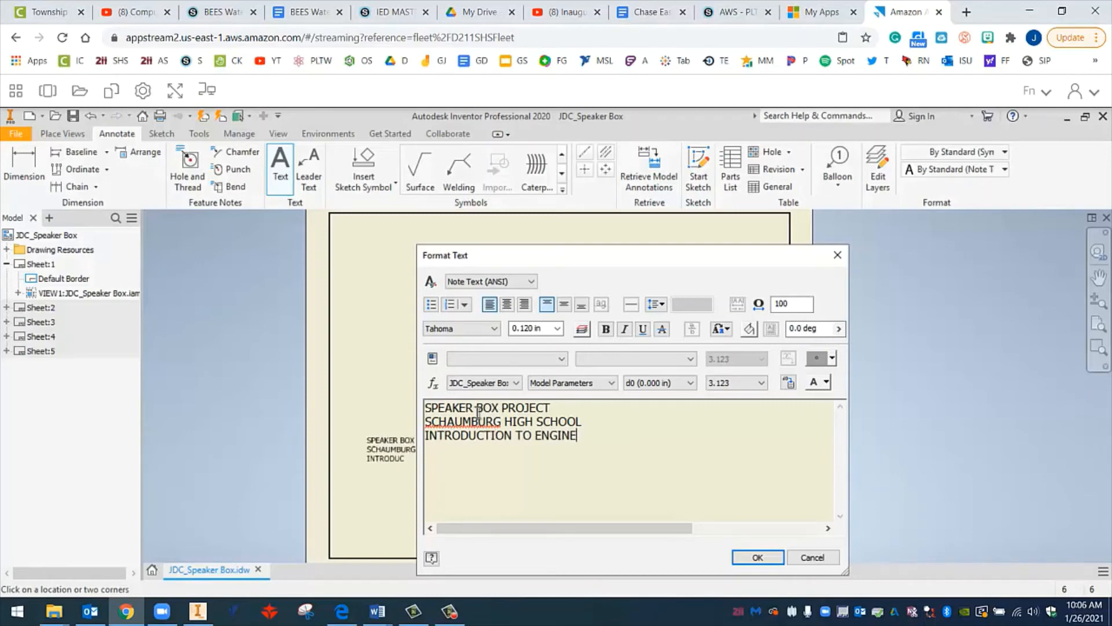
text(ERING DESIGN)
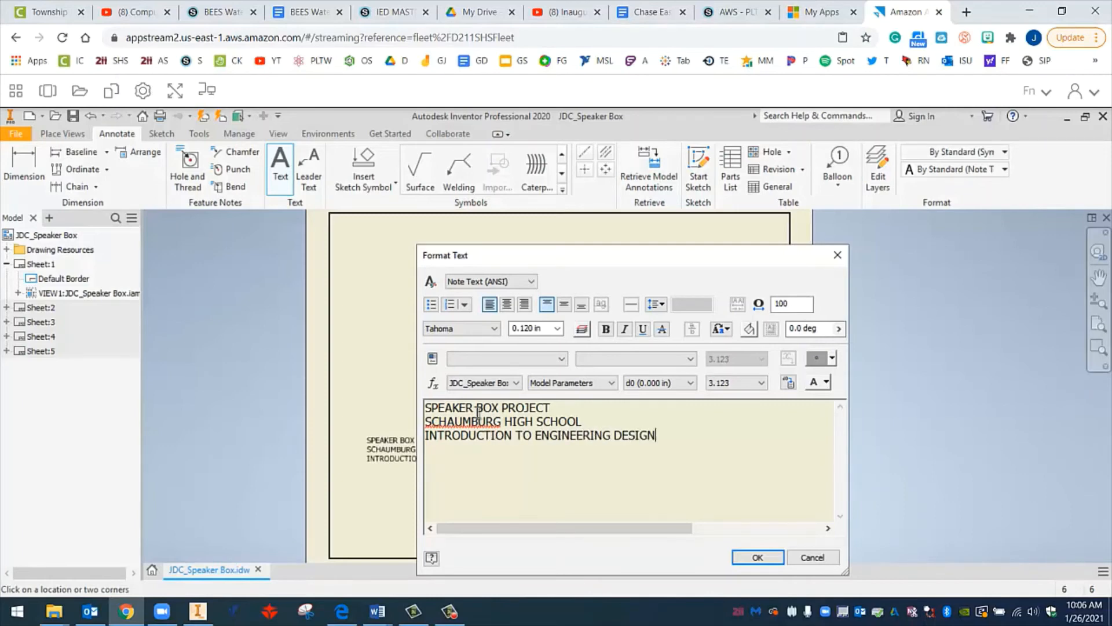
text(JOSEC)
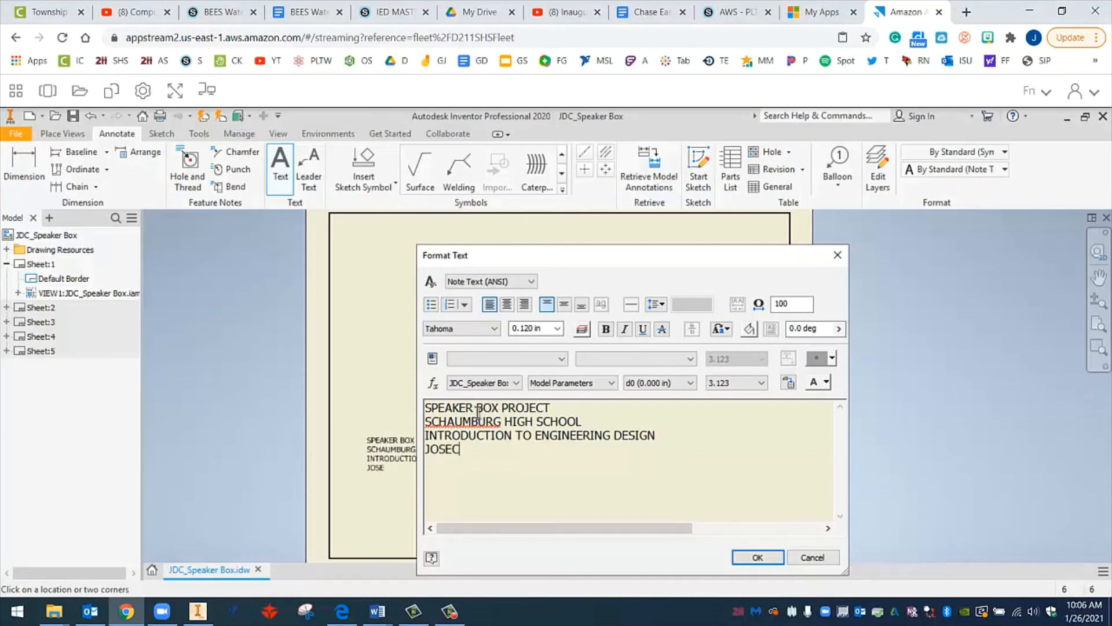
text(ISNEROS)
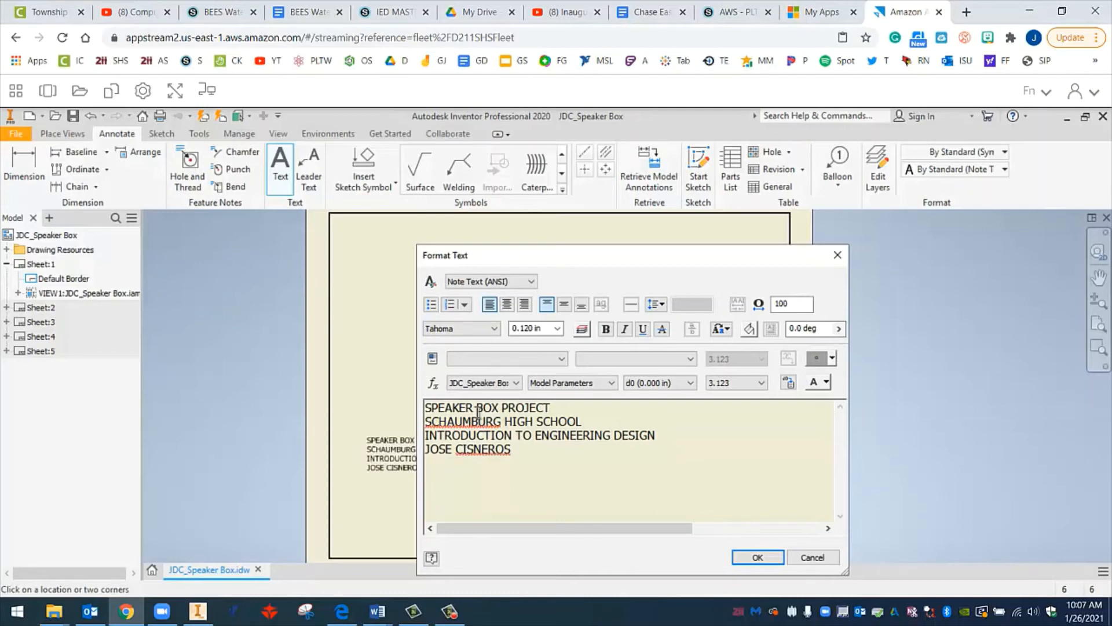
text(2021)
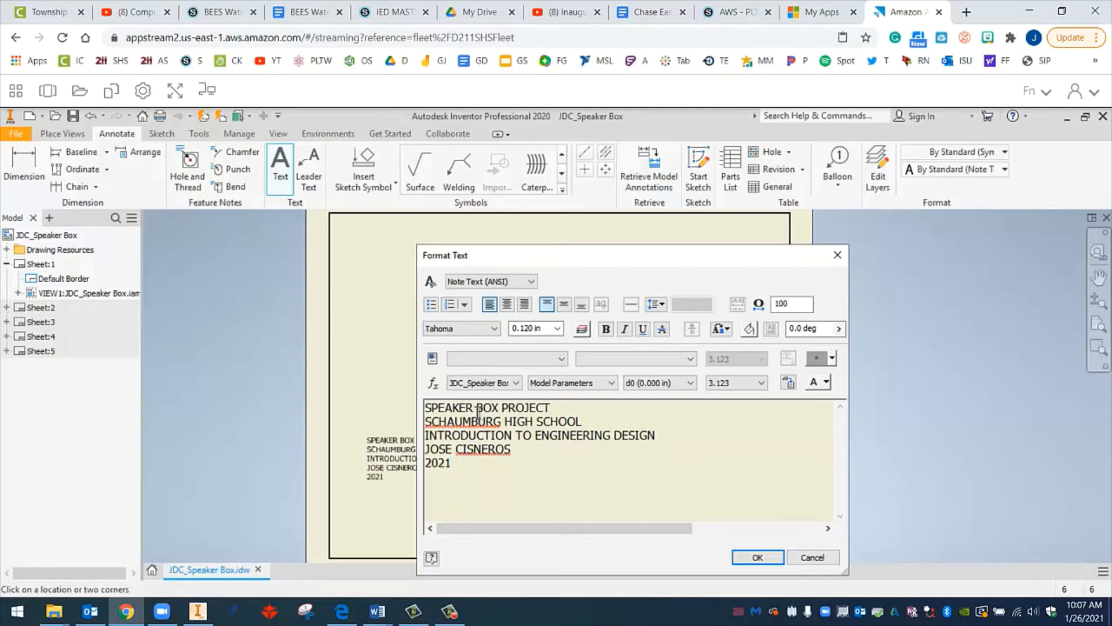
Format the title as centered, 0.240 in Franklin Gothic Medium text.
drag(426, 426, 454, 465)
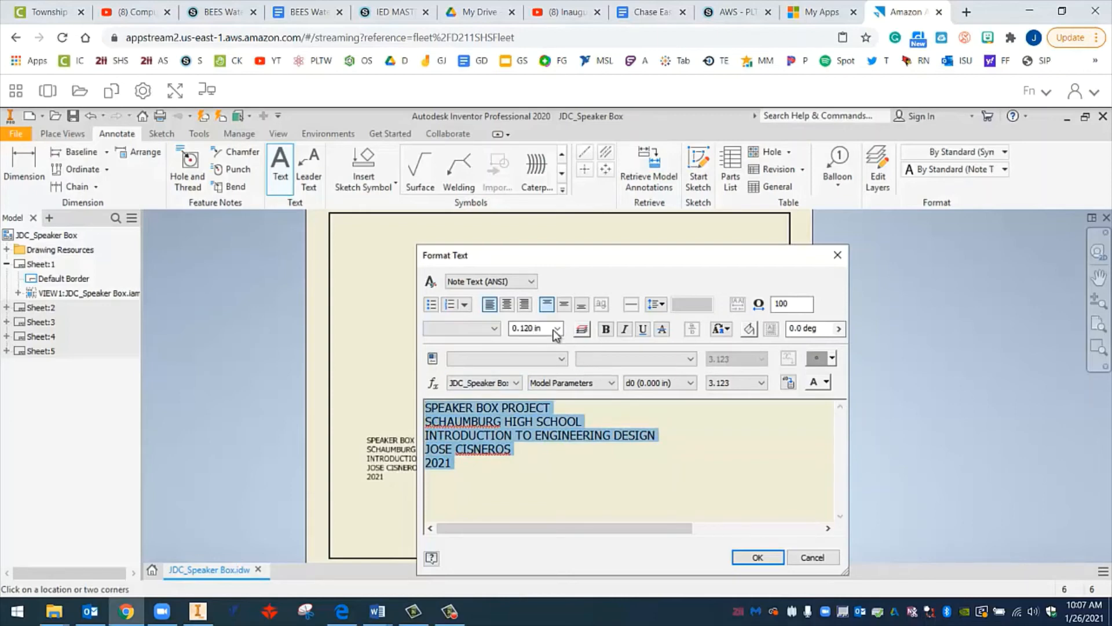
click(556, 328)
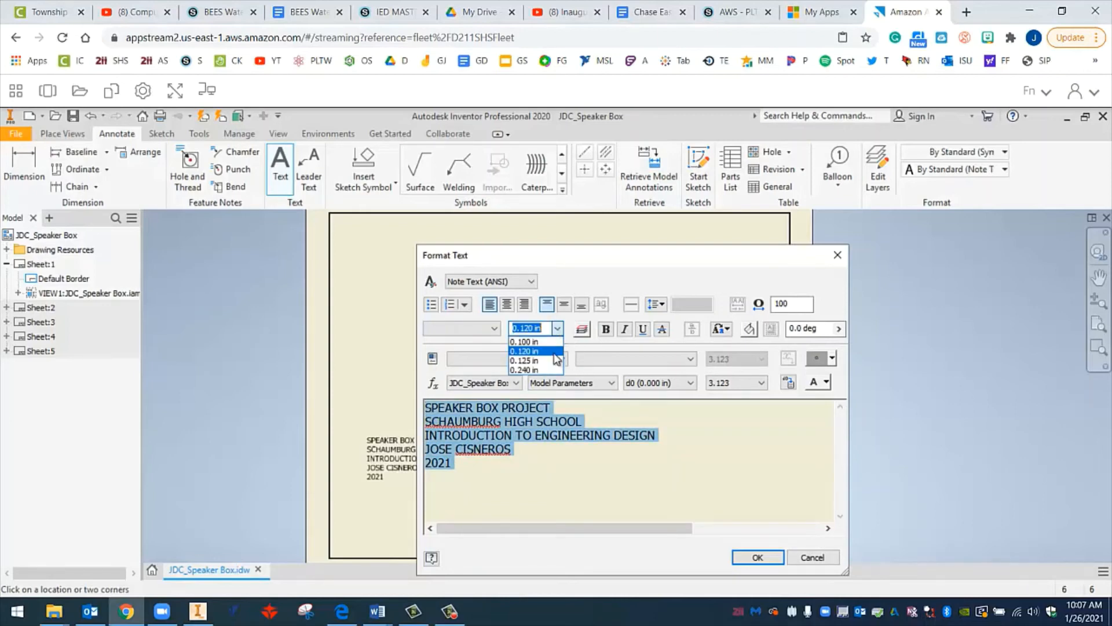
mouse_move(529, 370)
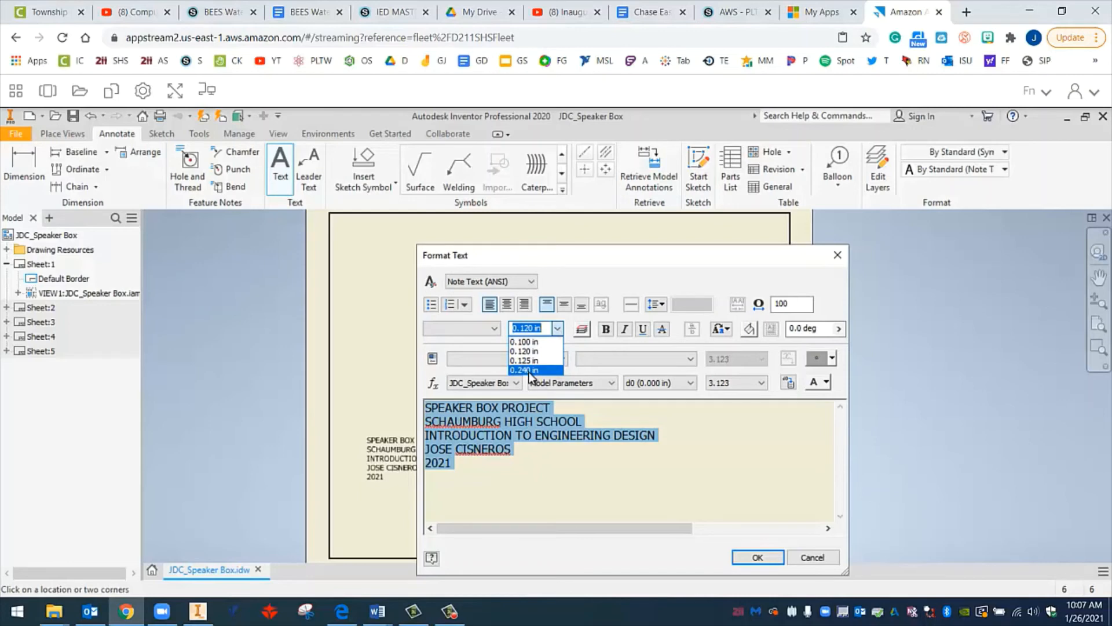
click(524, 370)
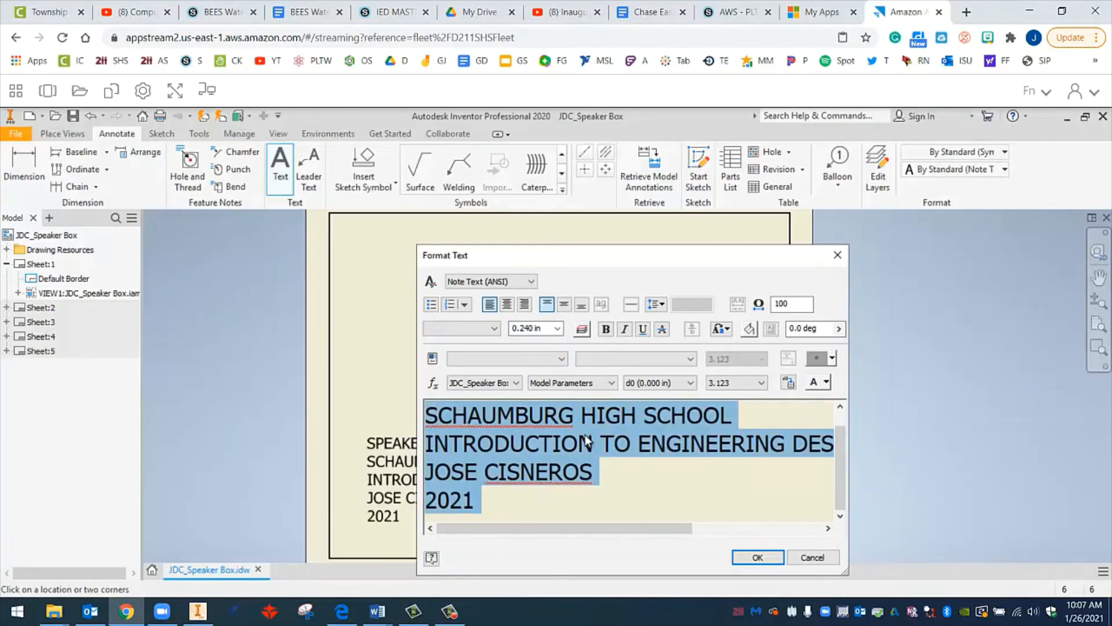
mouse_move(507, 304)
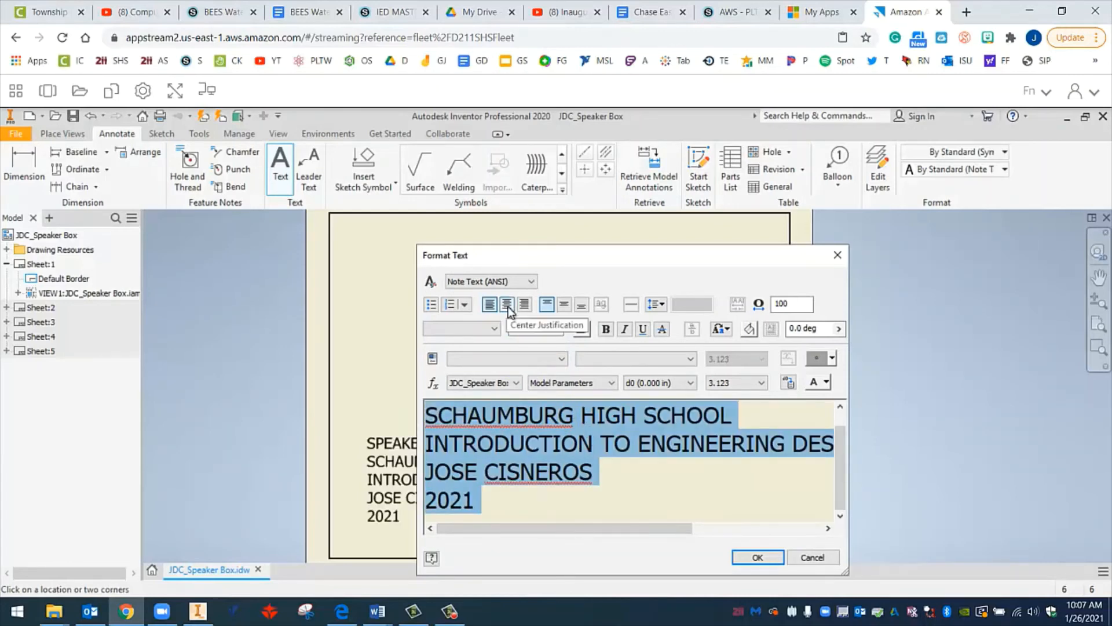
click(506, 304)
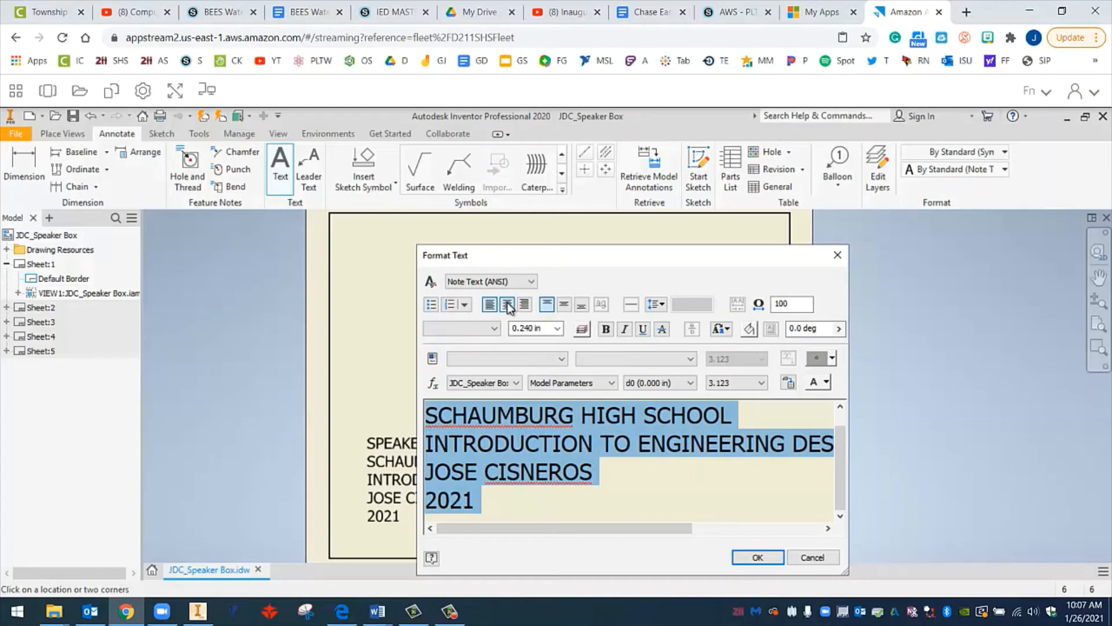
click(505, 305)
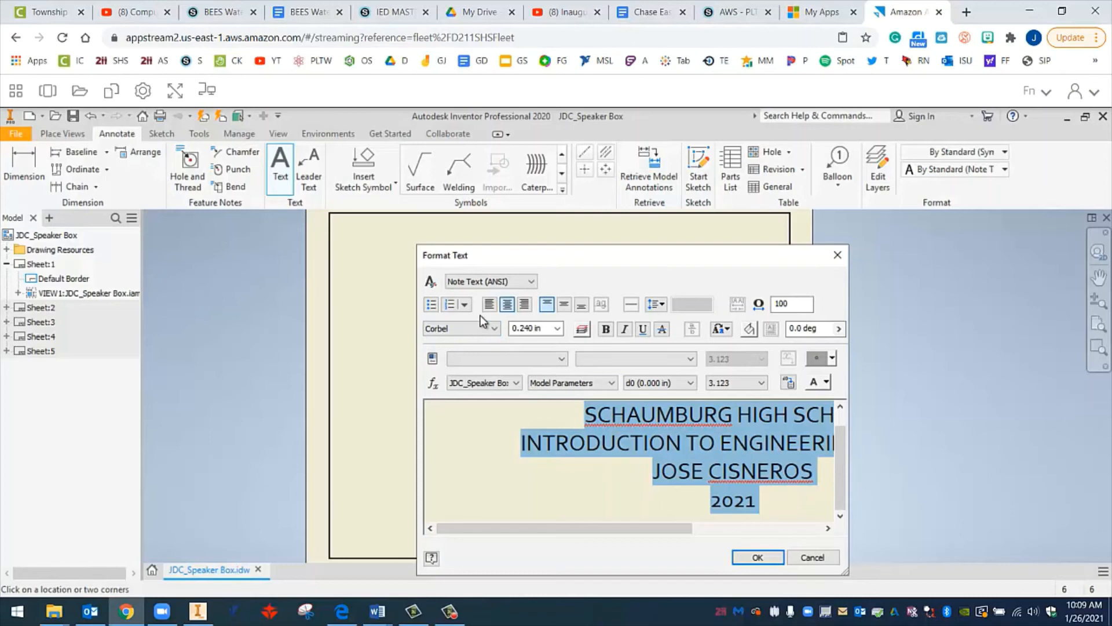
click(494, 328)
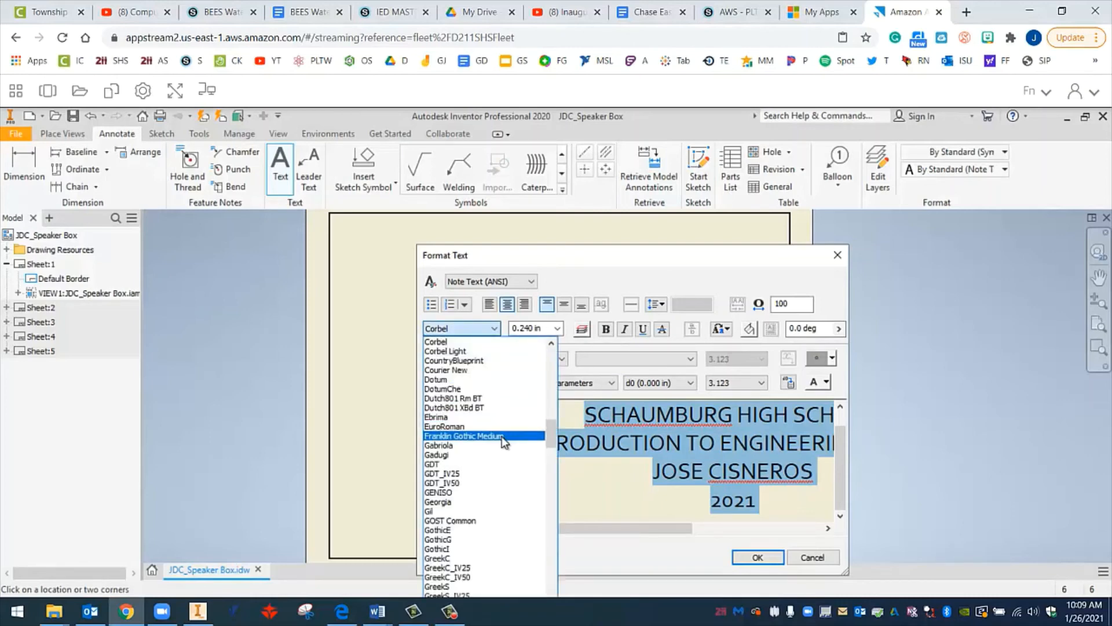
click(465, 436)
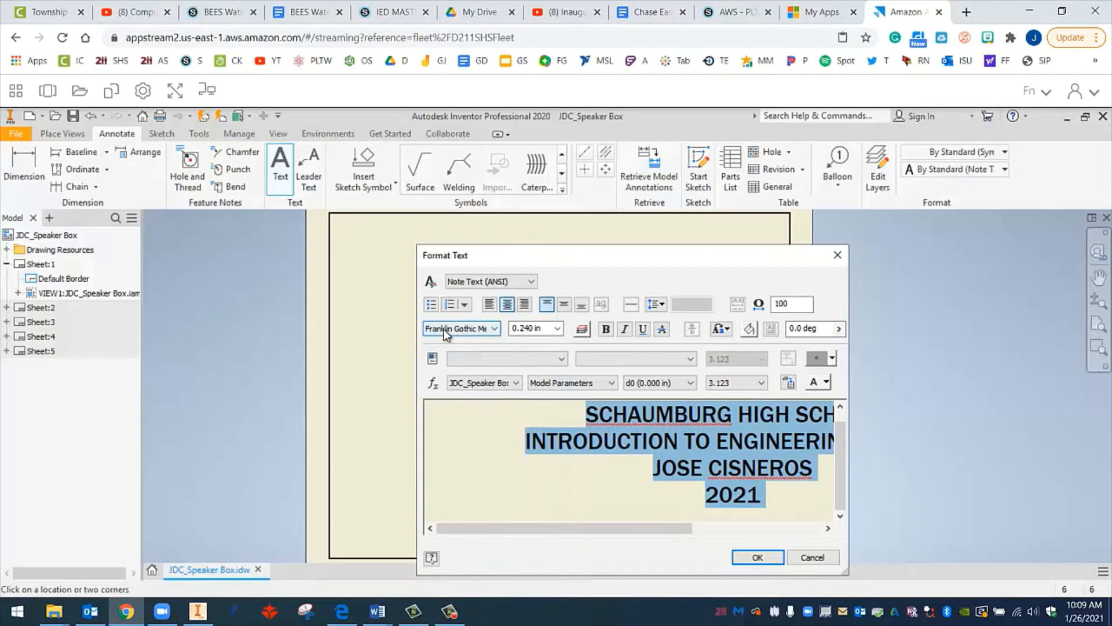
click(493, 328)
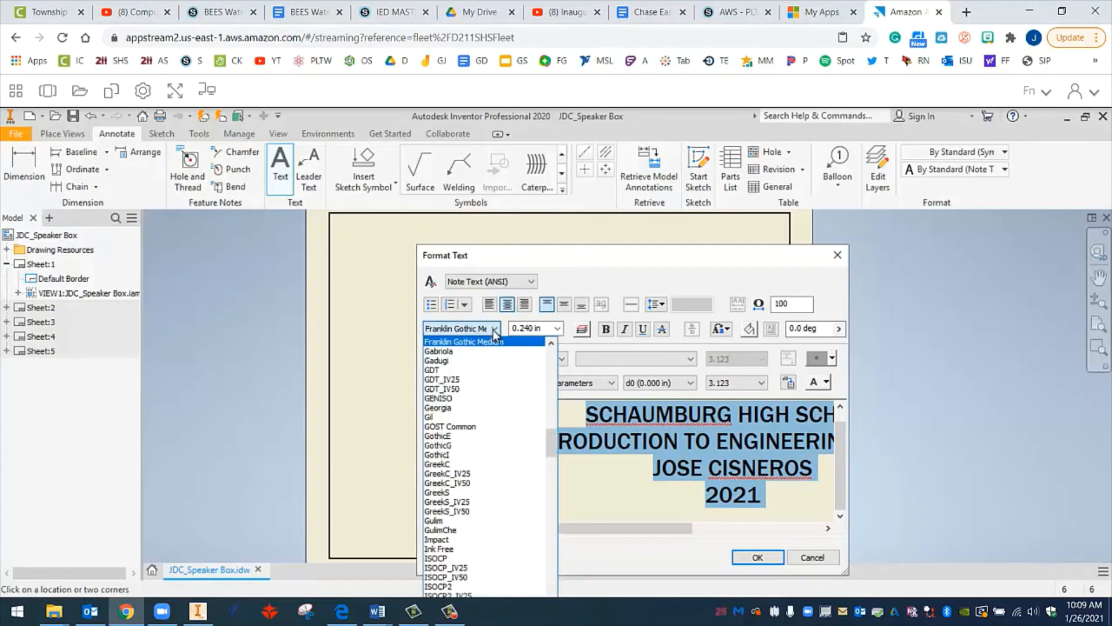
mouse_move(507, 350)
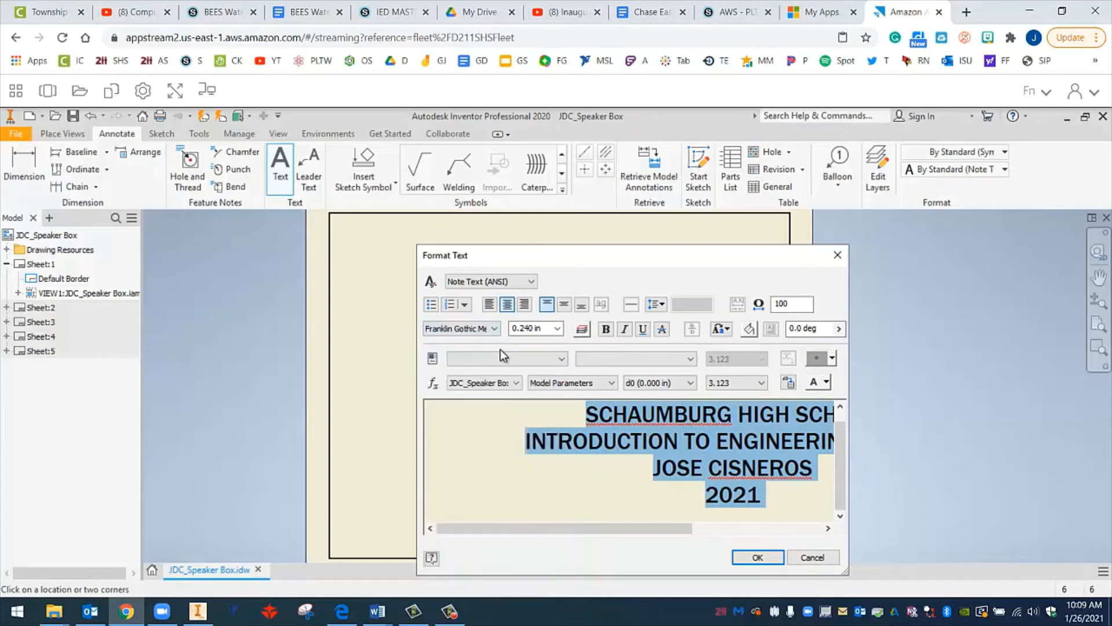
click(757, 557)
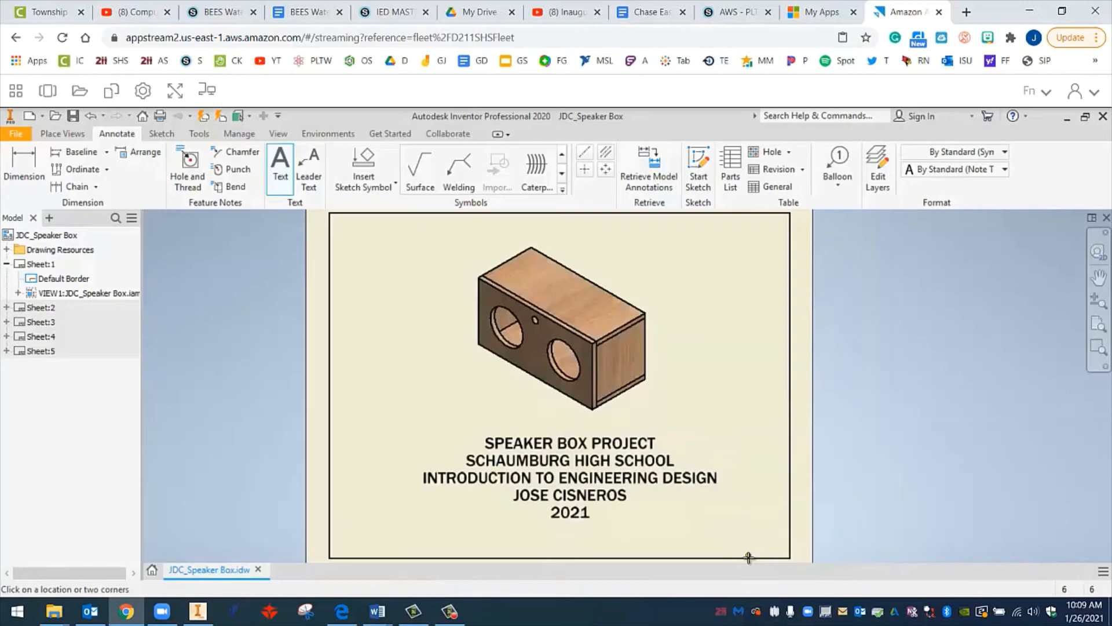
mouse_move(609, 528)
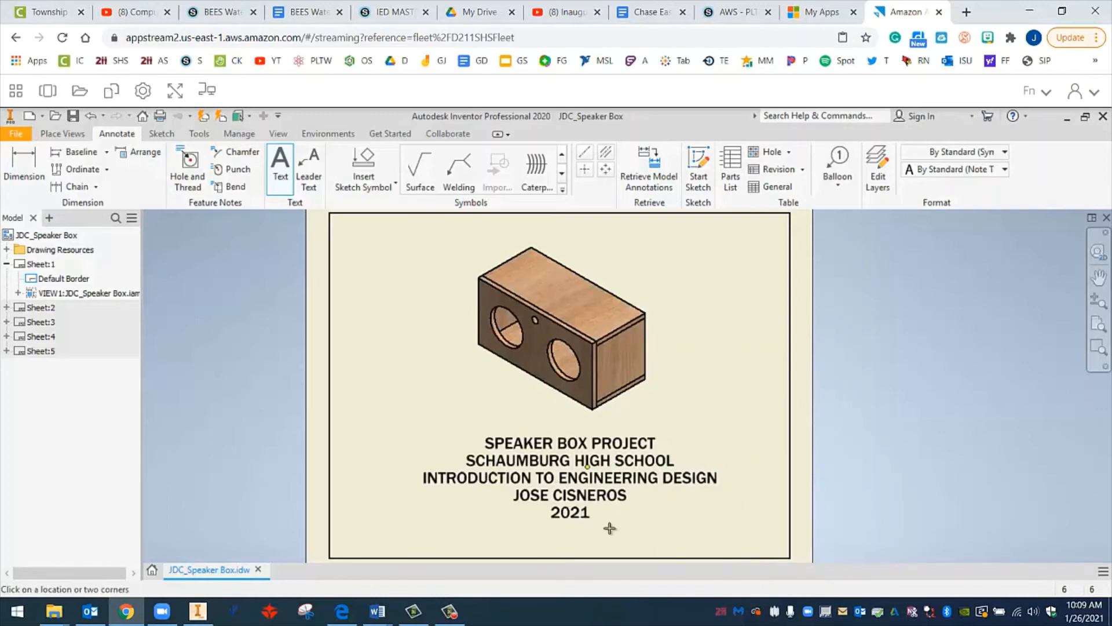
mouse_move(549, 503)
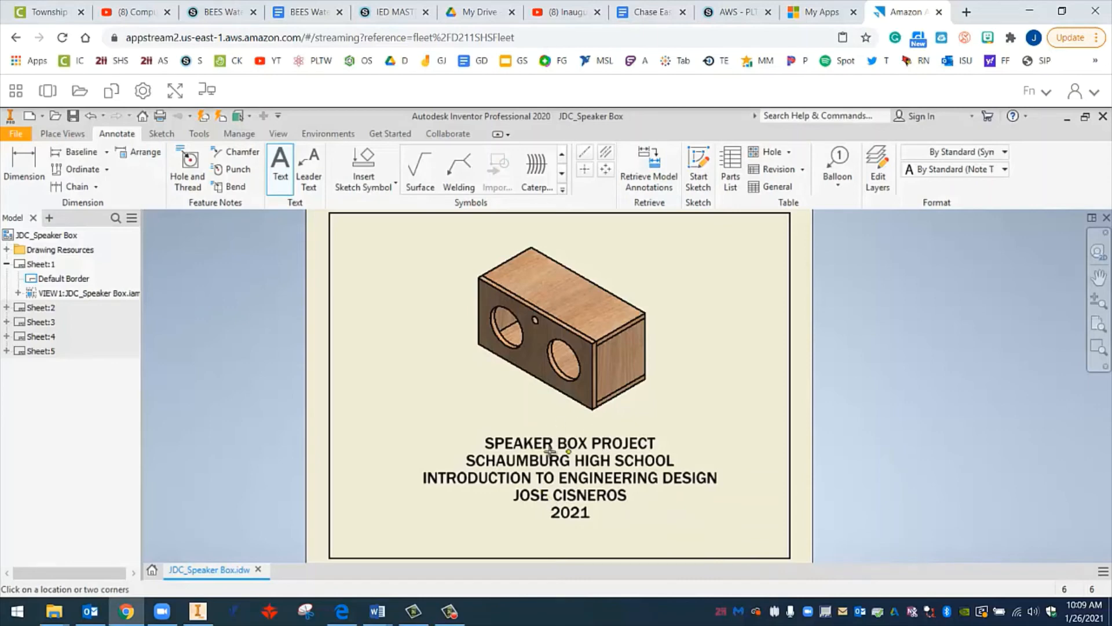
mouse_move(635, 499)
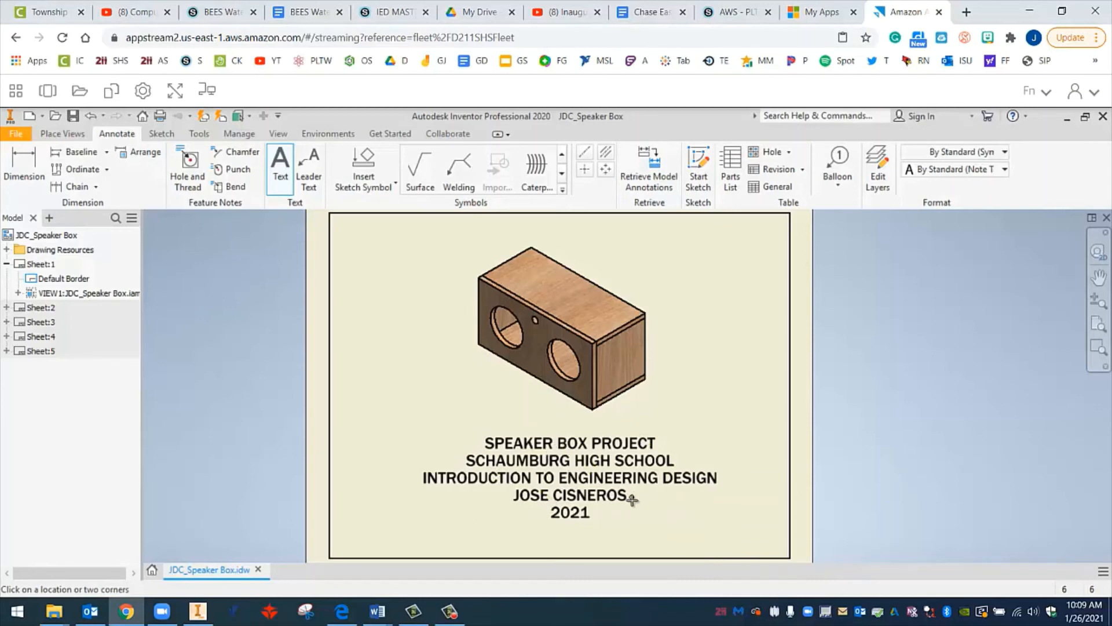
mouse_move(595, 504)
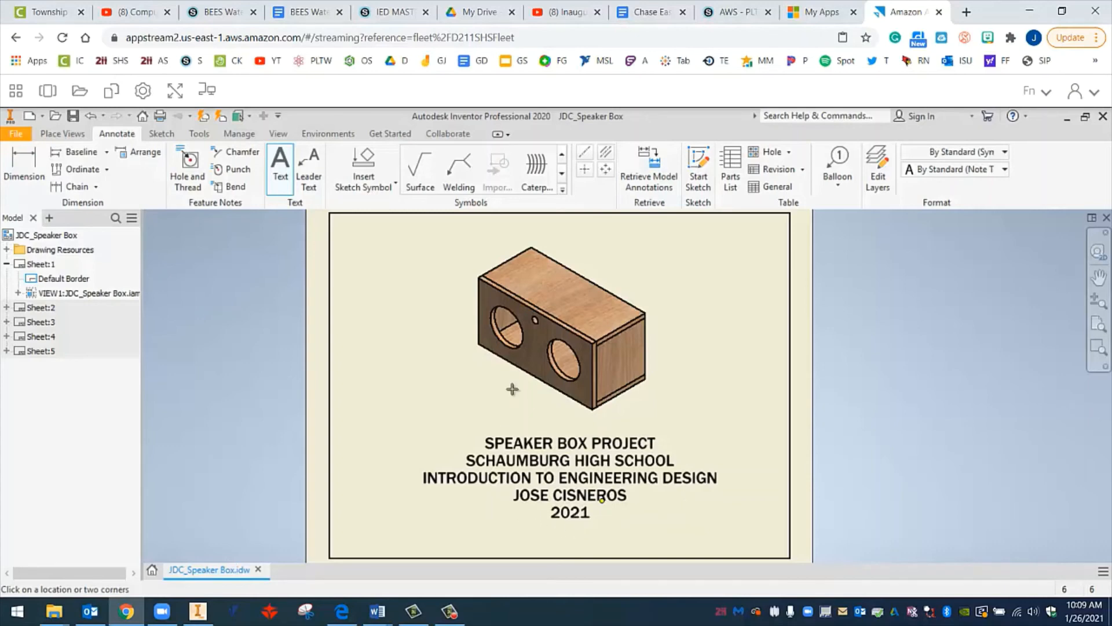
mouse_move(532, 375)
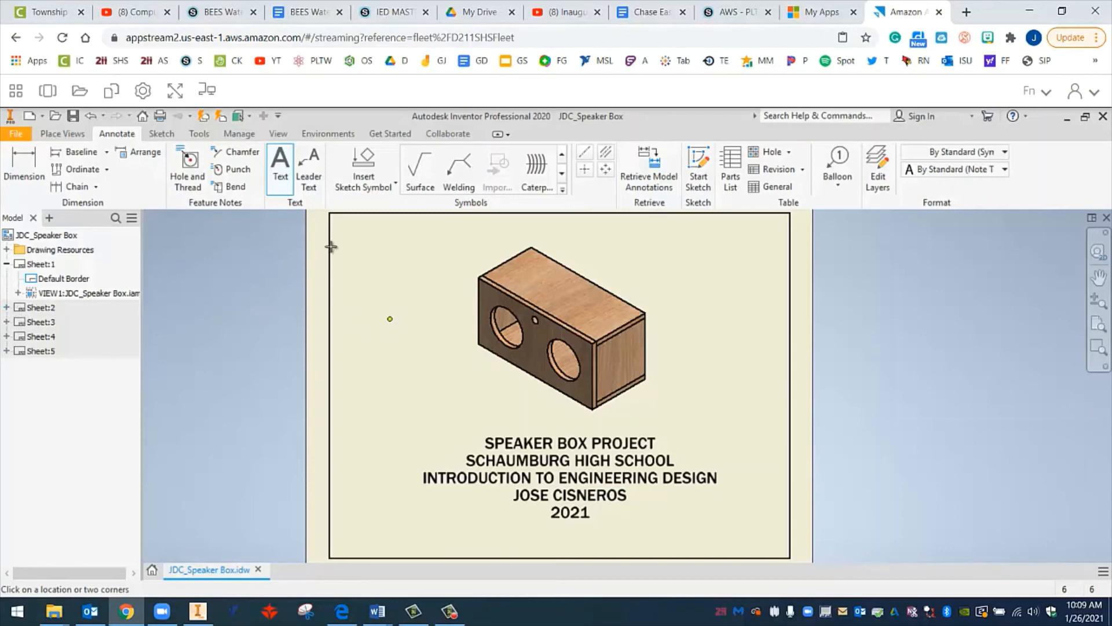
mouse_move(370, 235)
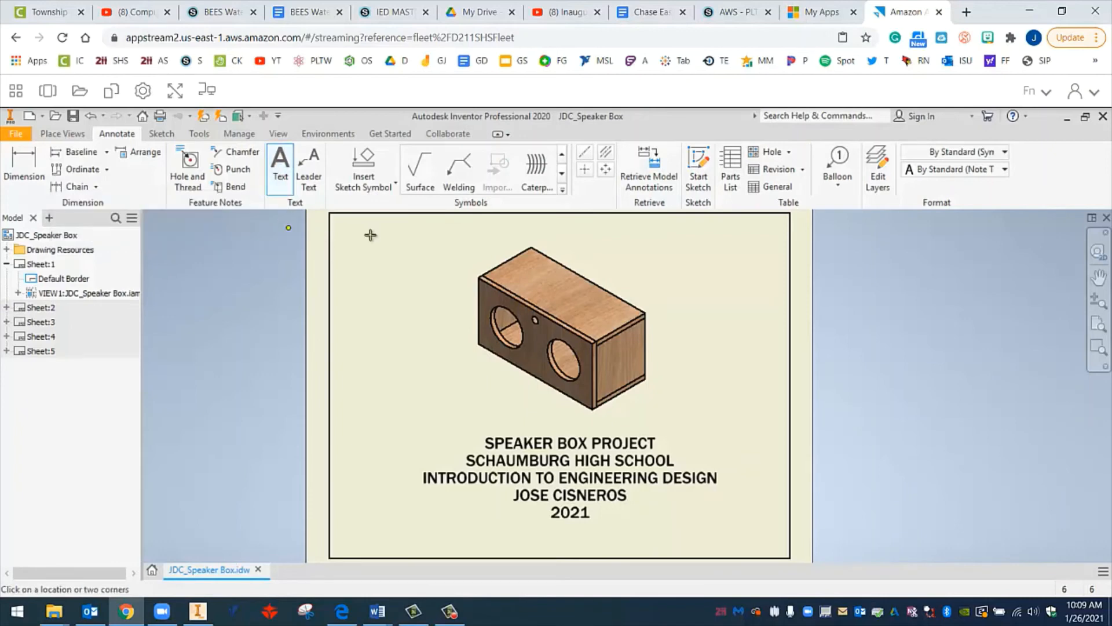
mouse_move(396, 347)
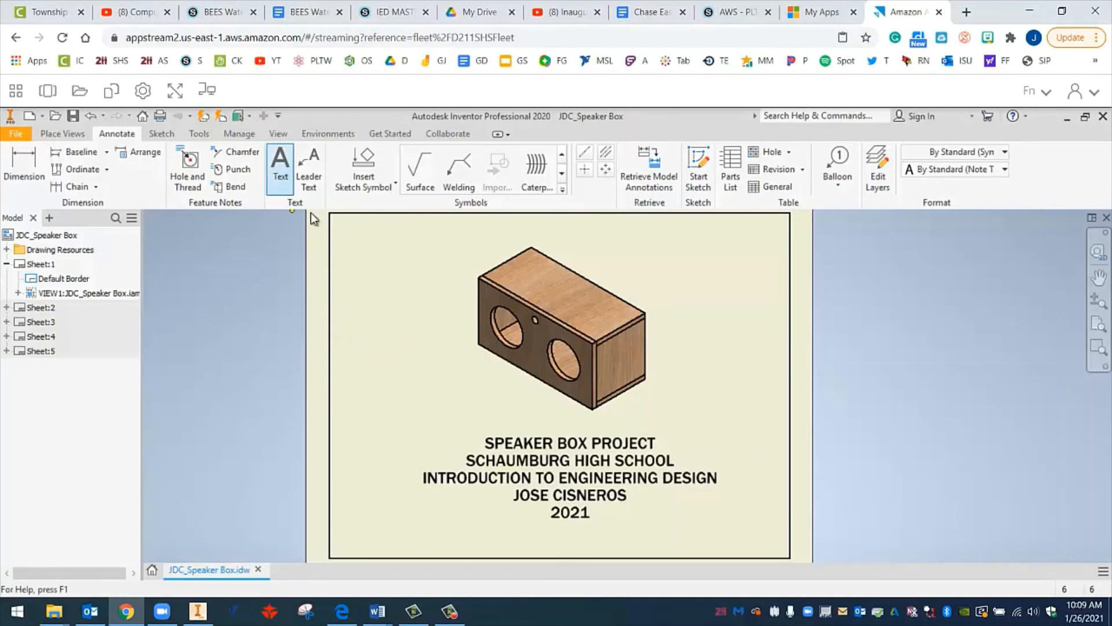
End the cover sheet's Text command and activate Sheet:2 with its title block.
click(279, 163)
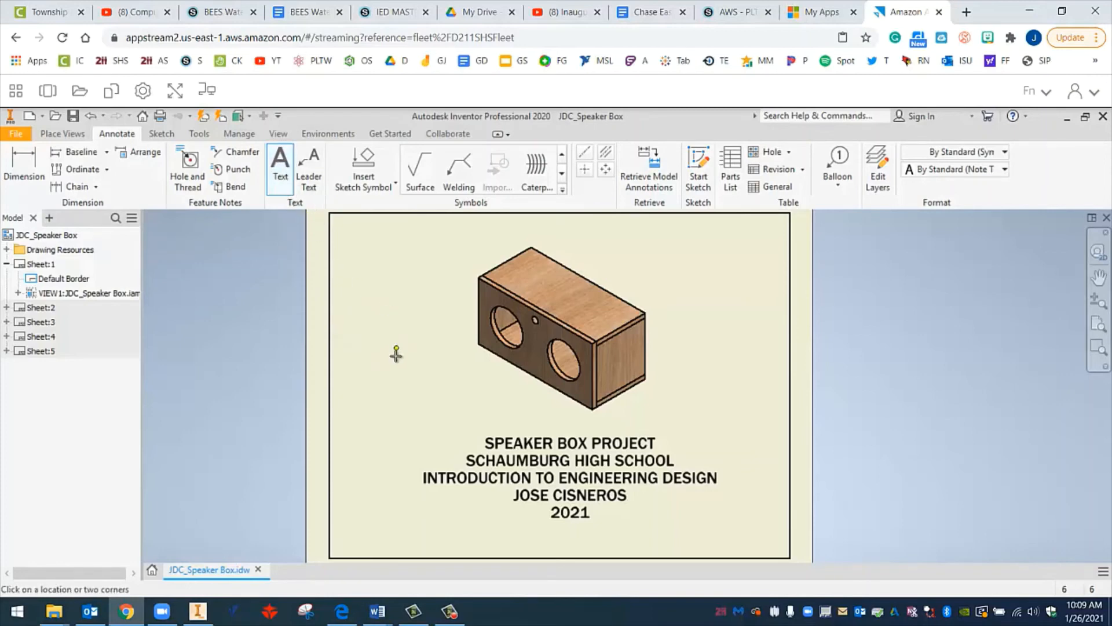
right_click(396, 354)
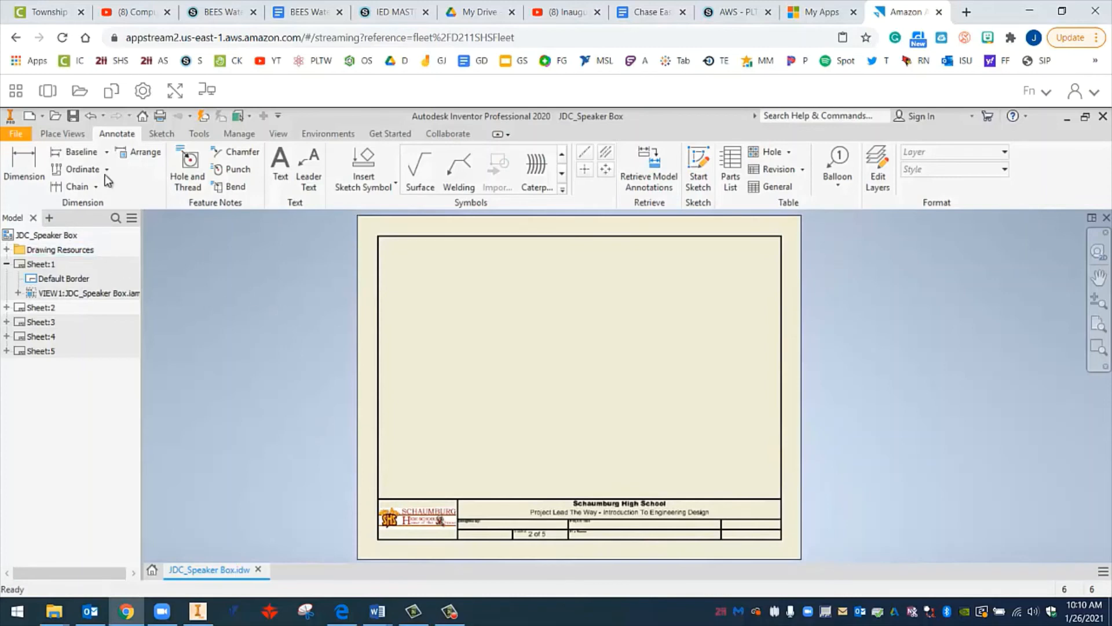
Start a base view from JDC_Speaker Box.iam on sheet 2 and begin projecting views.
click(62, 133)
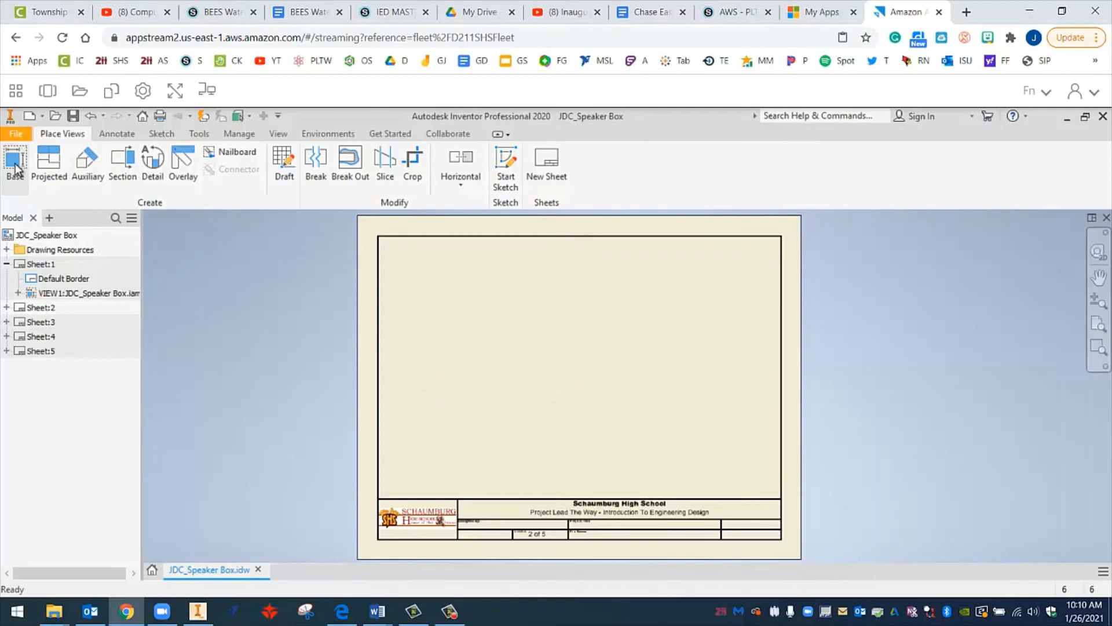
click(13, 159)
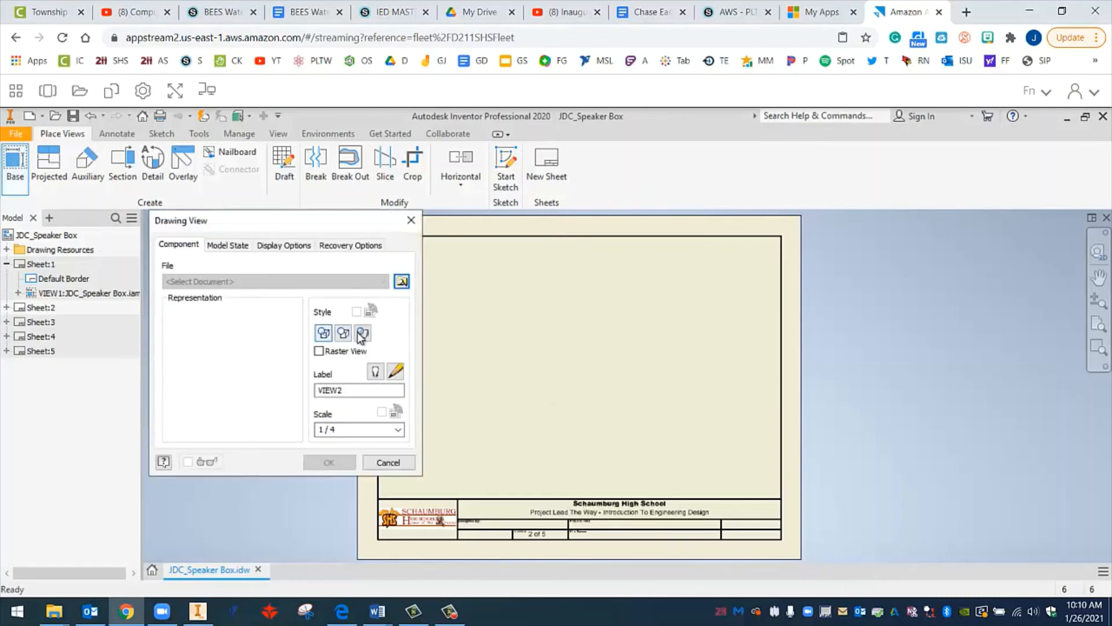
click(401, 282)
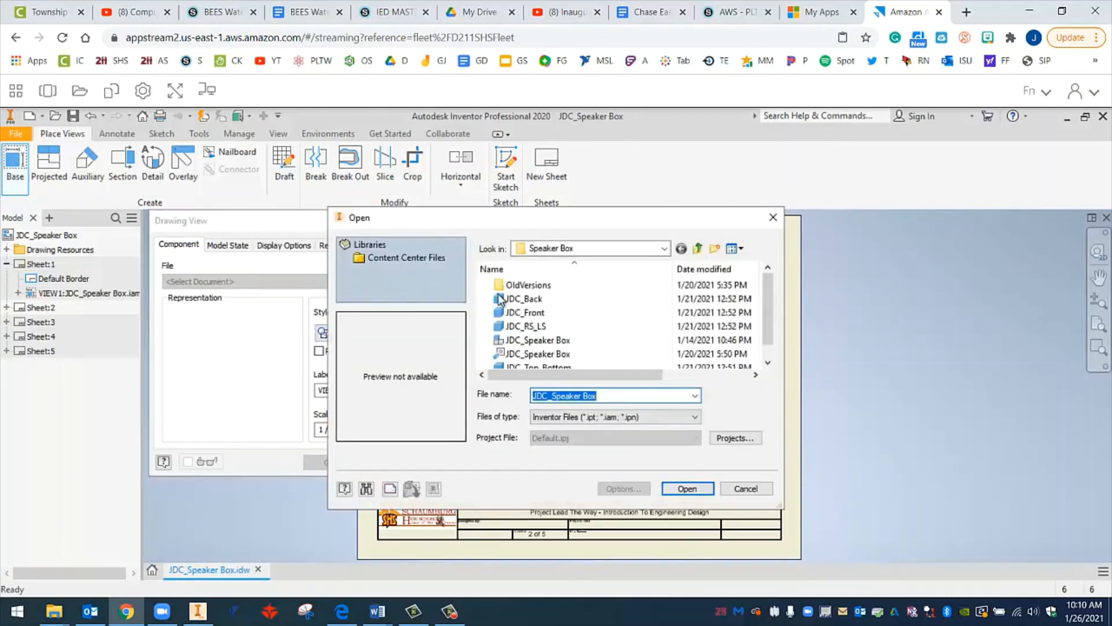
click(538, 353)
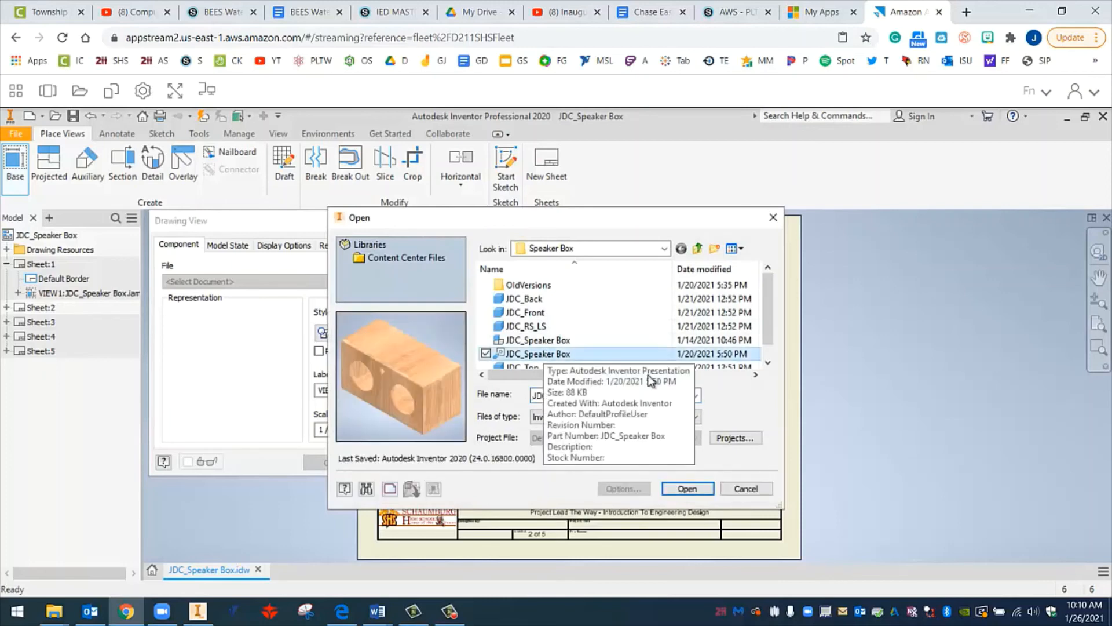
click(537, 340)
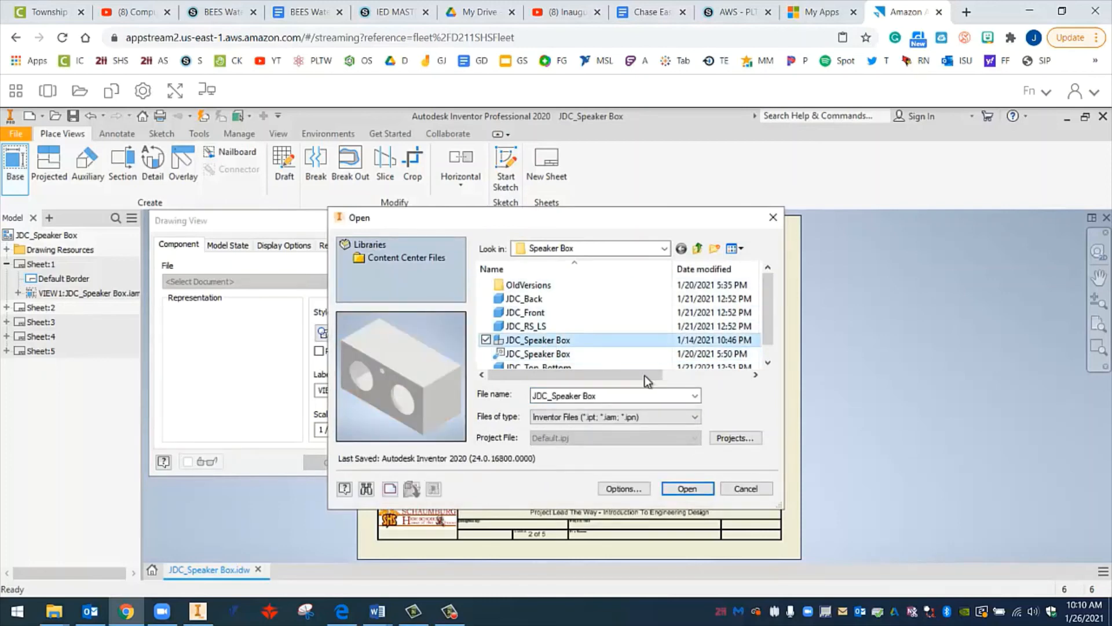
click(687, 488)
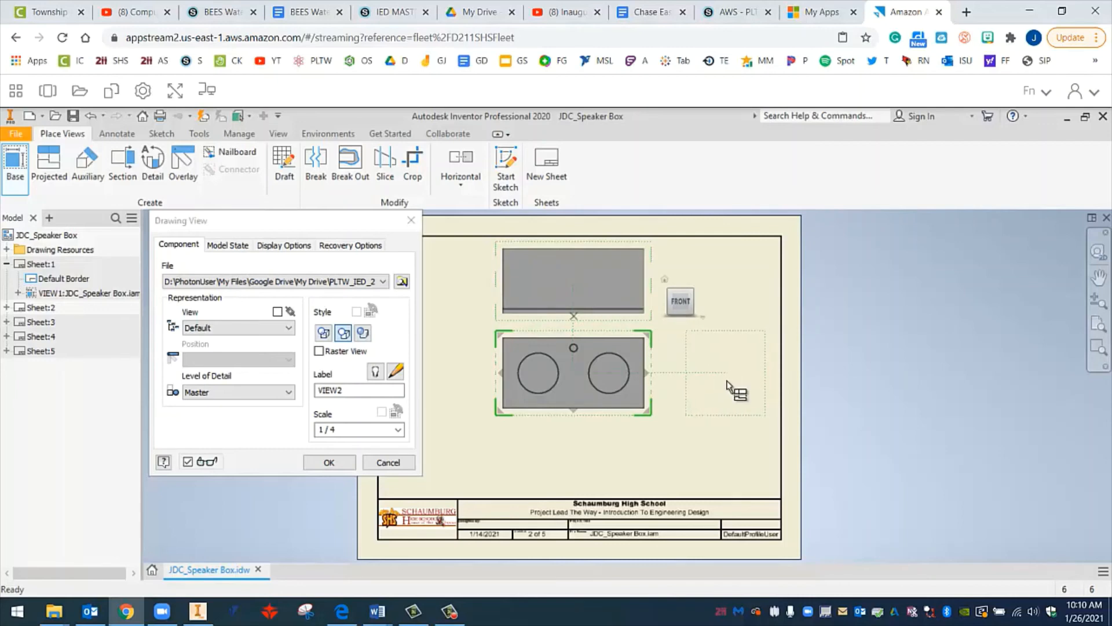
click(724, 373)
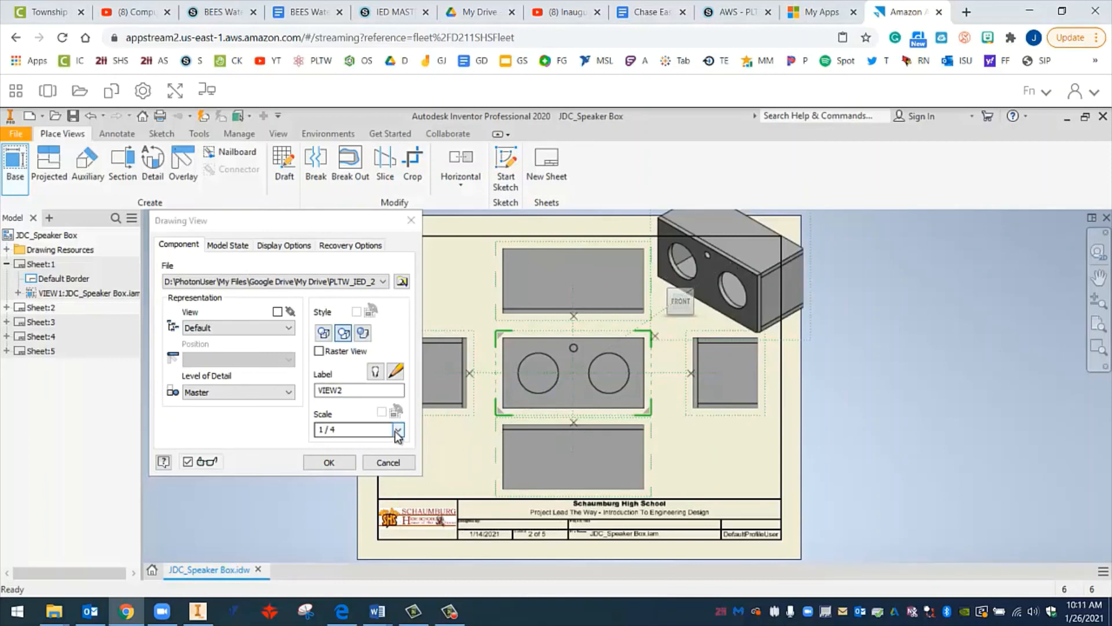
Change the view scale from 1/4 to 1/6 and create the front, top, bottom, side and isometric views.
click(345, 430)
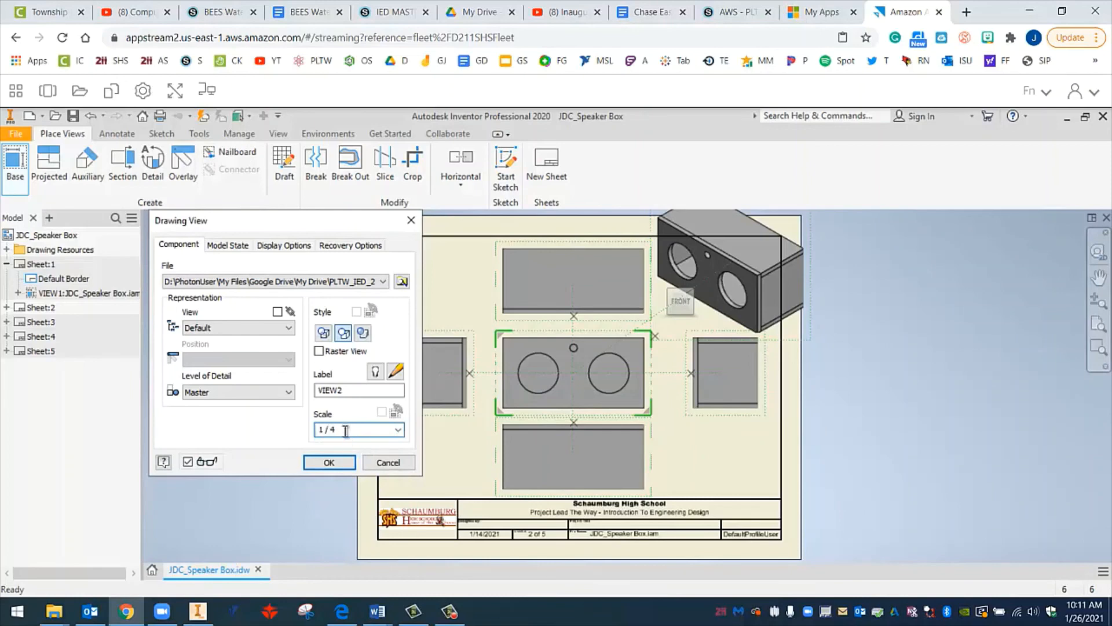
key(Backspace)
text(6)
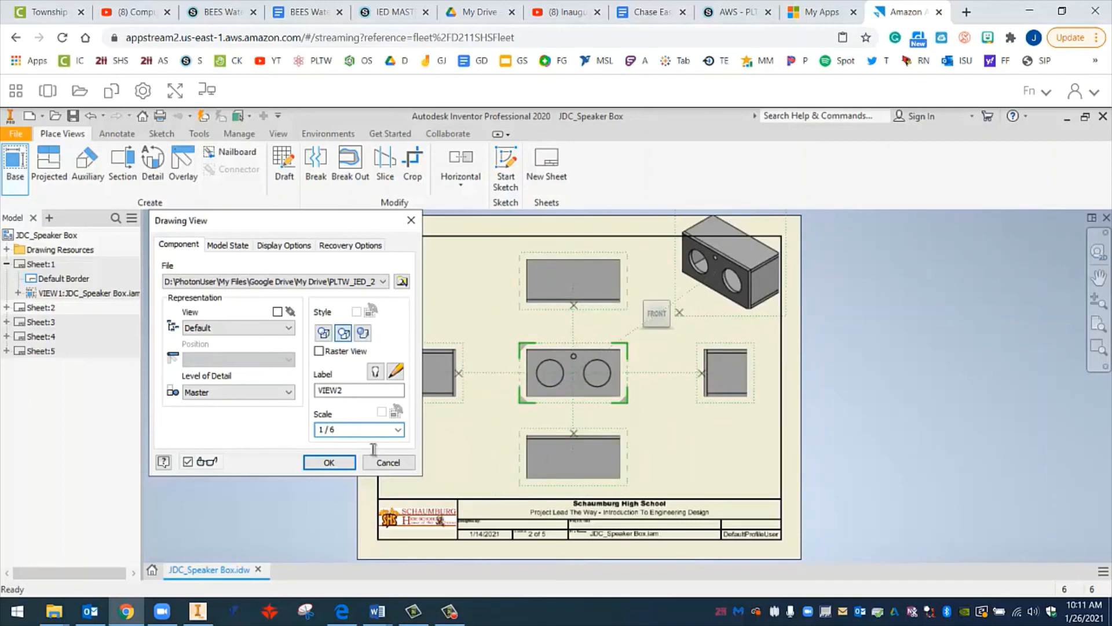
click(329, 462)
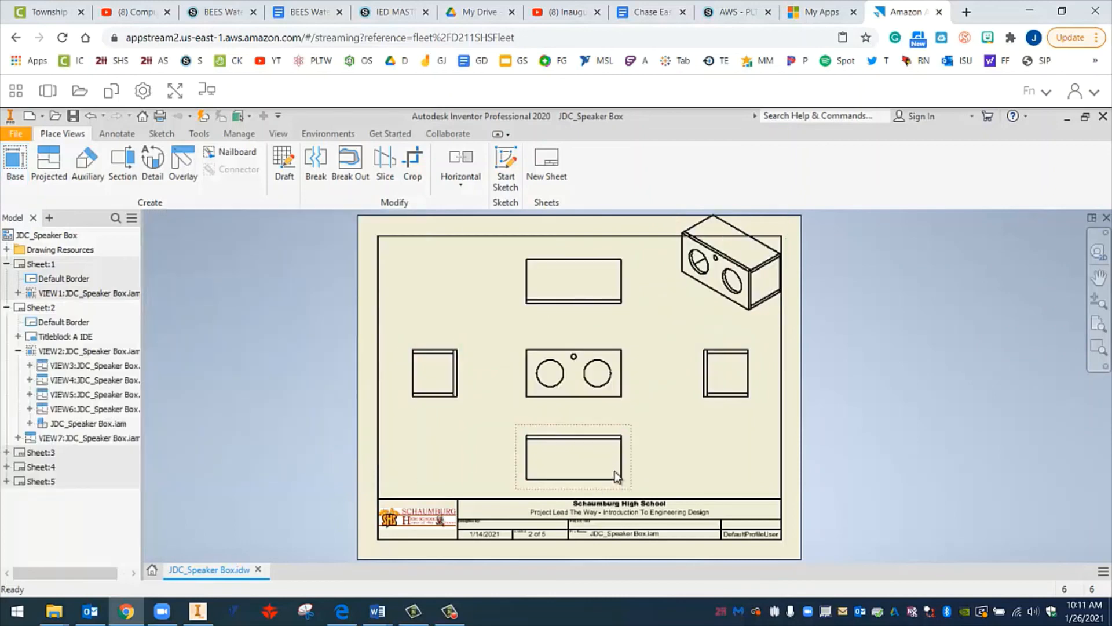
Drag the front view and another view closer together for a tighter layout.
click(573, 372)
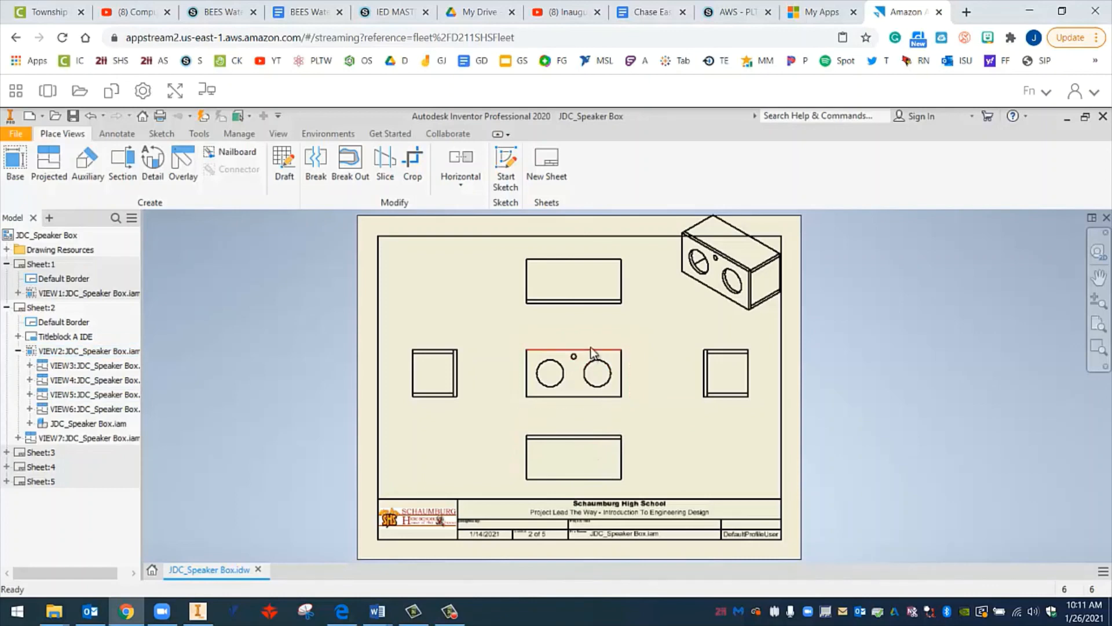
click(573, 372)
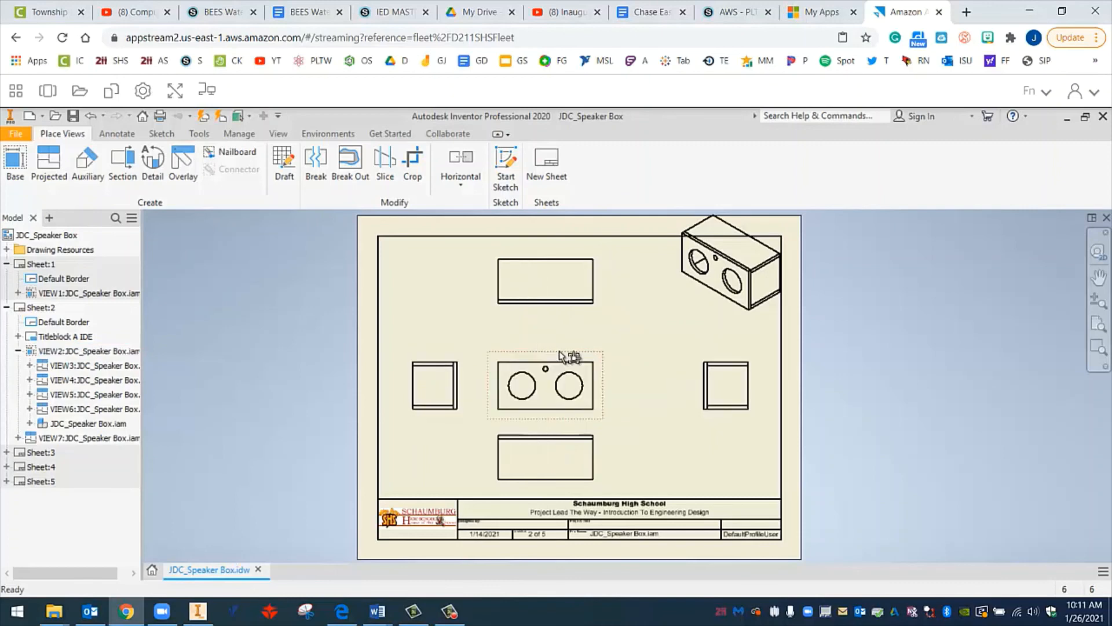
click(730, 389)
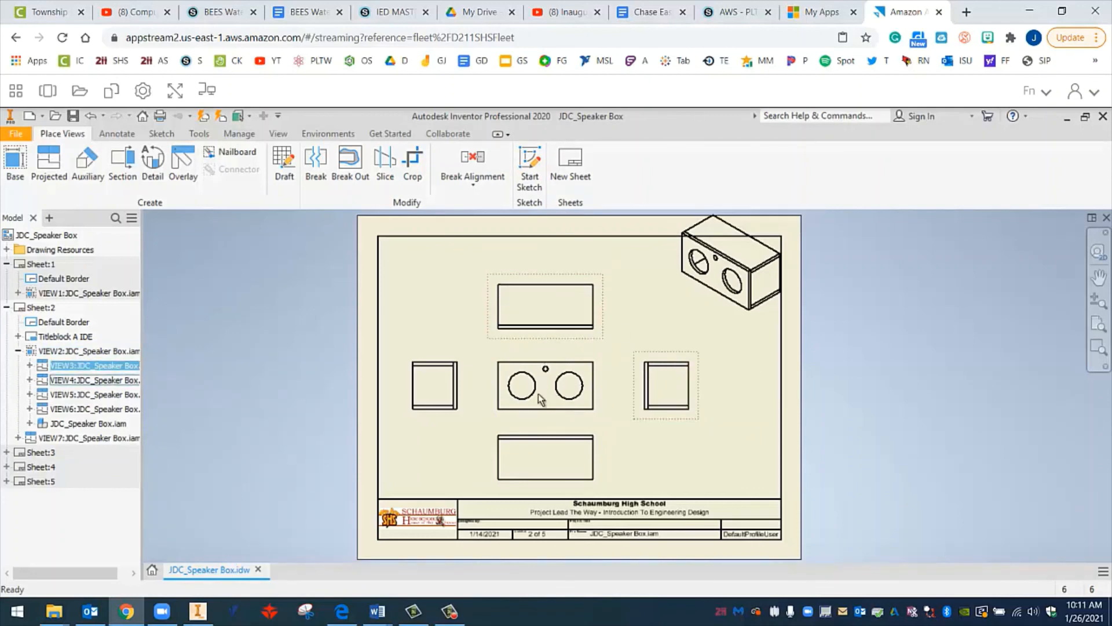
click(727, 274)
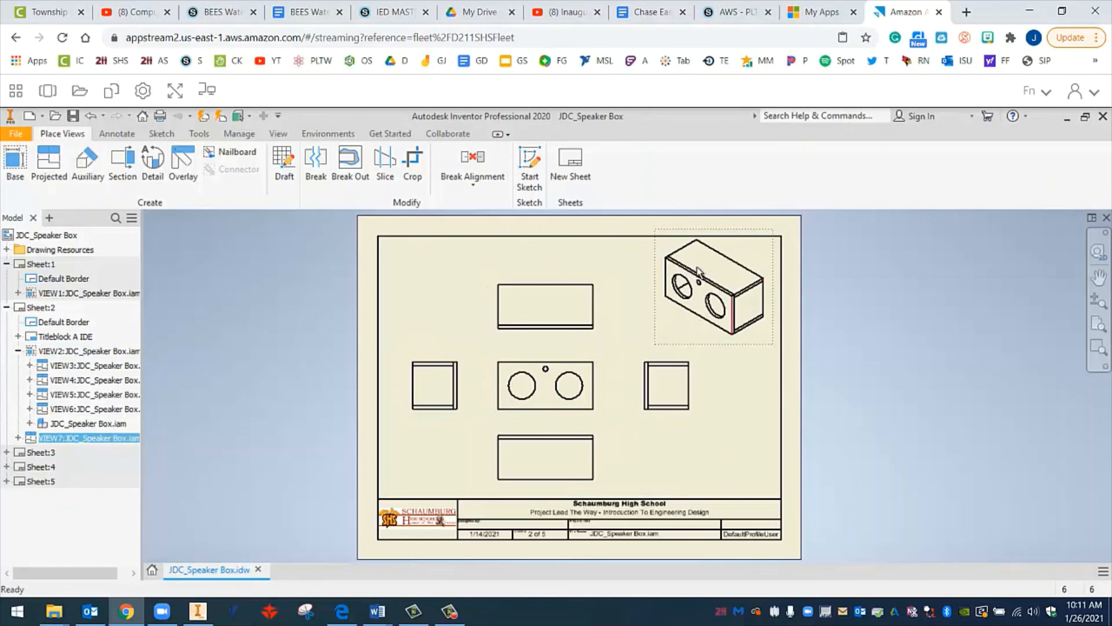
mouse_move(714, 324)
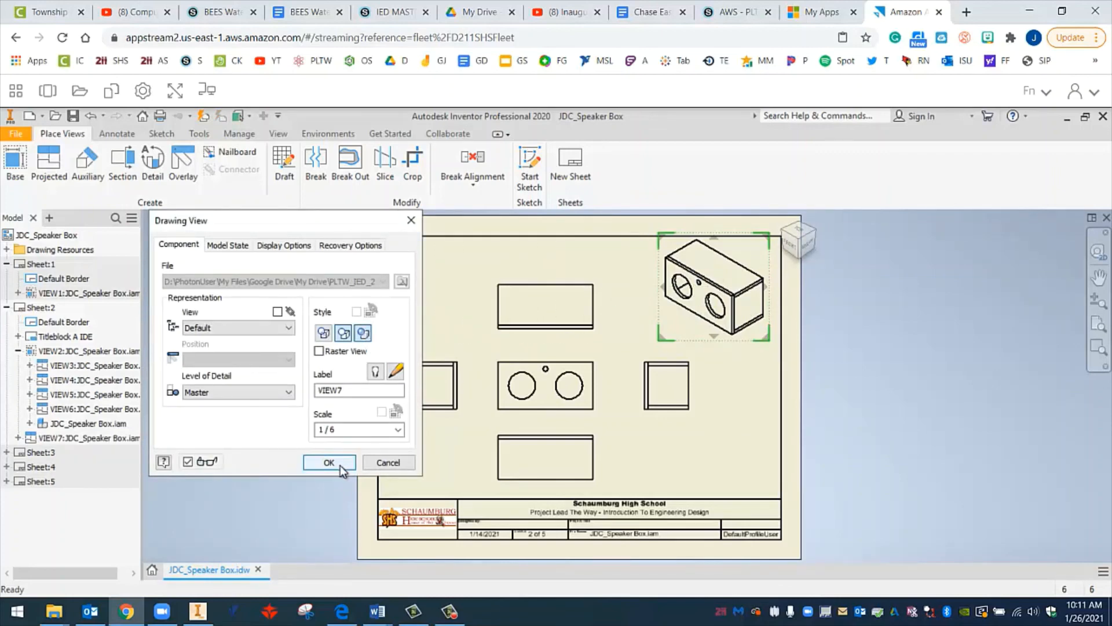
Apply the Shaded style to the isometric view on sheet 2.
click(329, 461)
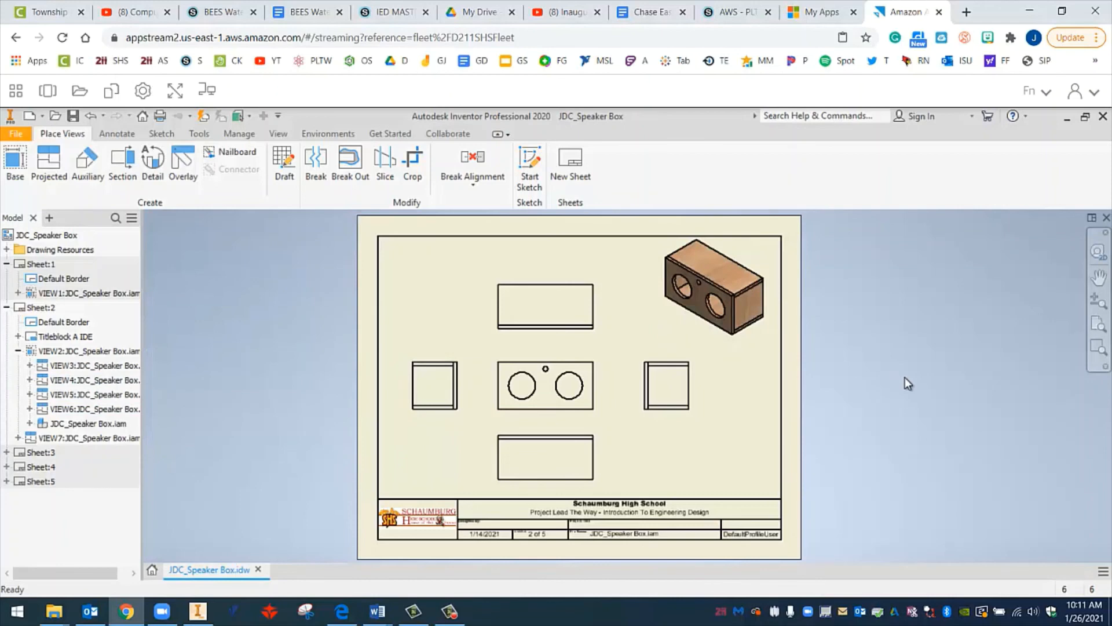
mouse_move(868, 369)
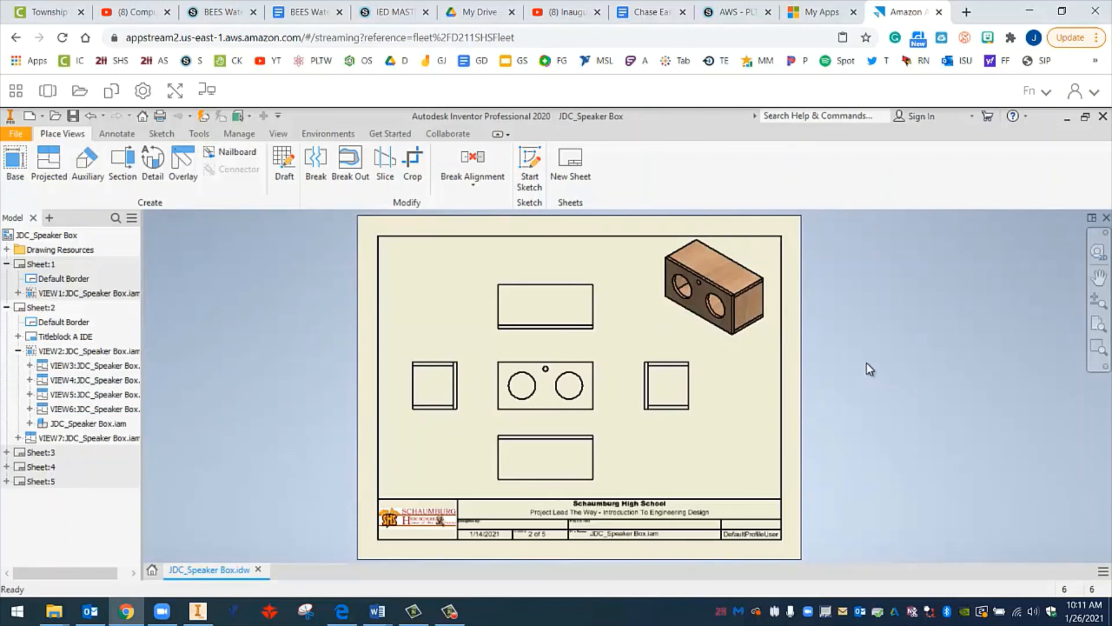
mouse_move(644, 295)
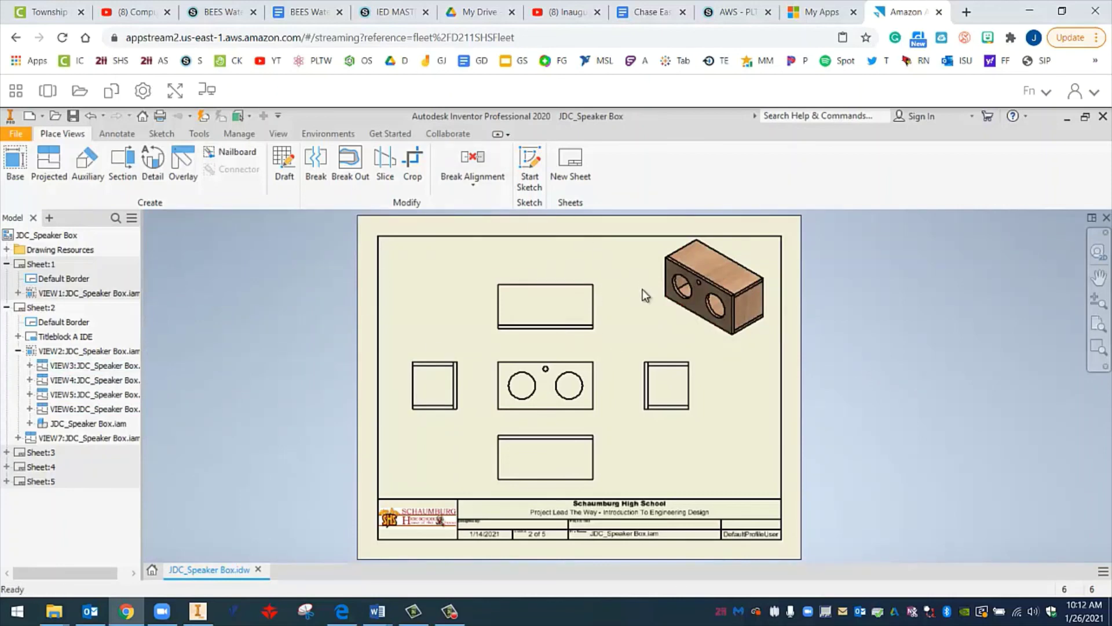